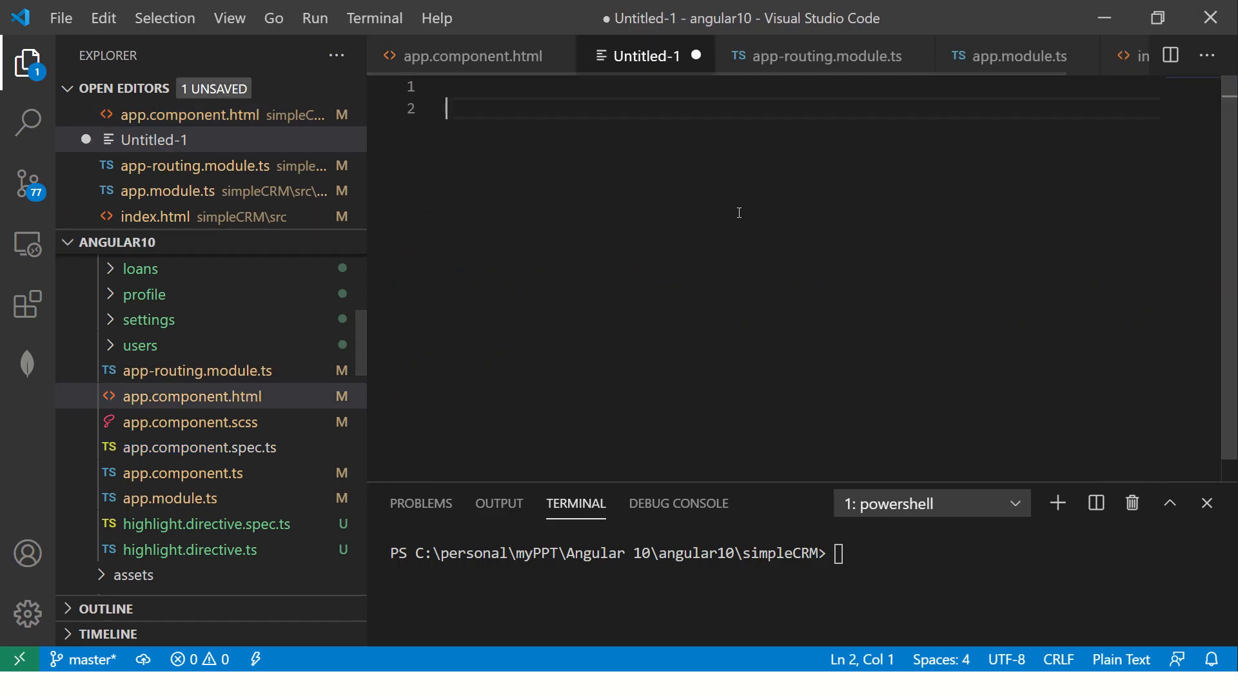
# Write the 'Episode #36 - Router Outlet' title and points 1–2: router-outlet is a built-in directive that every Angular app needs.
pyautogui.write('Episode')
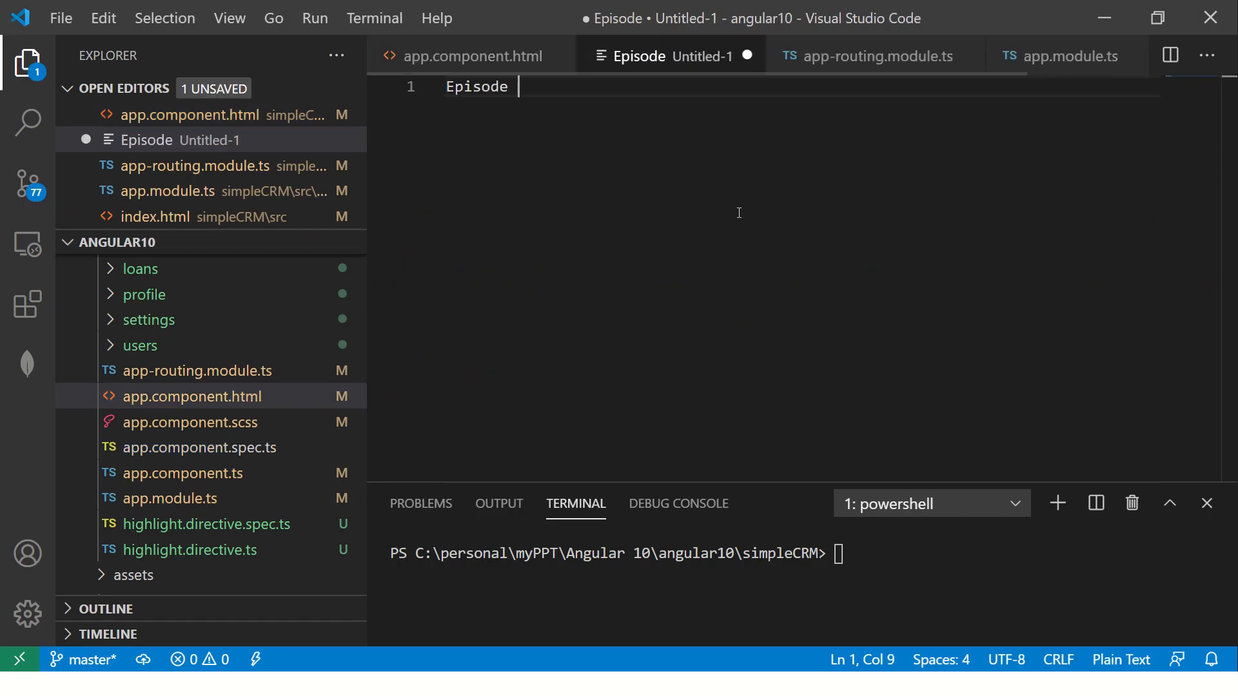
pyautogui.write('#36 - Router Outlet')
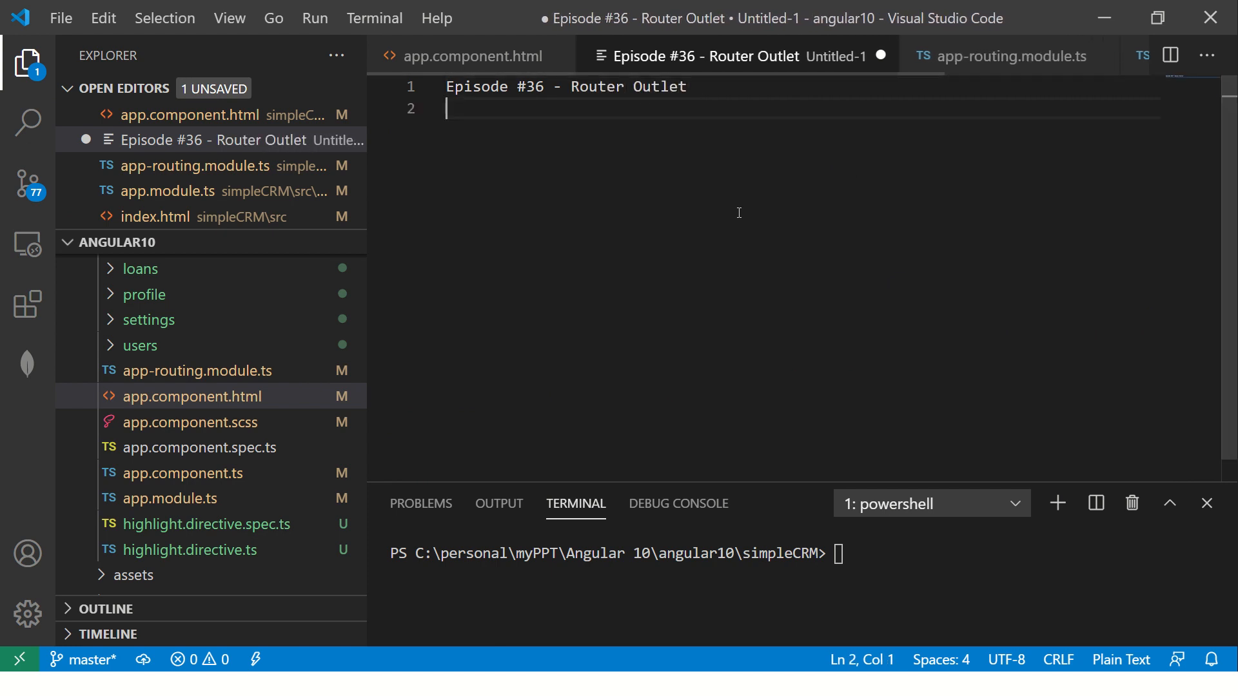
pyautogui.write('1.')
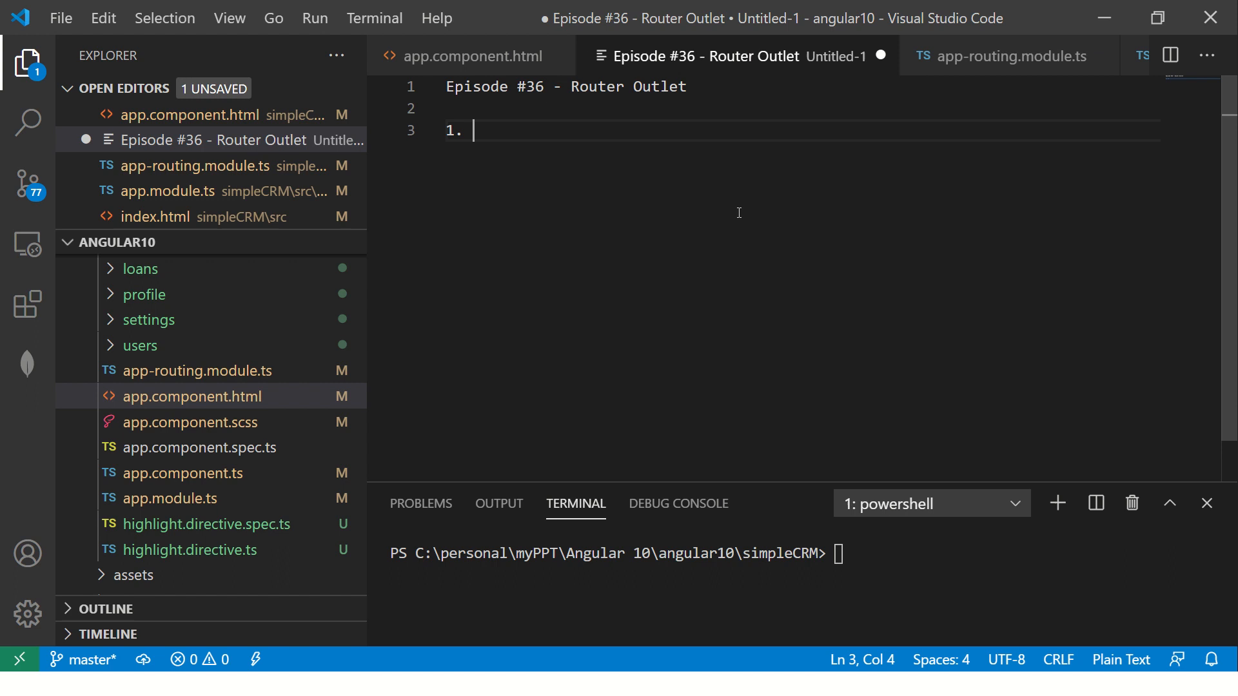
pyautogui.write('Router outlet is a built')
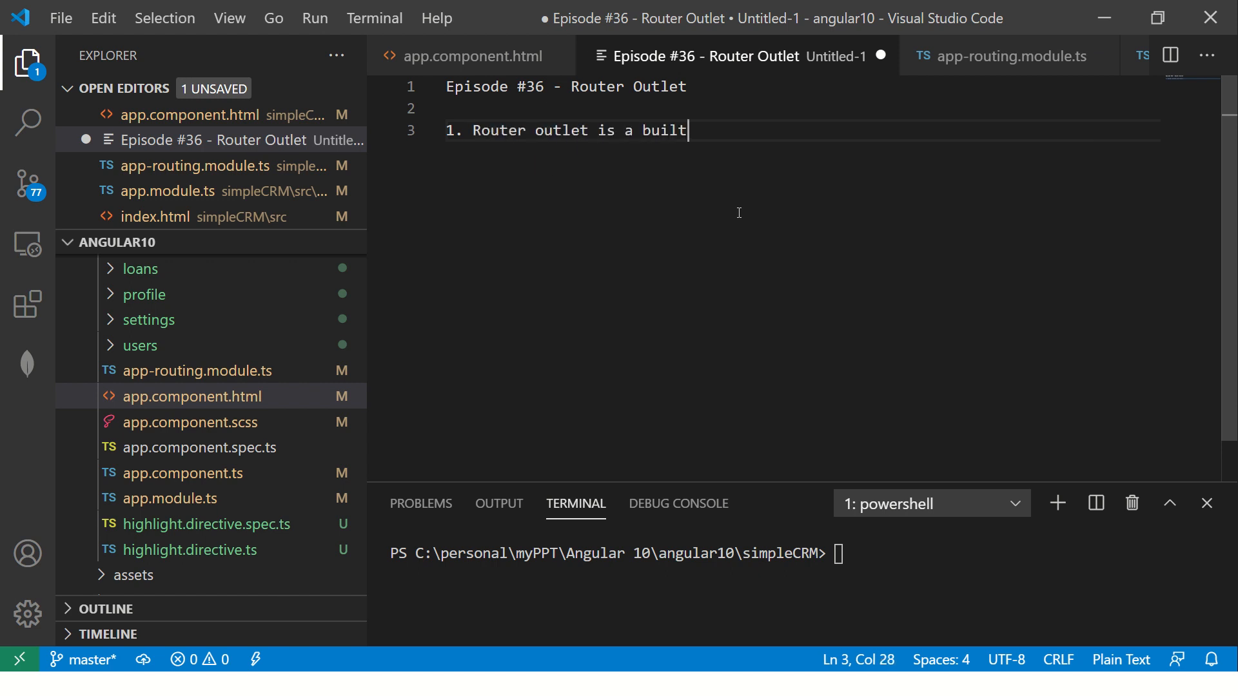
pyautogui.write('-in directive')
pyautogui.write('2.')
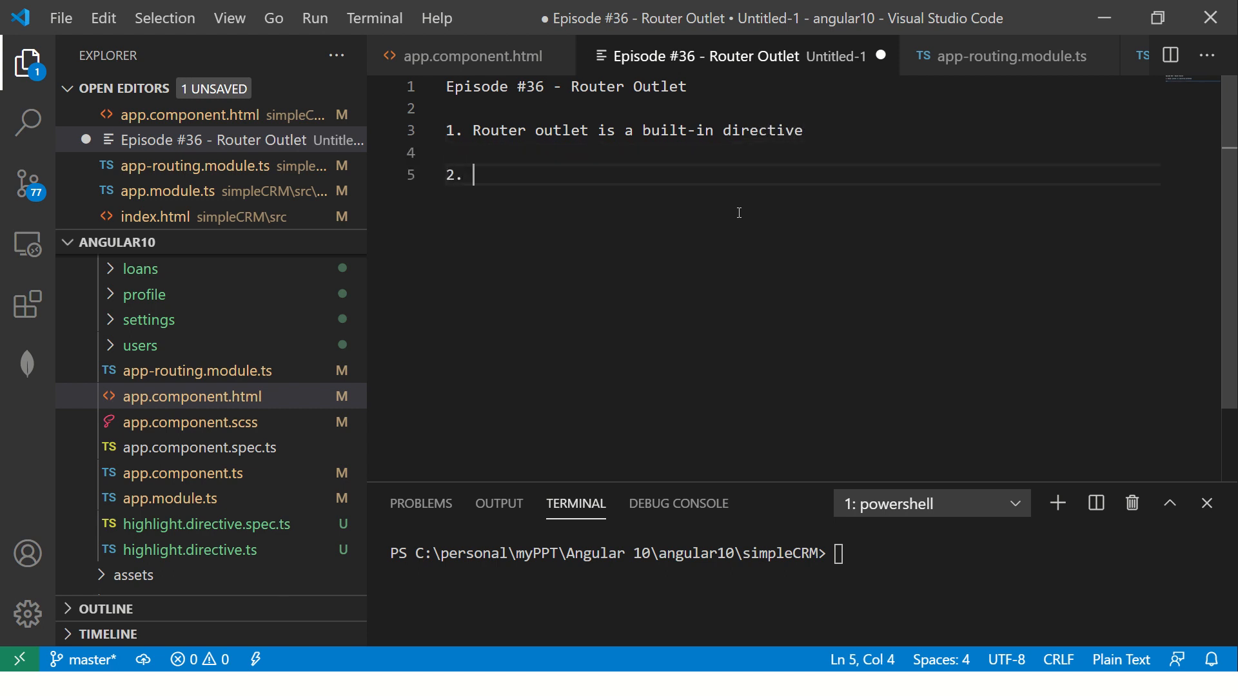
pyautogui.write('Every')
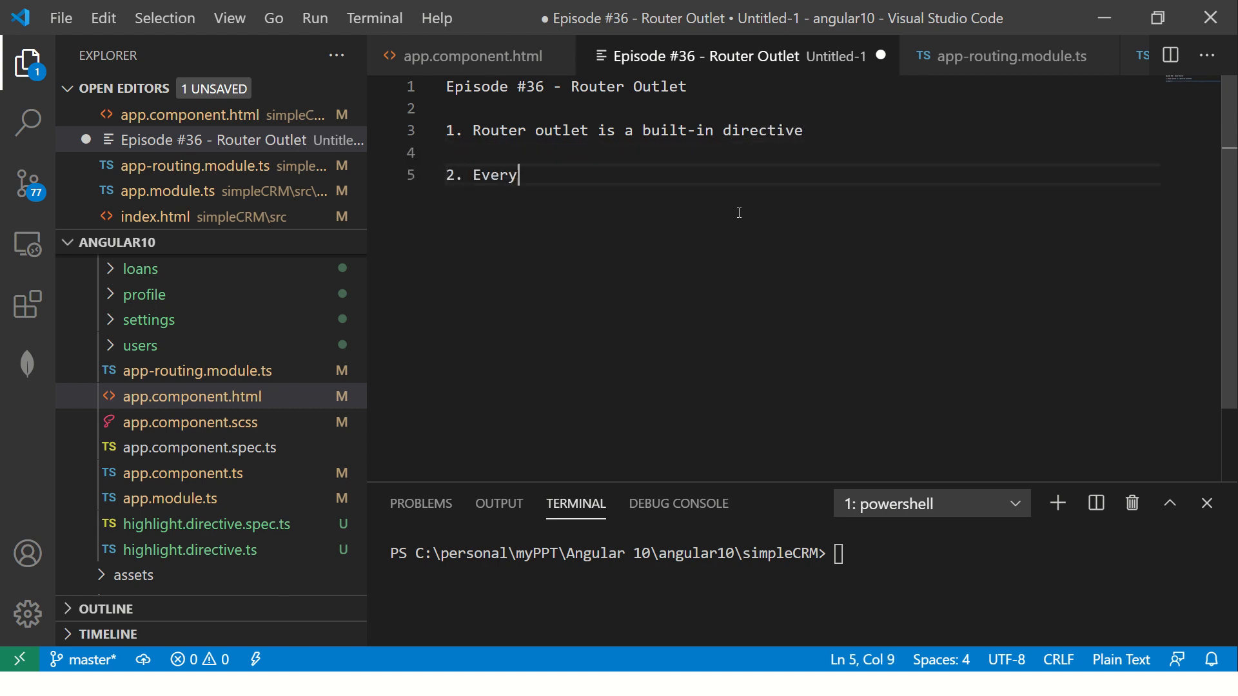
pyautogui.write('Angular app')
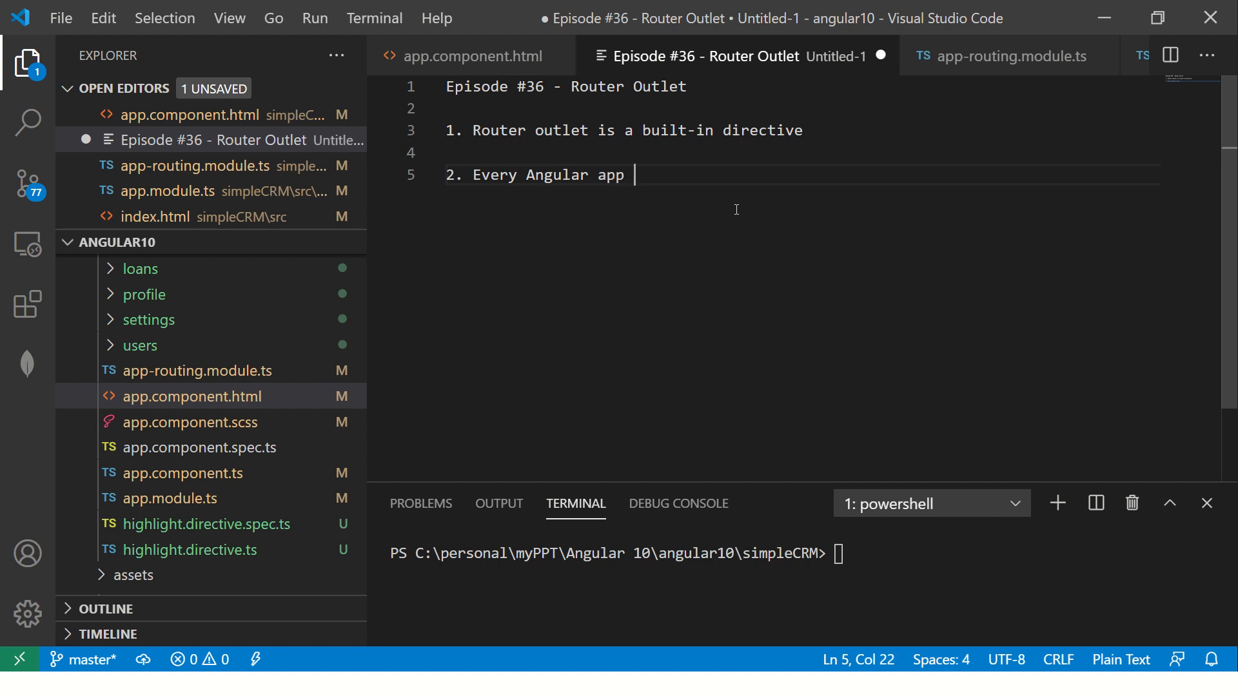
pyautogui.write('should have atleast 1 router')
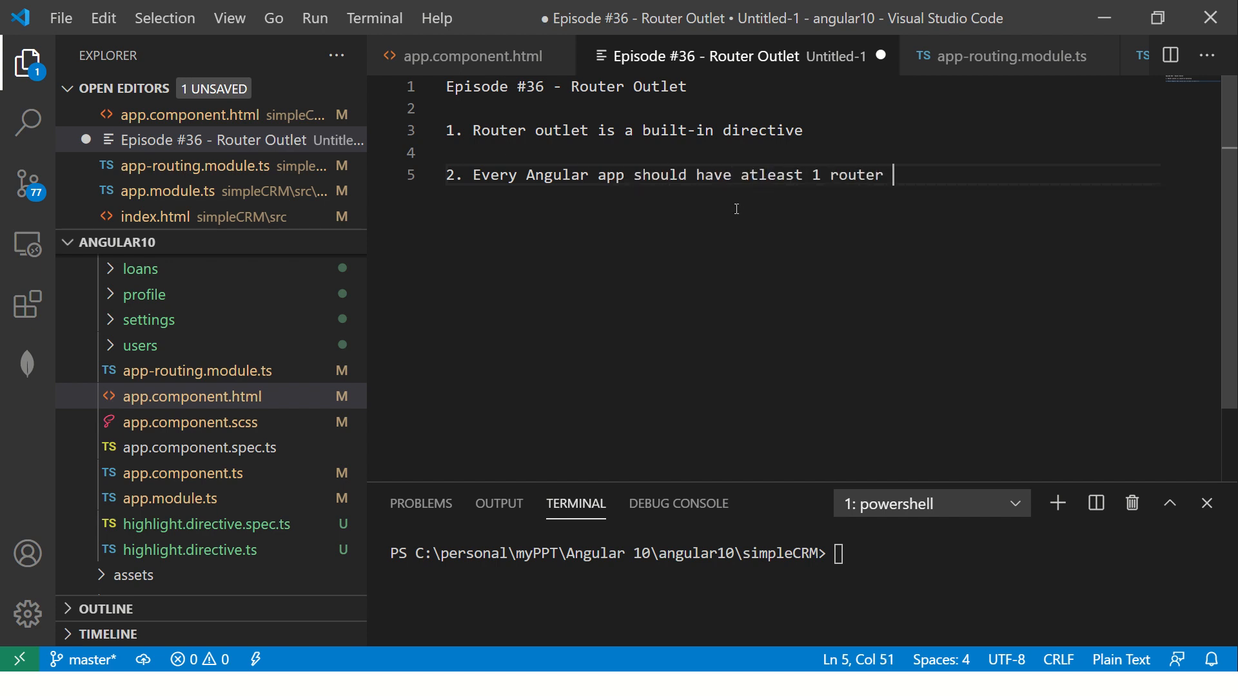
pyautogui.write('outlet')
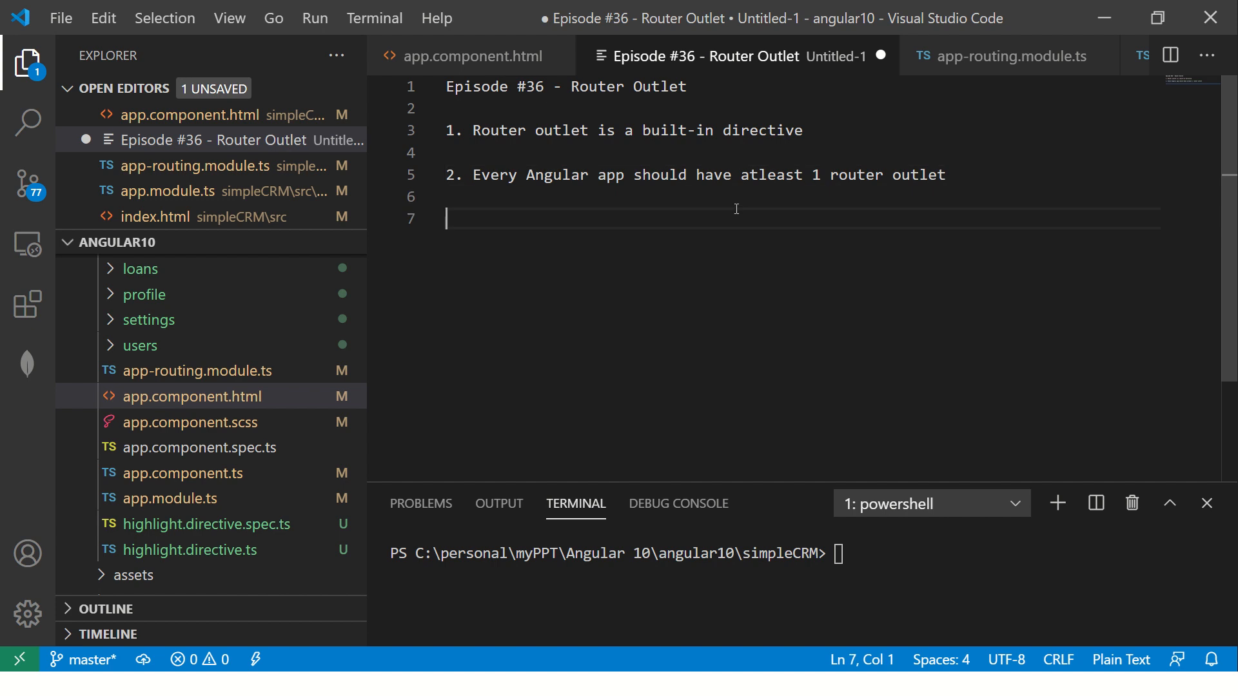
# Add point 3: by default the router outlet lives in app.component.html.
pyautogui.write('3.')
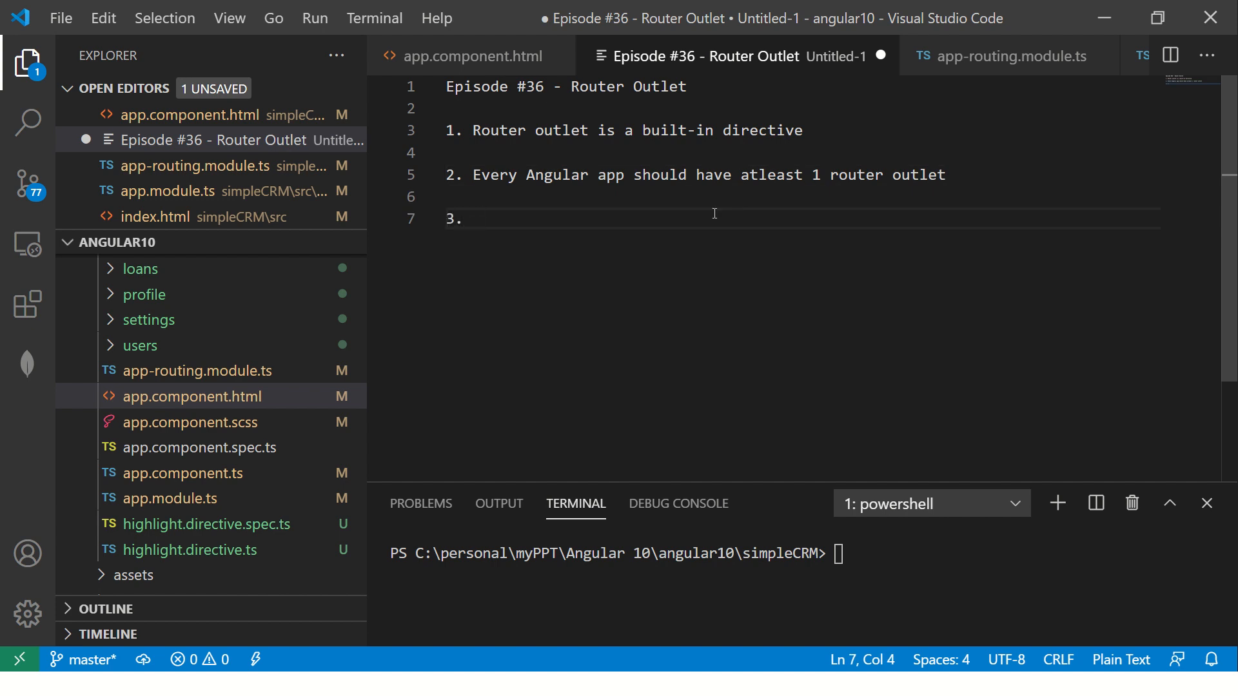
pyautogui.write('By default -')
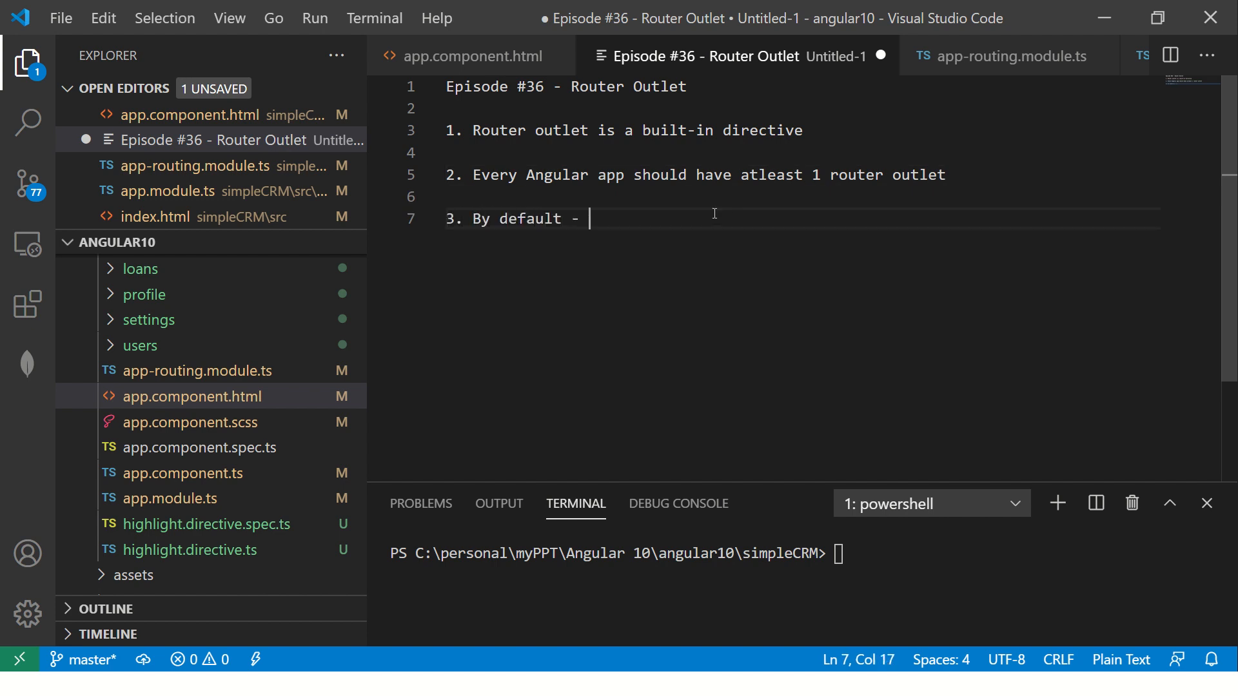
pyautogui.write('the router outlet is defined in app.')
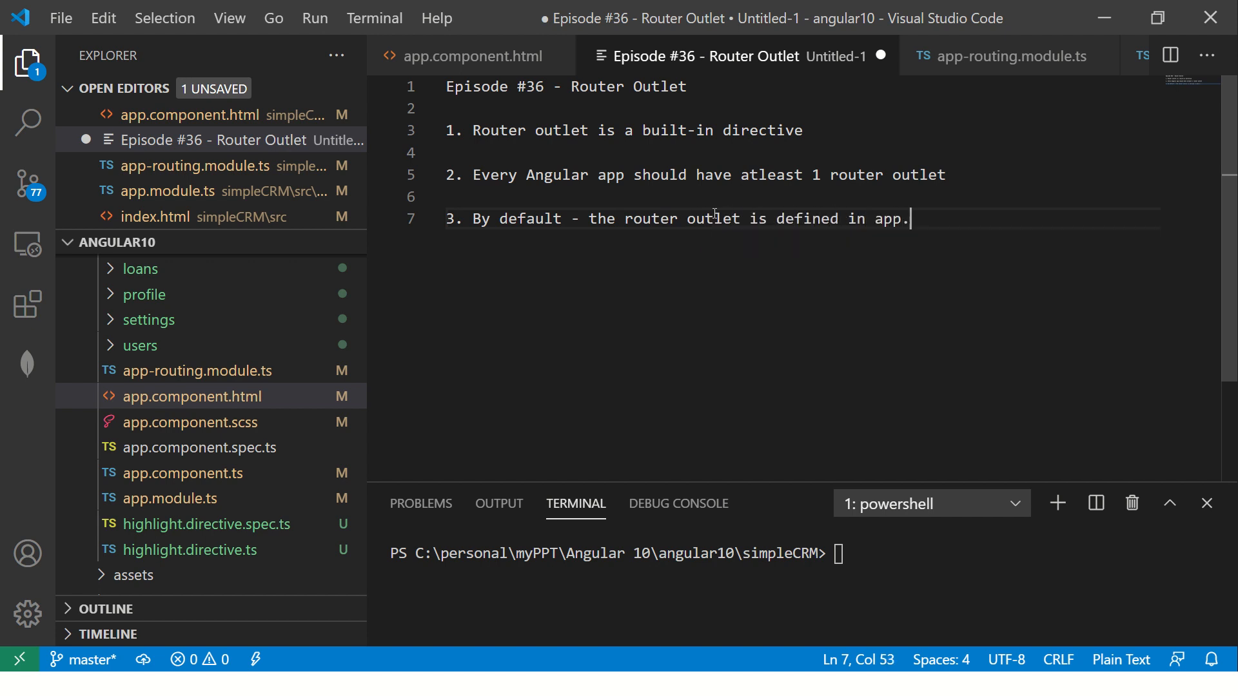
pyautogui.write('component.html fil')
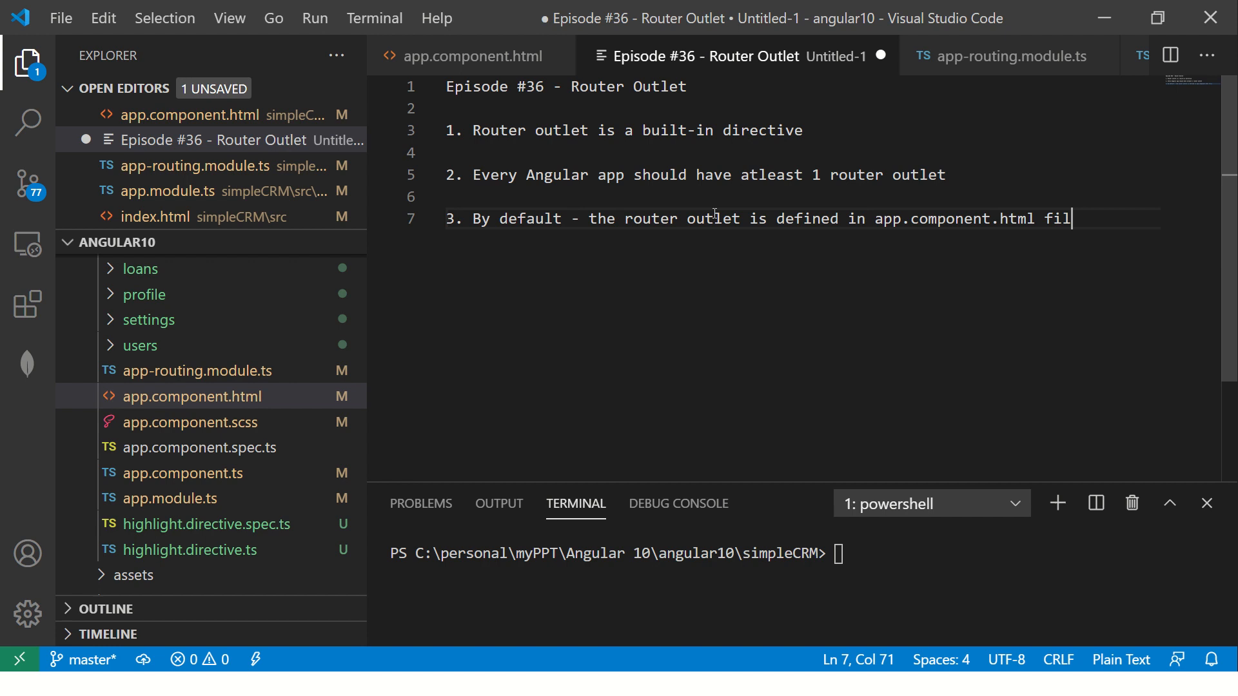
# Show app.component.html with its <router-outlet></router-outlet> tag on line 179.
pyautogui.click(470, 56)
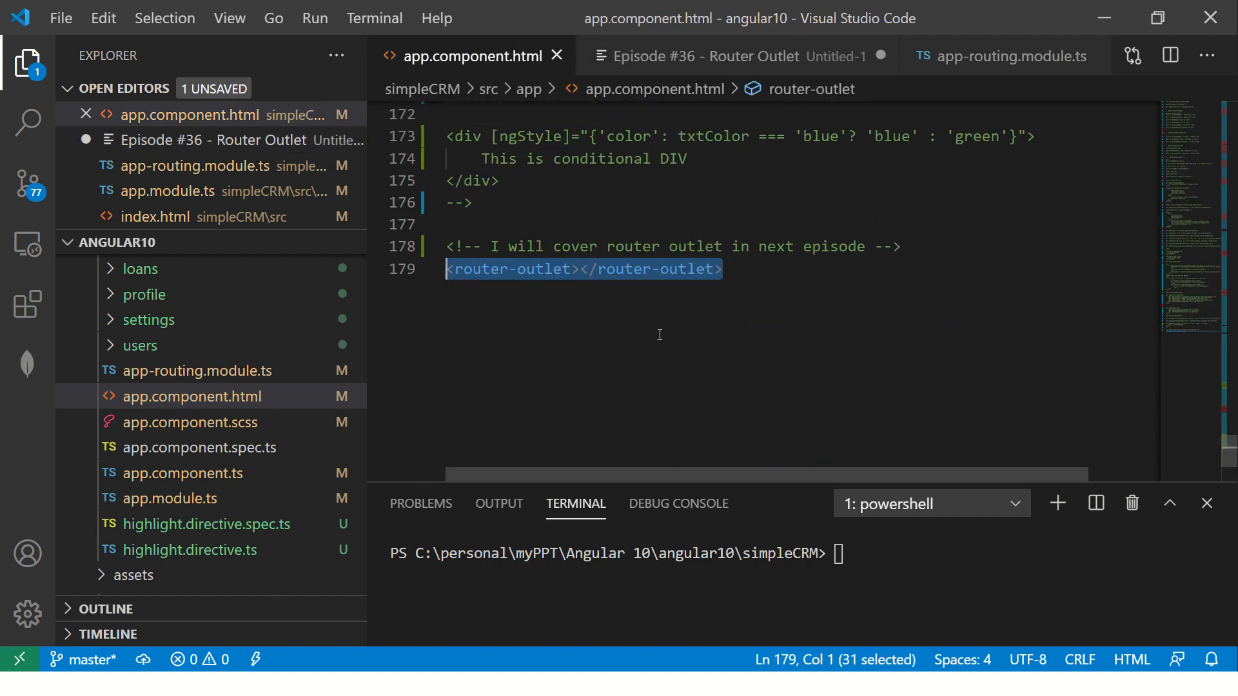
pyautogui.click(607, 270)
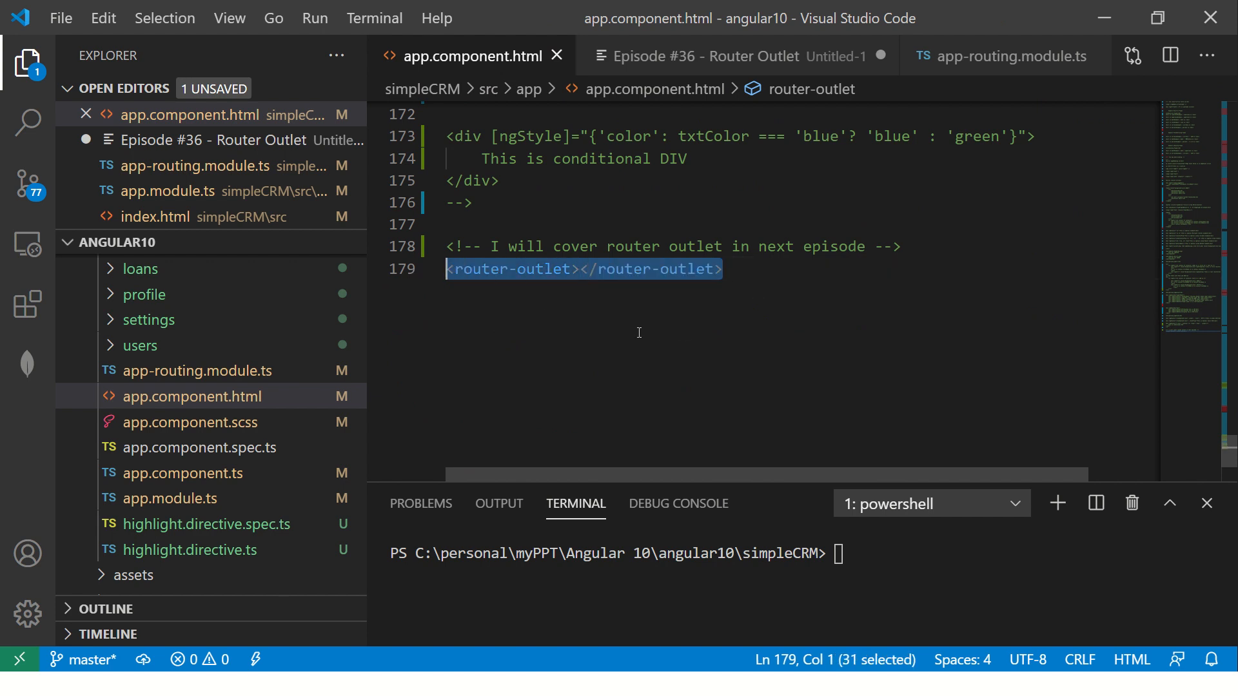
# In the notes, write point 4: the router outlet will match the matching routes.
pyautogui.click(711, 56)
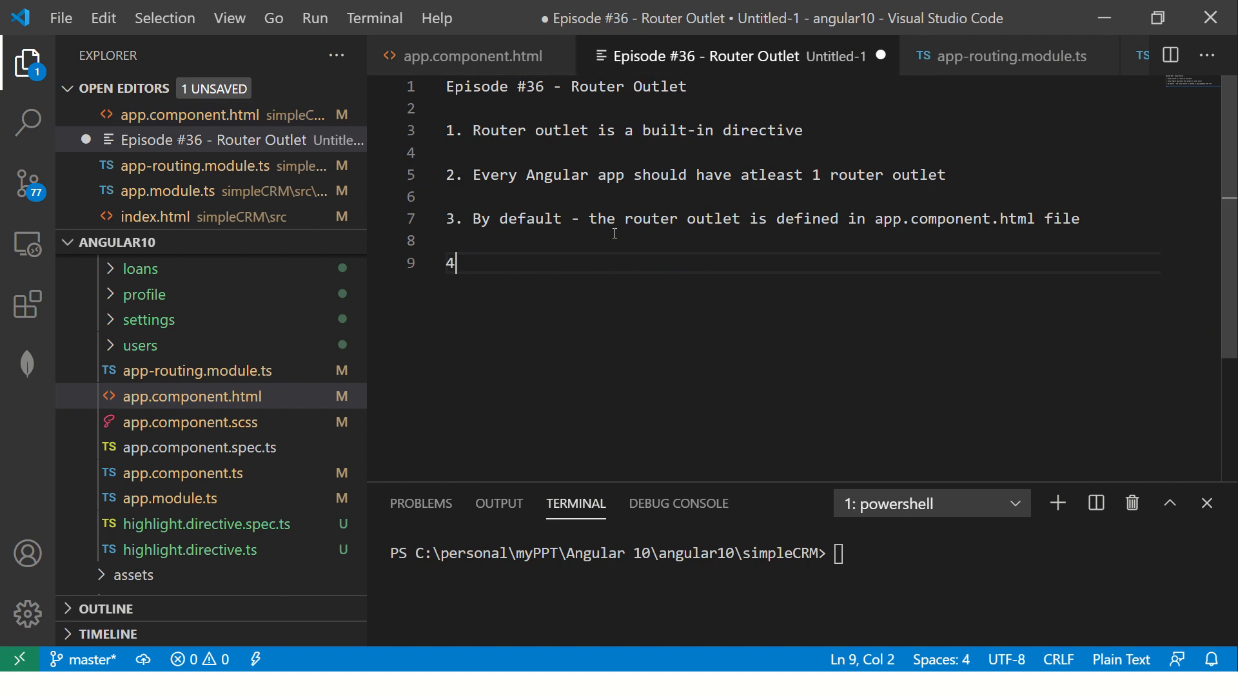
pyautogui.write('Router outlet w')
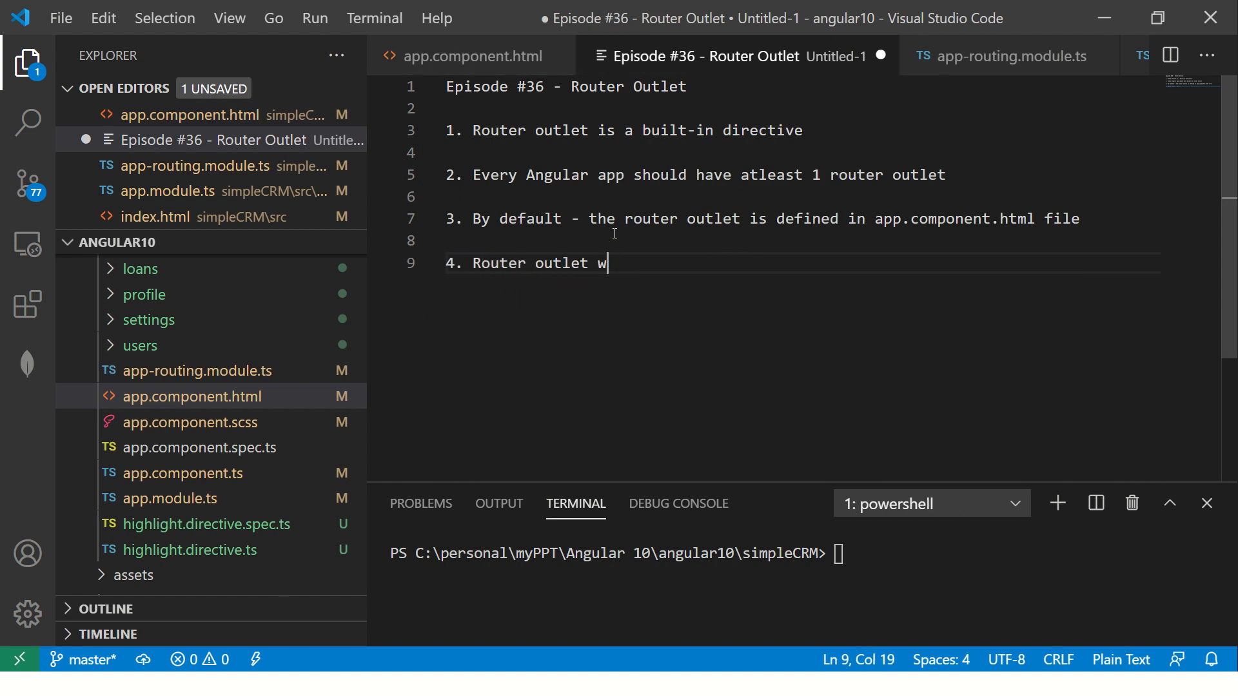
pyautogui.write('ill match the')
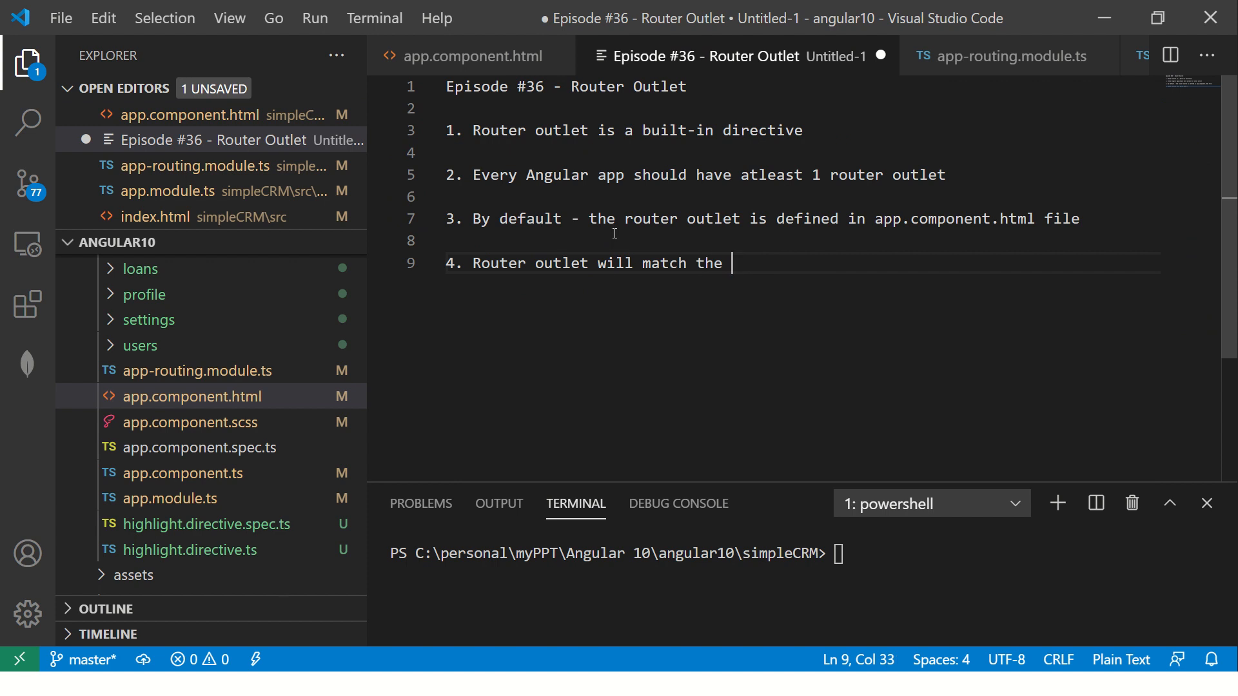
pyautogui.write('matching routes for the components')
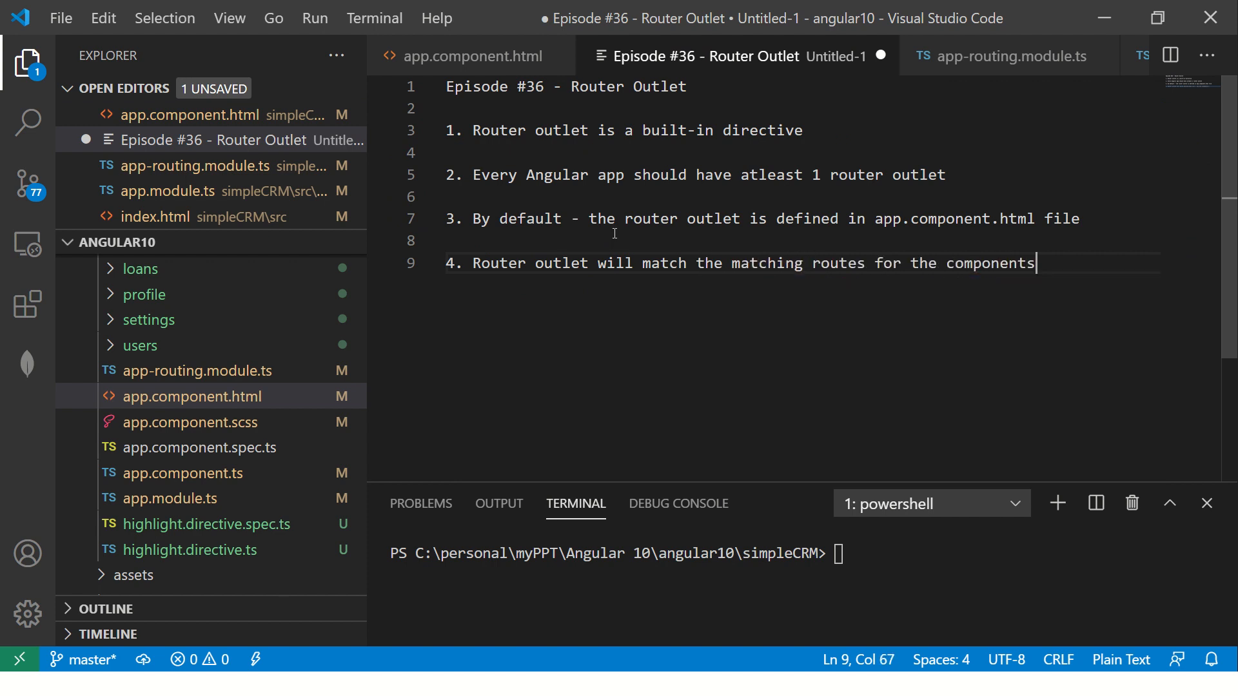
pyautogui.press('Enter')
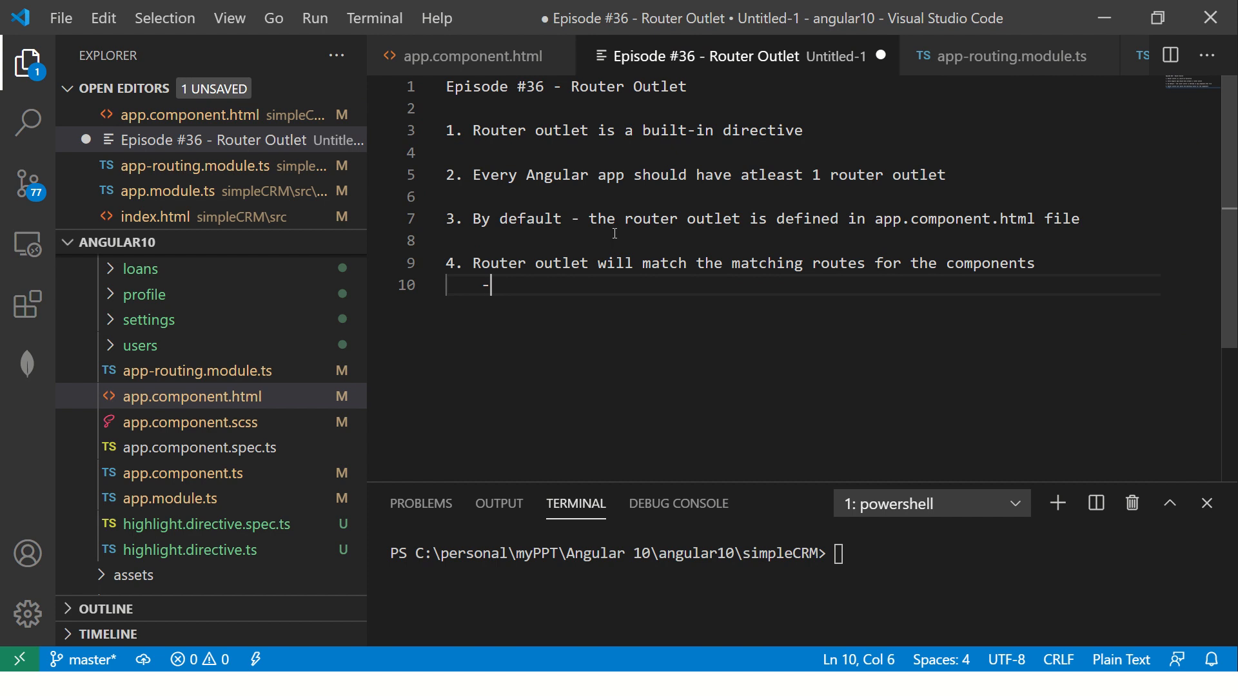
# Add the indented line 'takes its output inside the router-outlet tag' and begin point 5.
pyautogui.write('> takes its')
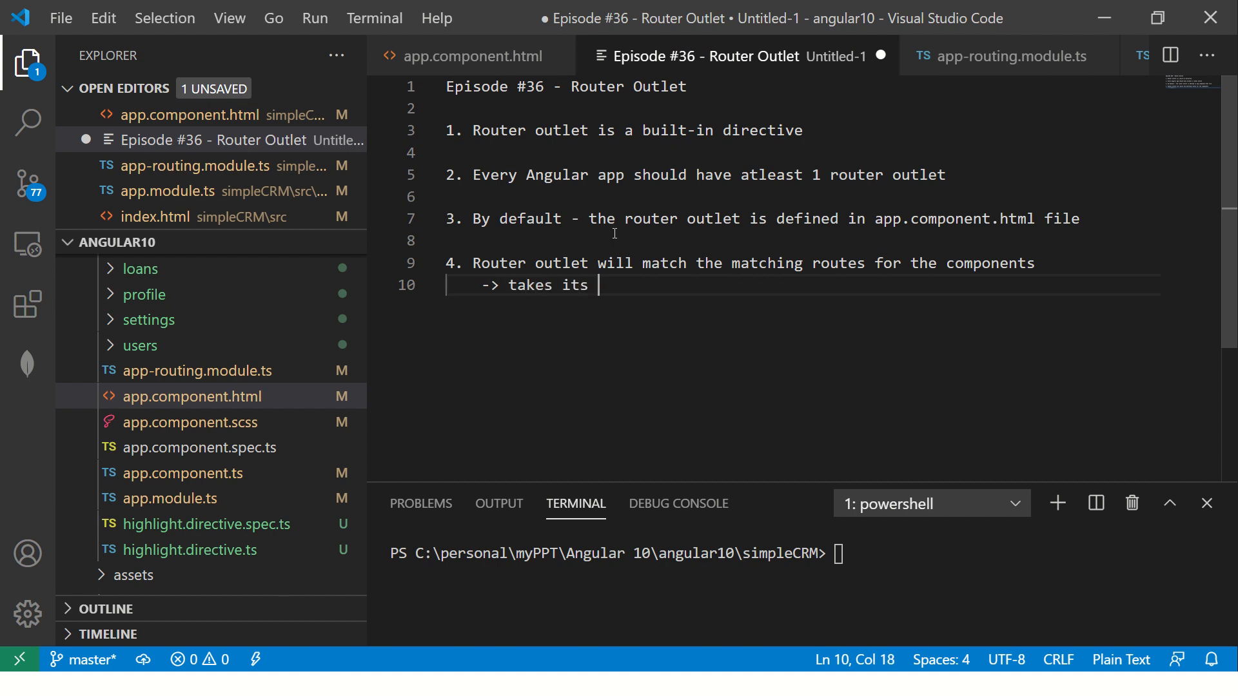
pyautogui.write('output')
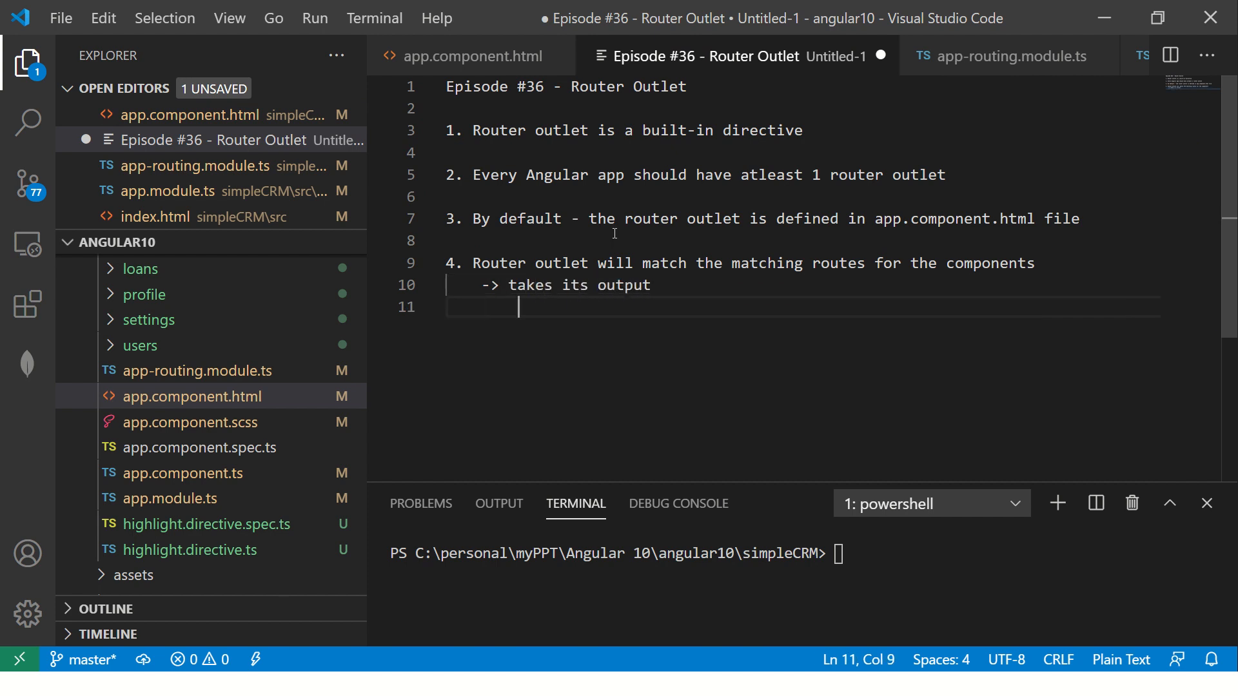
pyautogui.write('-> inside ni')
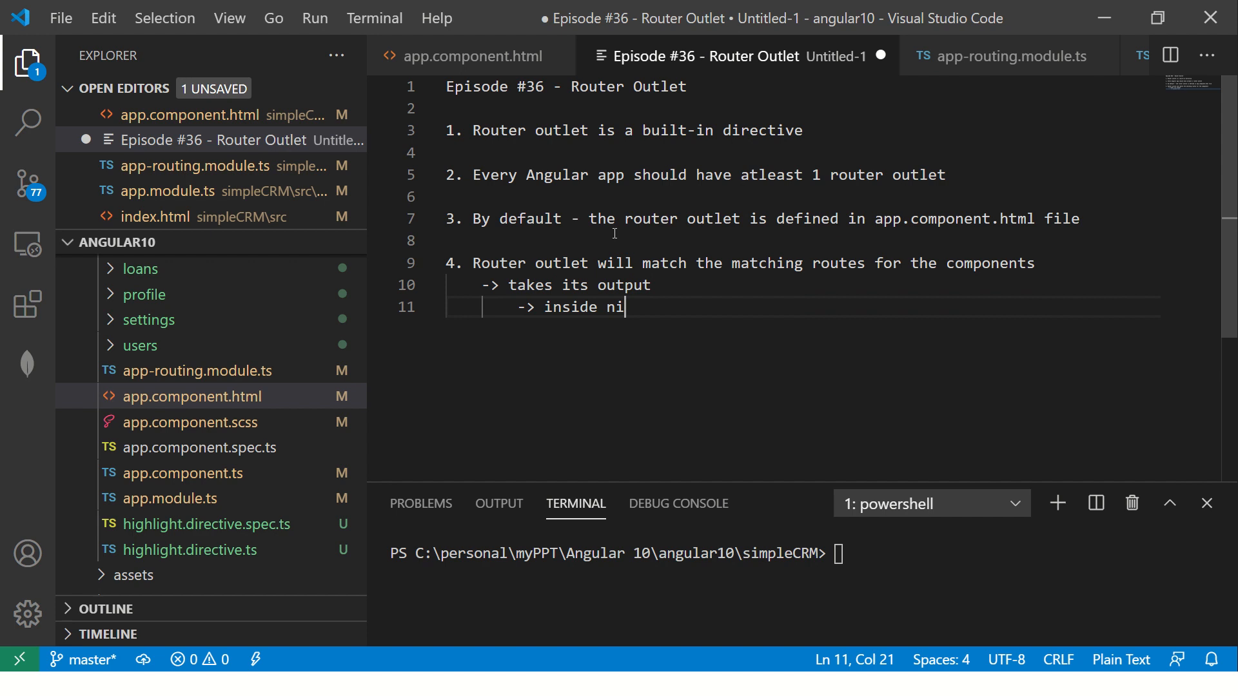
pyautogui.write('inside the rou')
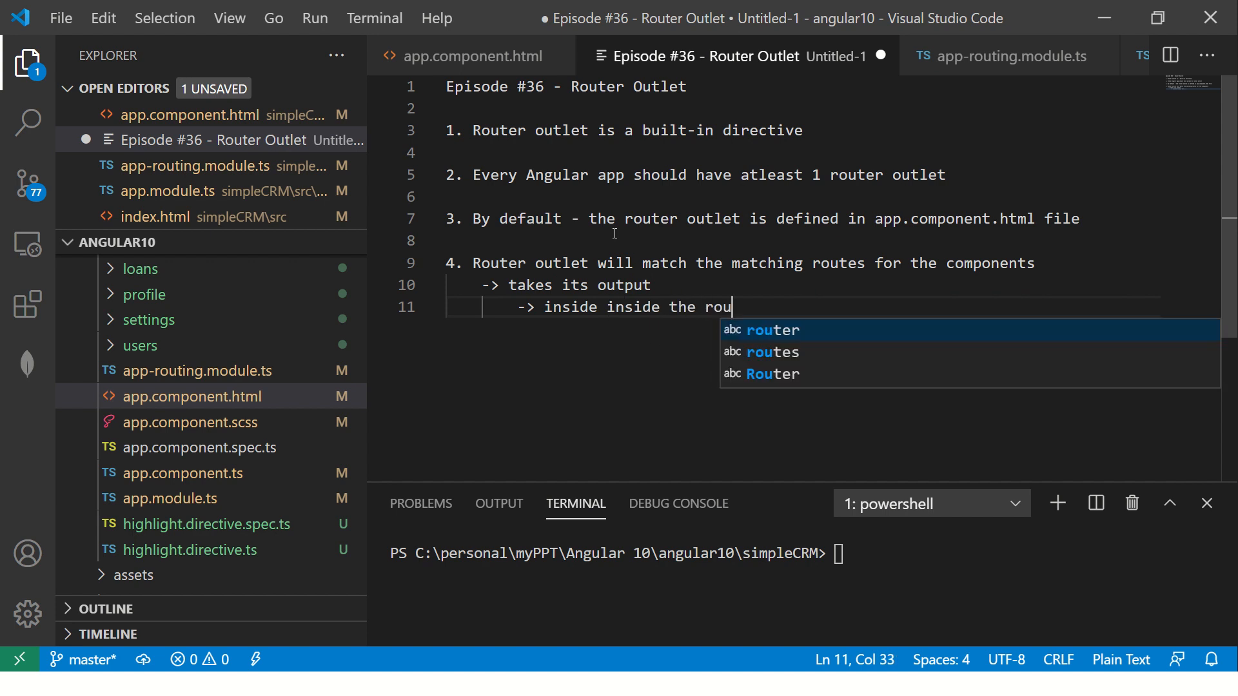
pyautogui.write('ter')
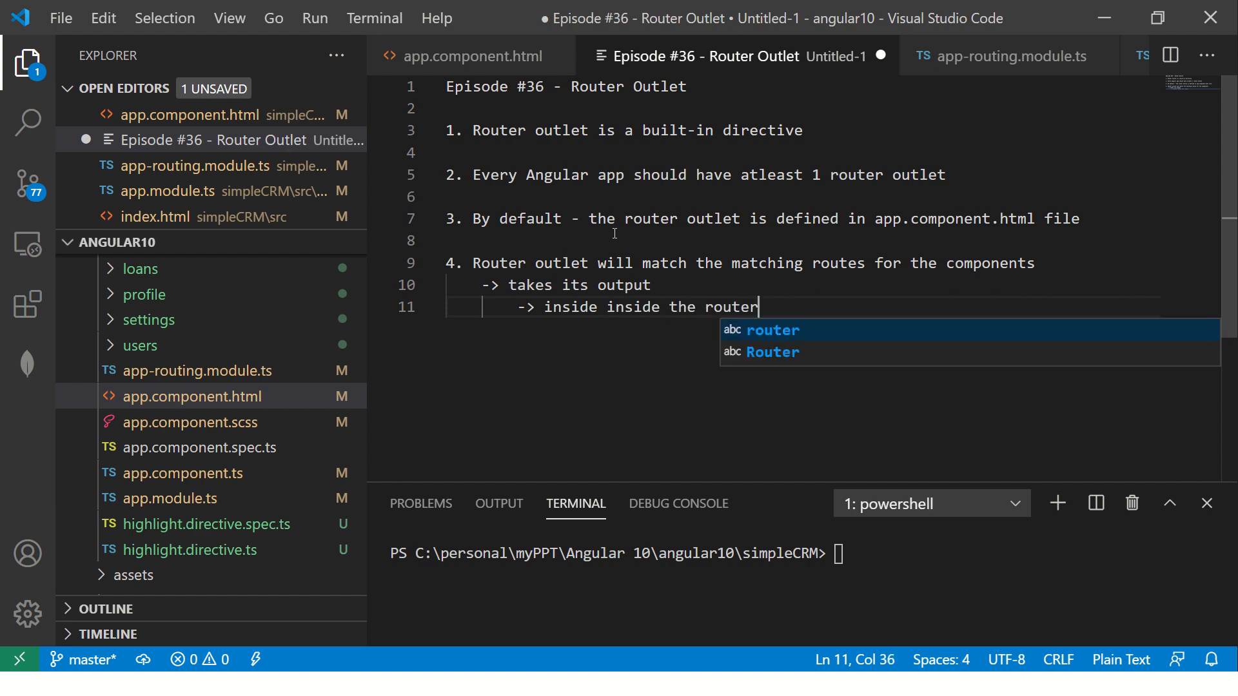
pyautogui.write('-oute')
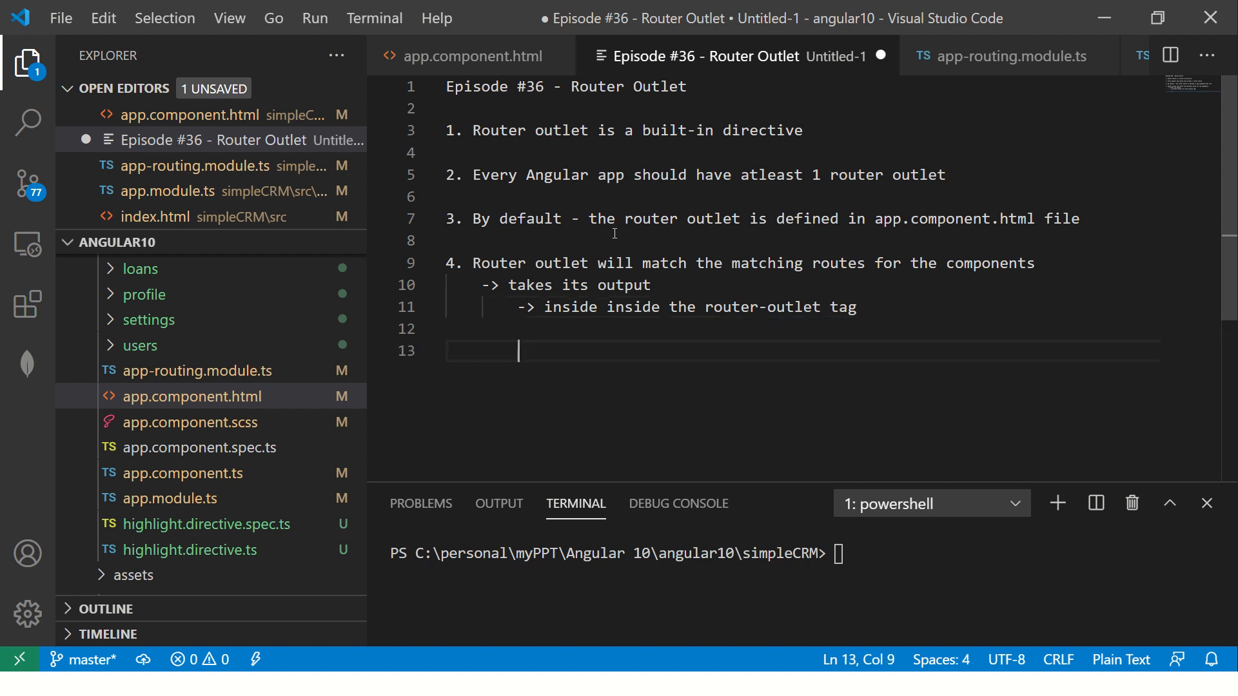
pyautogui.write('5.')
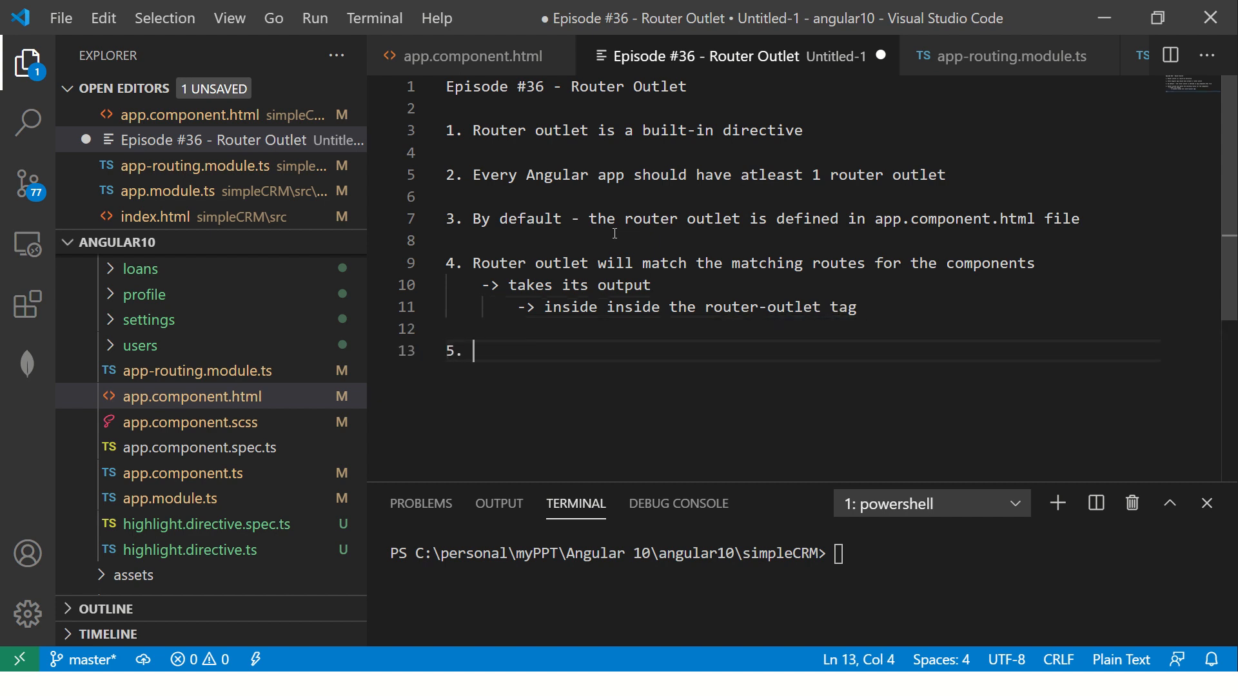
pyautogui.click(999, 56)
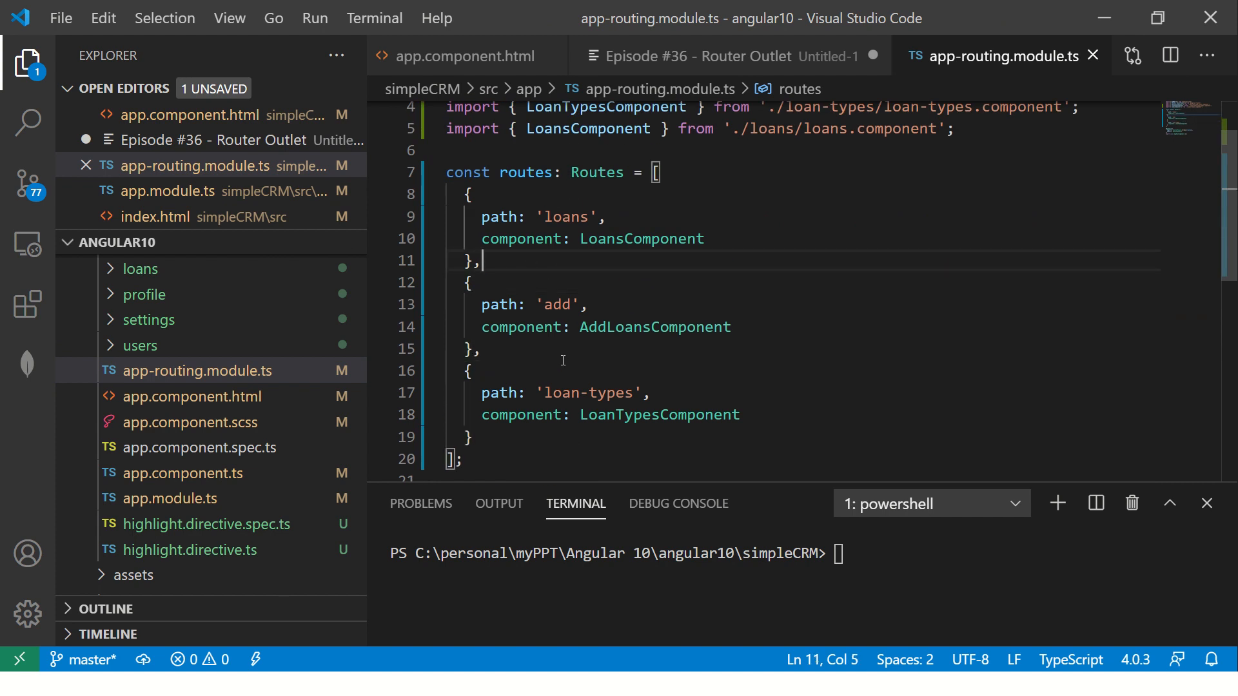
pyautogui.moveTo(567, 261)
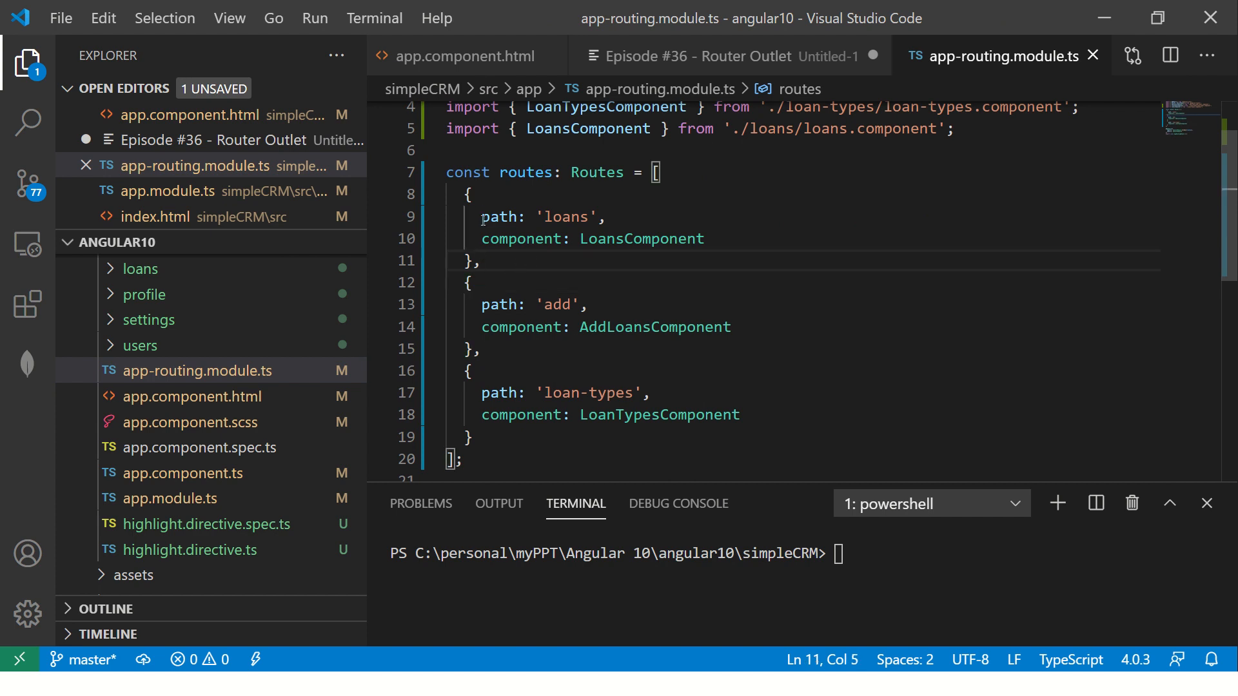
# Highlight part of the loans, add and loan-types routes in app-routing.module.ts.
pyautogui.moveTo(482, 217); pyautogui.dragTo(606, 217)
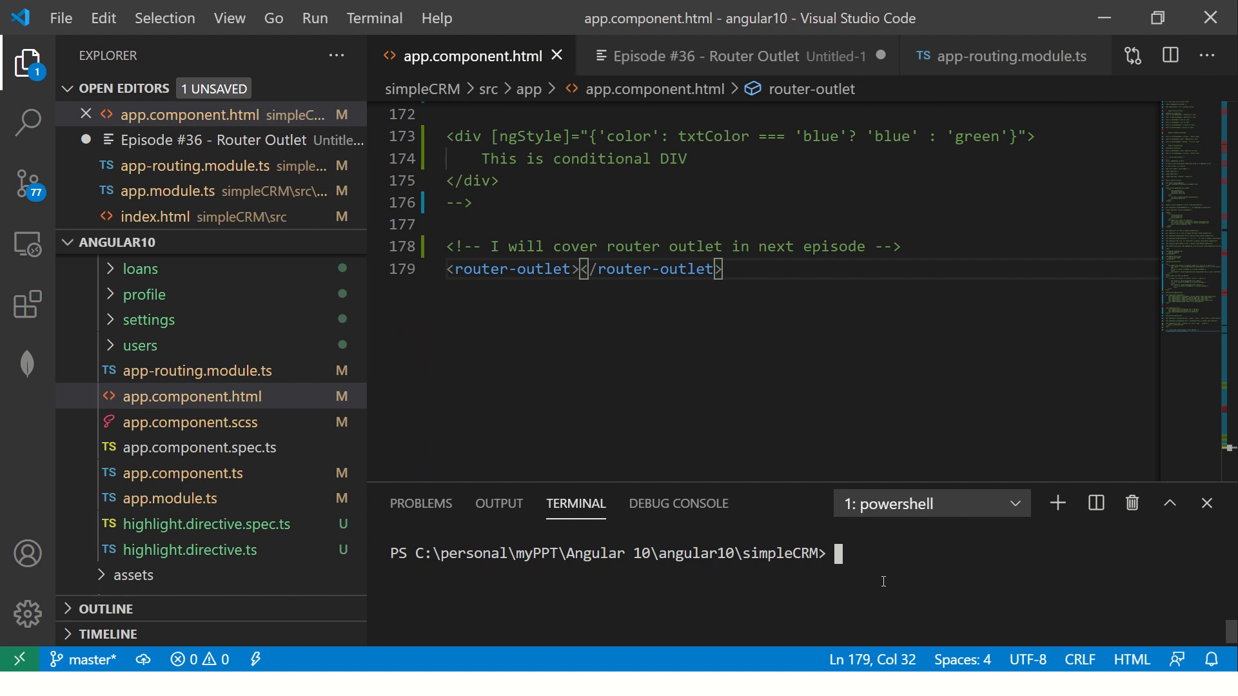
# Run 'ng serve' until it compiles, then select the 'add' route path in the routing module.
pyautogui.write('ng serve')
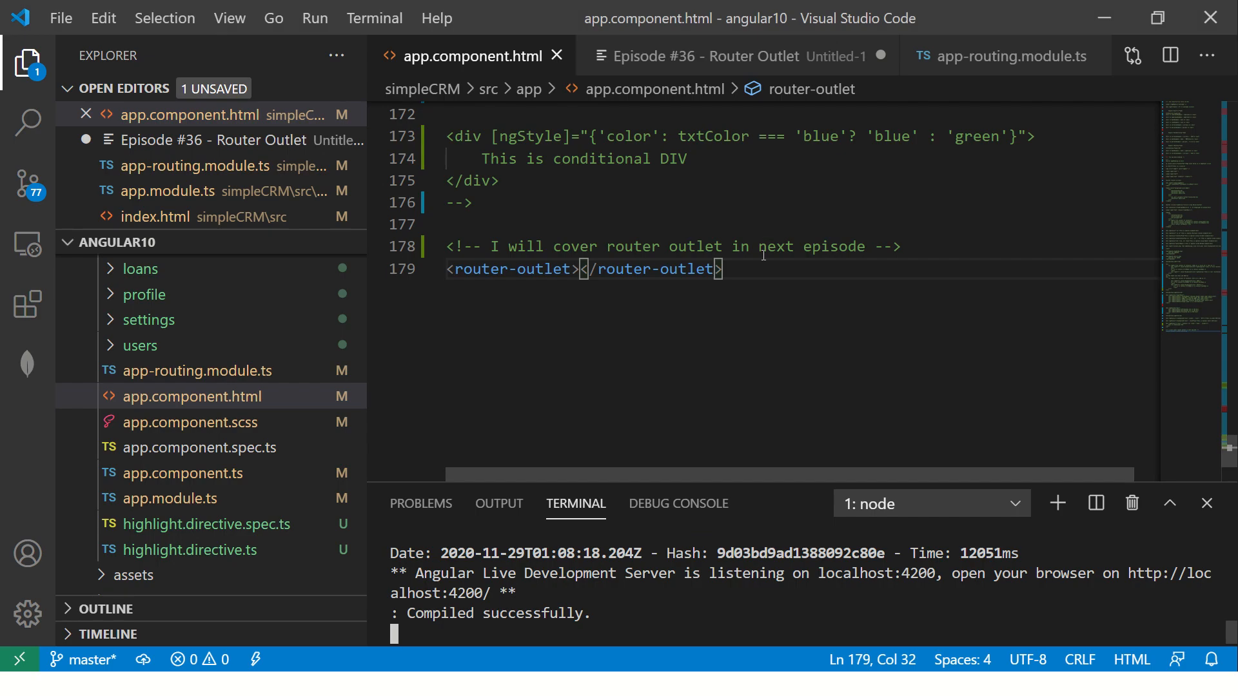
pyautogui.click(1003, 57)
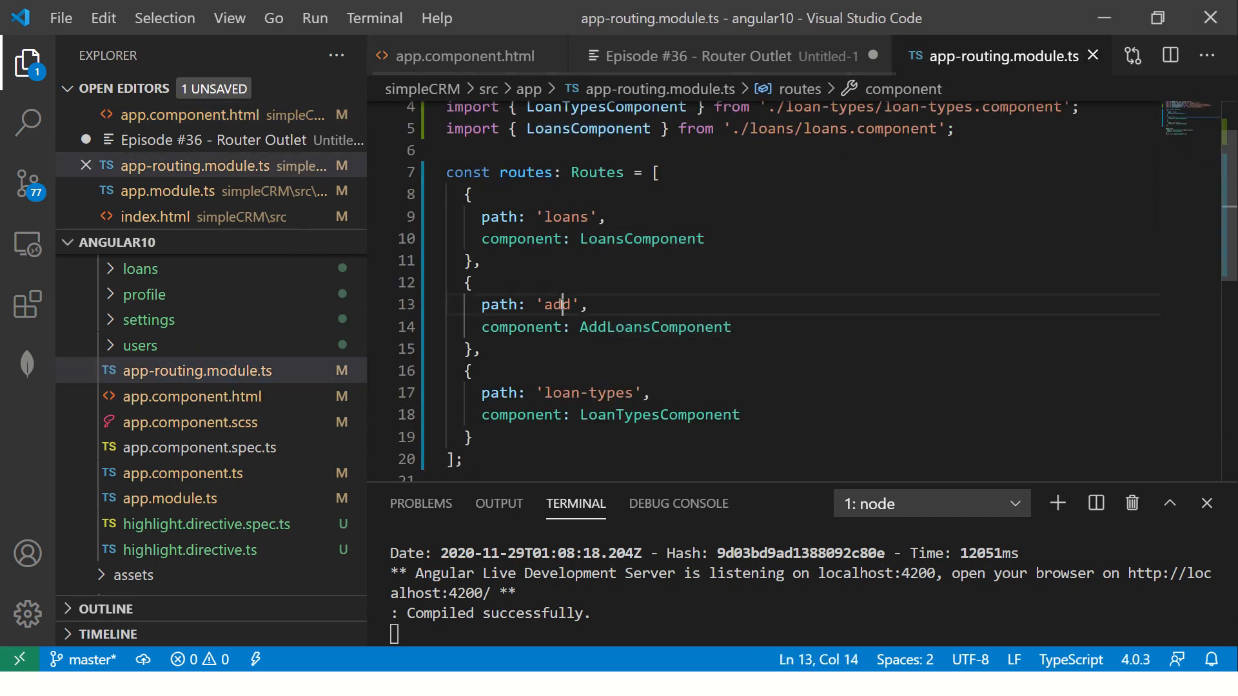
pyautogui.doubleClick(654, 327)
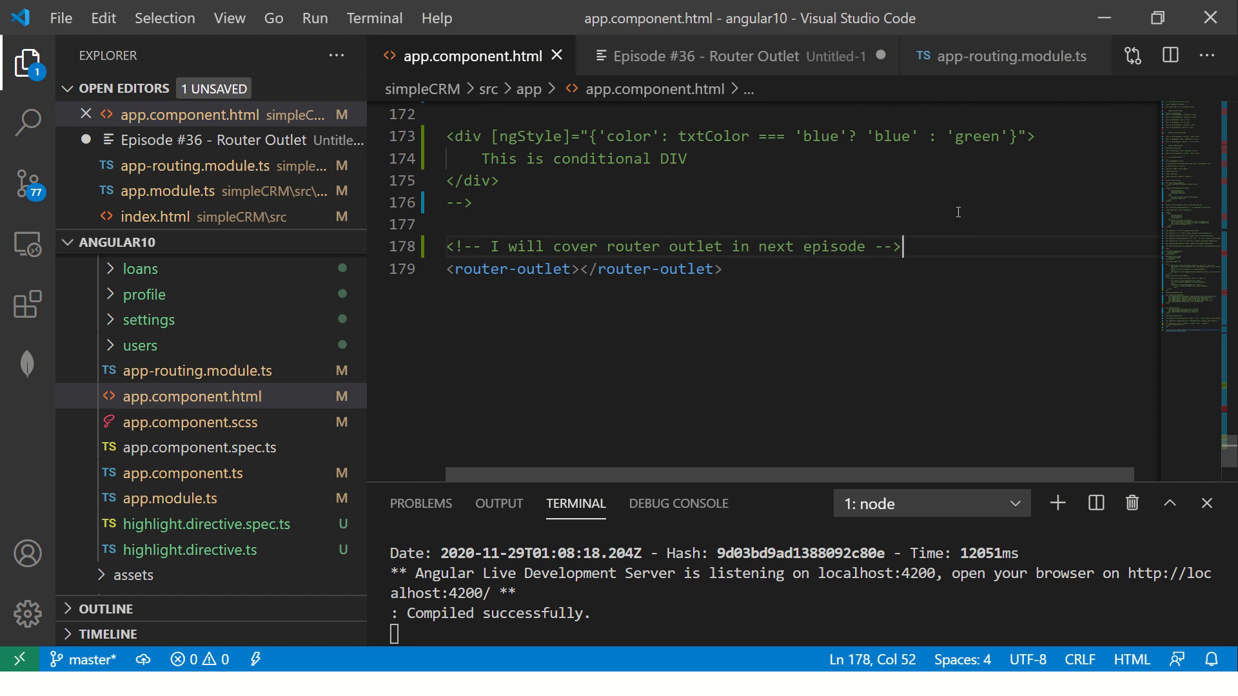
# Type '<h1>This is angular application</h1>' on the line above <router-outlet>.
pyautogui.write('h1')
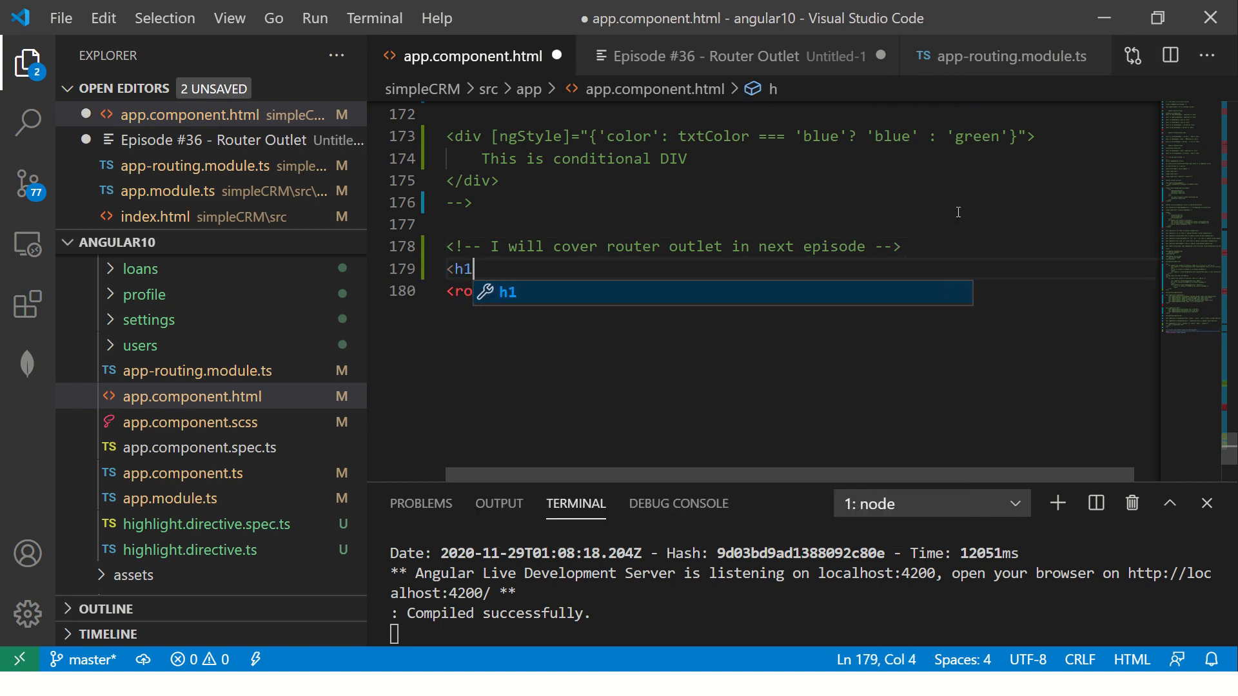
pyautogui.write('>This is angular application</h1>')
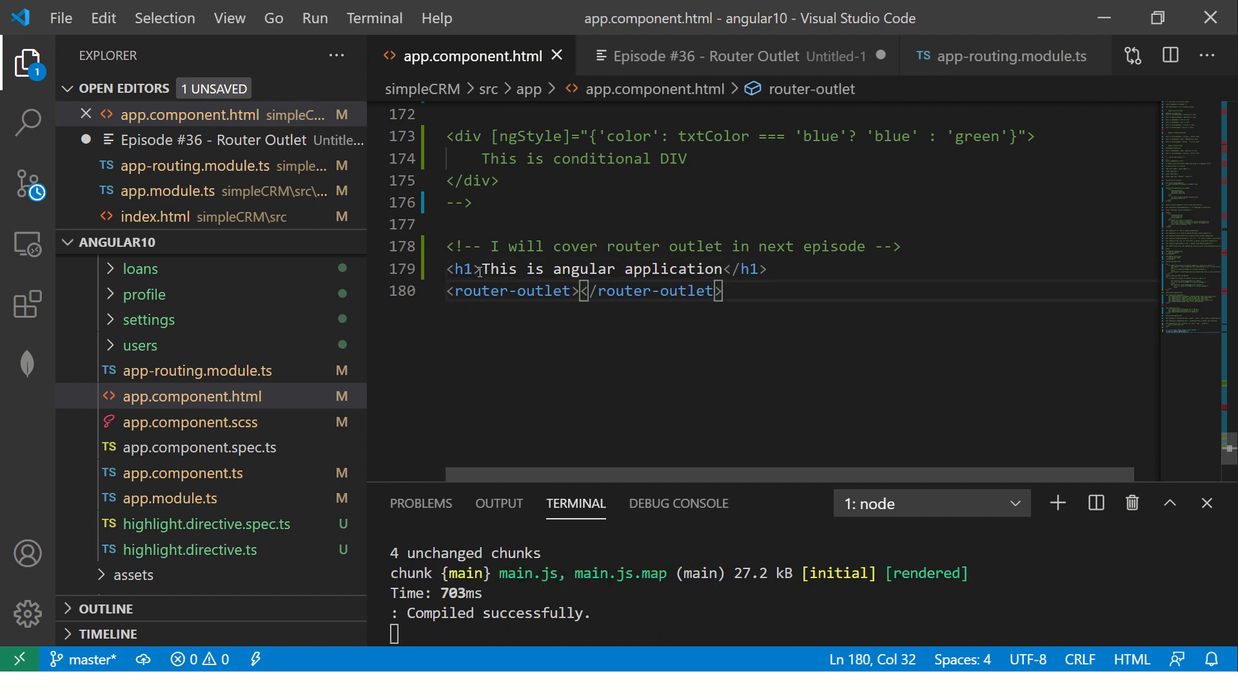
pyautogui.moveTo(824, 353)
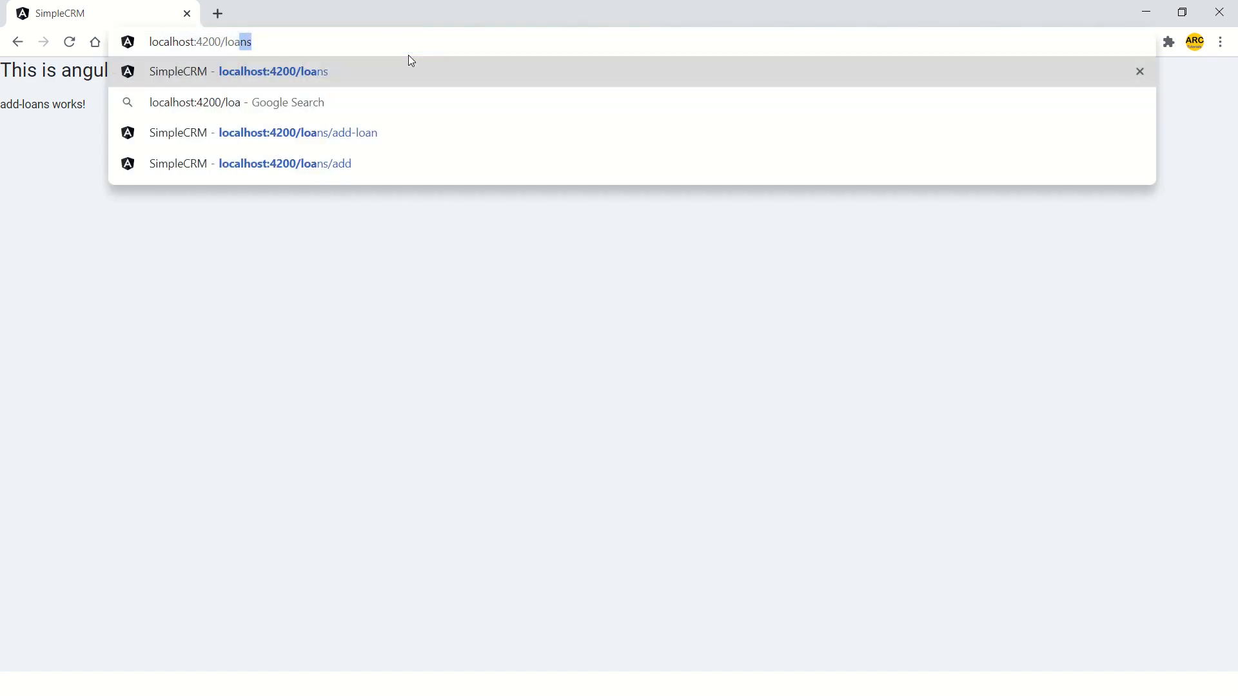
# Open localhost:4200/loans in Chrome.
pyautogui.press('Enter')
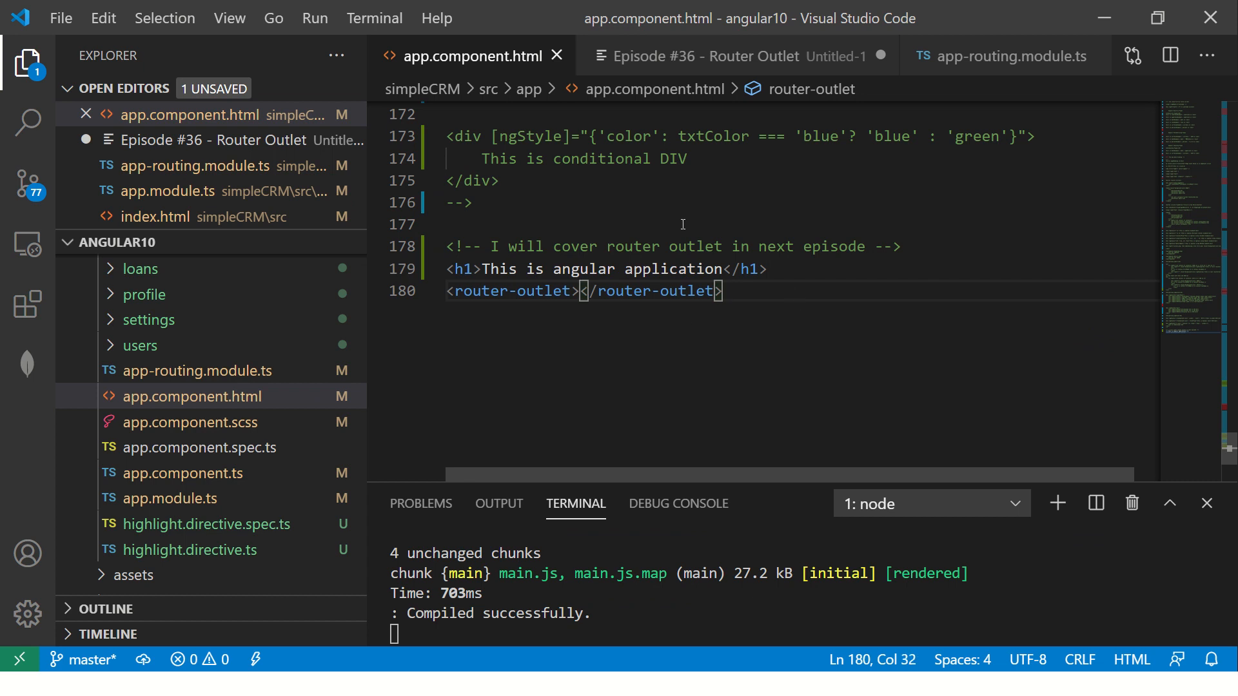
pyautogui.click(1003, 56)
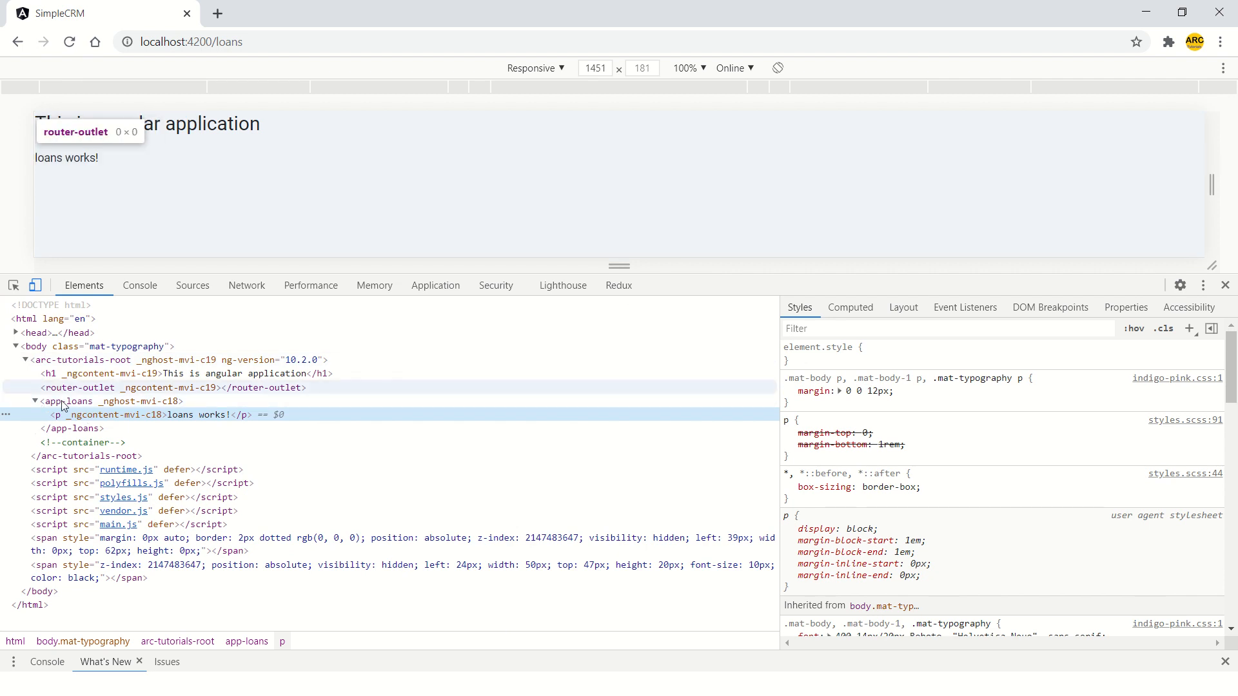
# In DevTools Elements, select router-outlet, collapse app-loans, and expand the root to find app-add-loans.
pyautogui.click(78, 387)
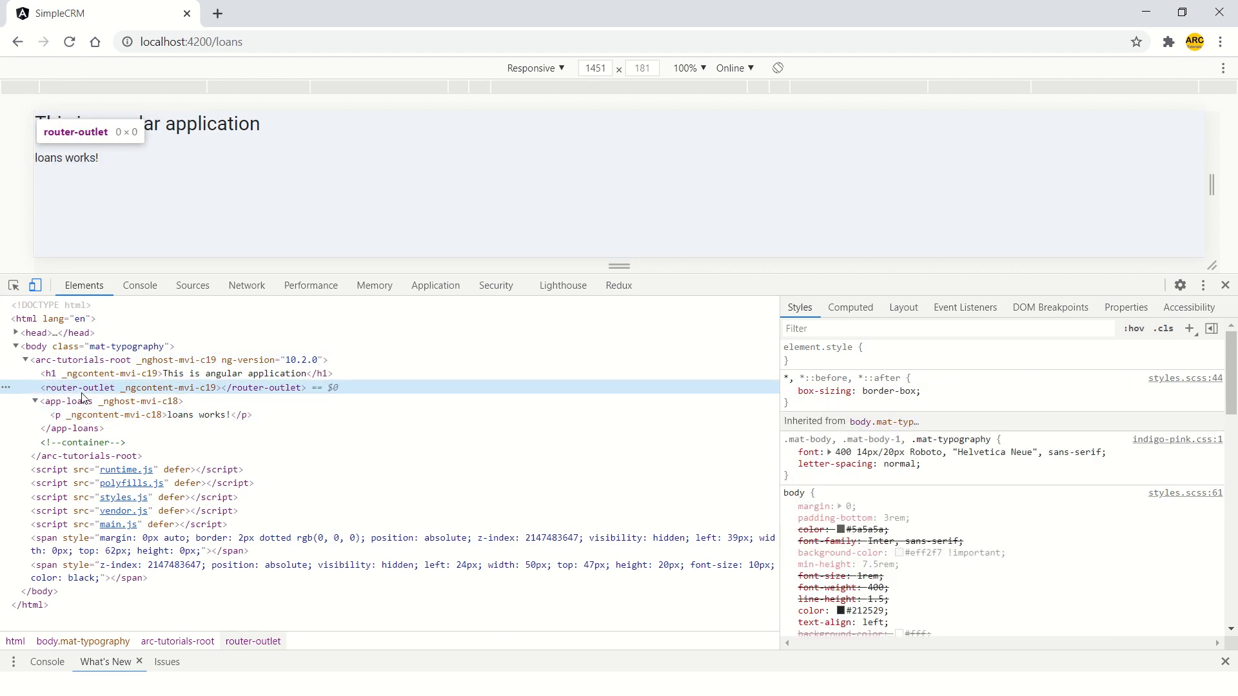
pyautogui.click(34, 401)
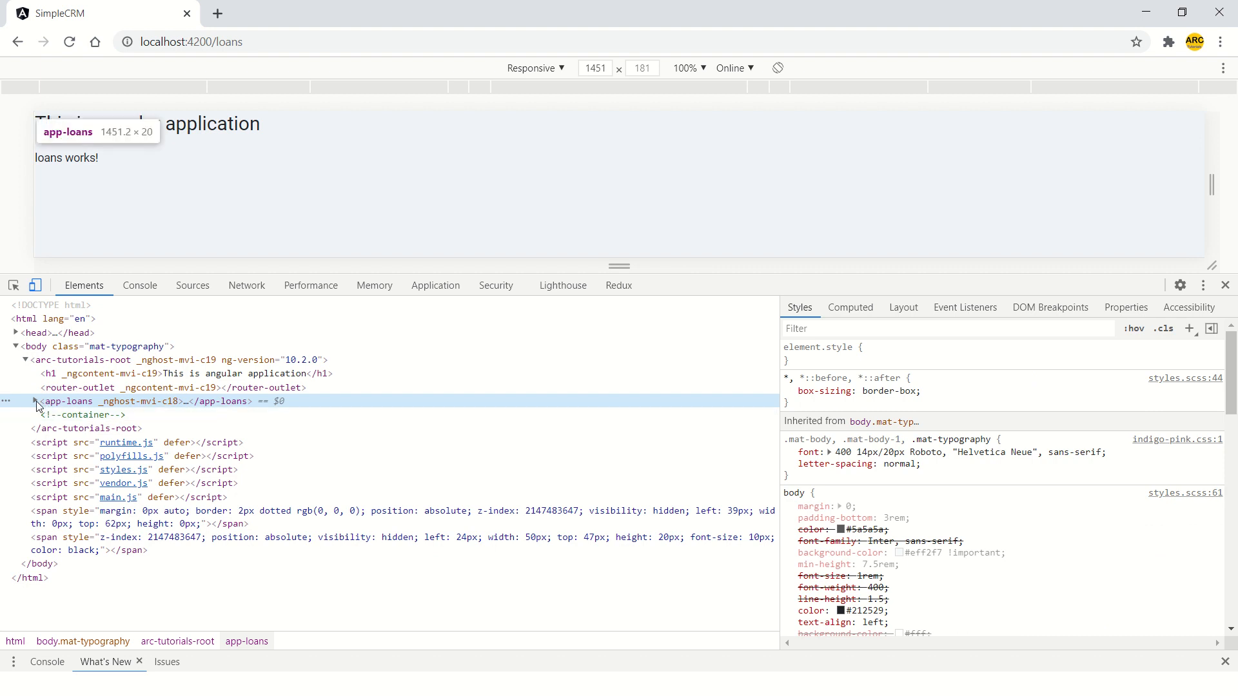
pyautogui.click(35, 401)
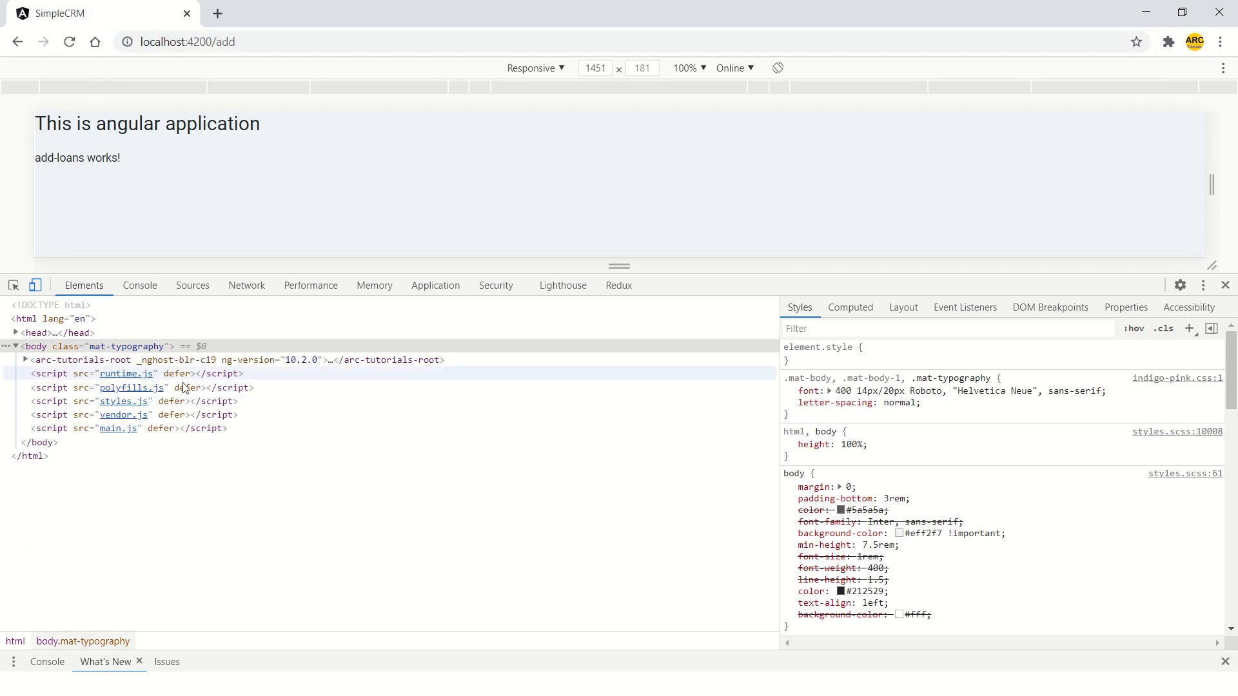
pyautogui.click(25, 360)
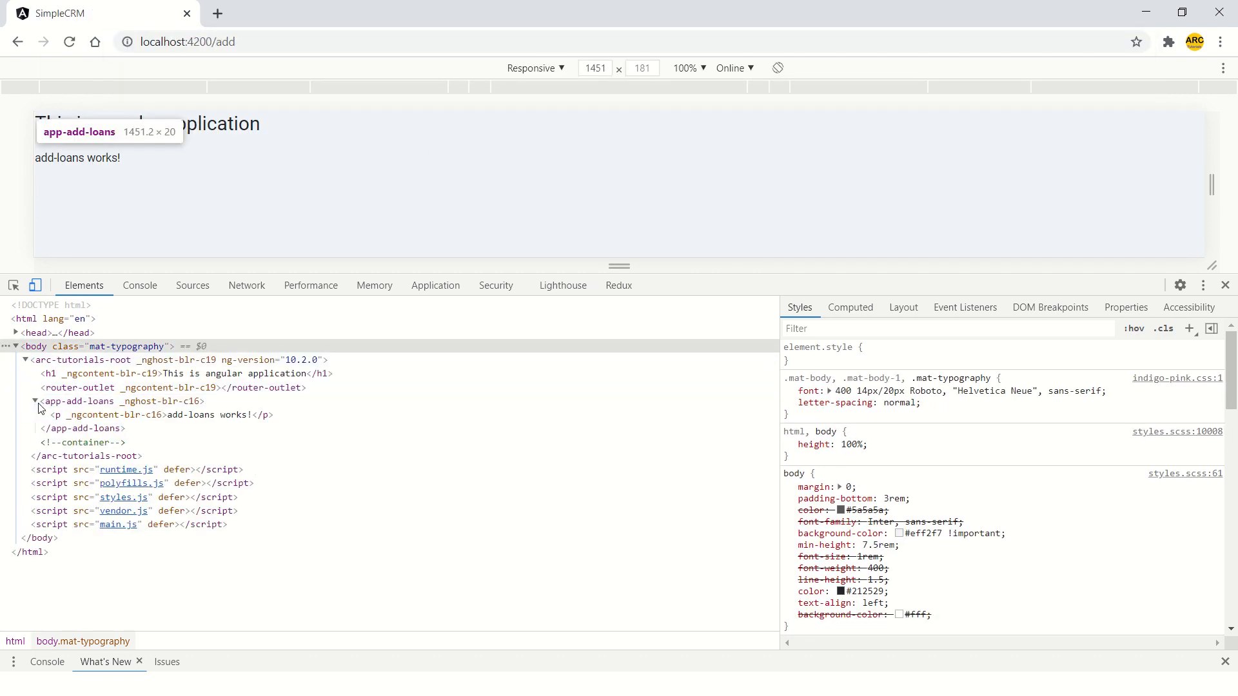
pyautogui.click(95, 388)
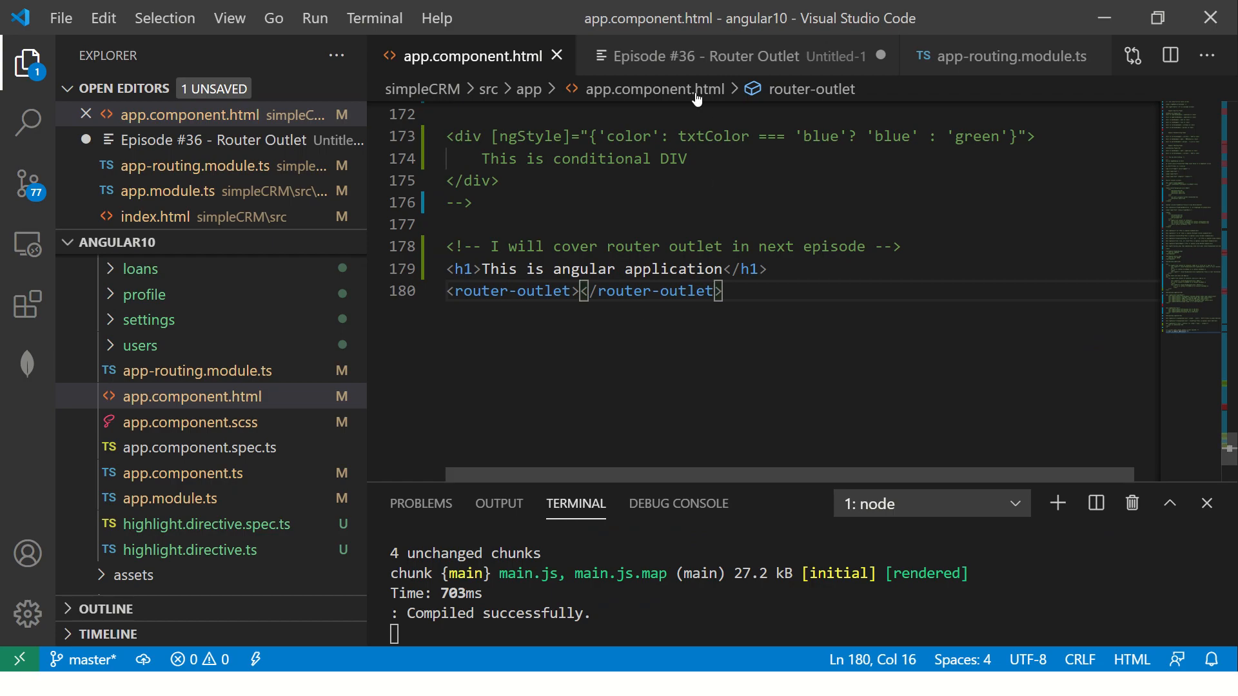
# Change note 4's ending to 'inside the page', then revisit app.component.html and app-routing.module.ts.
pyautogui.click(732, 56)
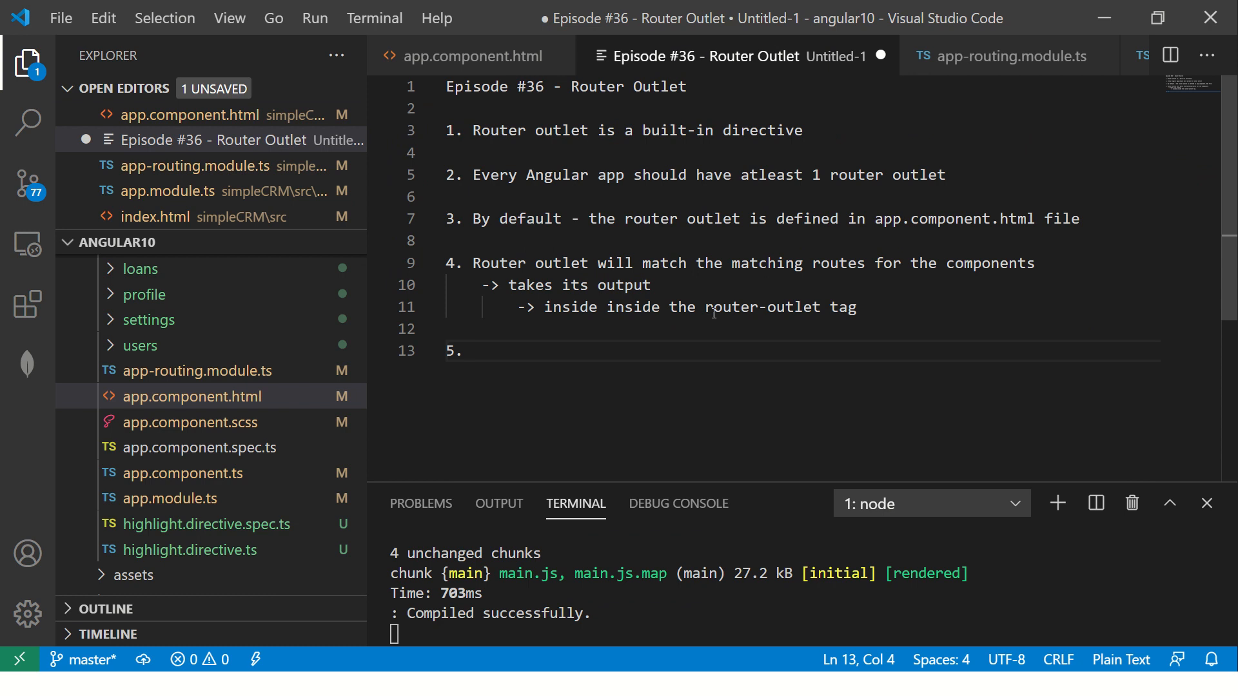
pyautogui.write('DOM')
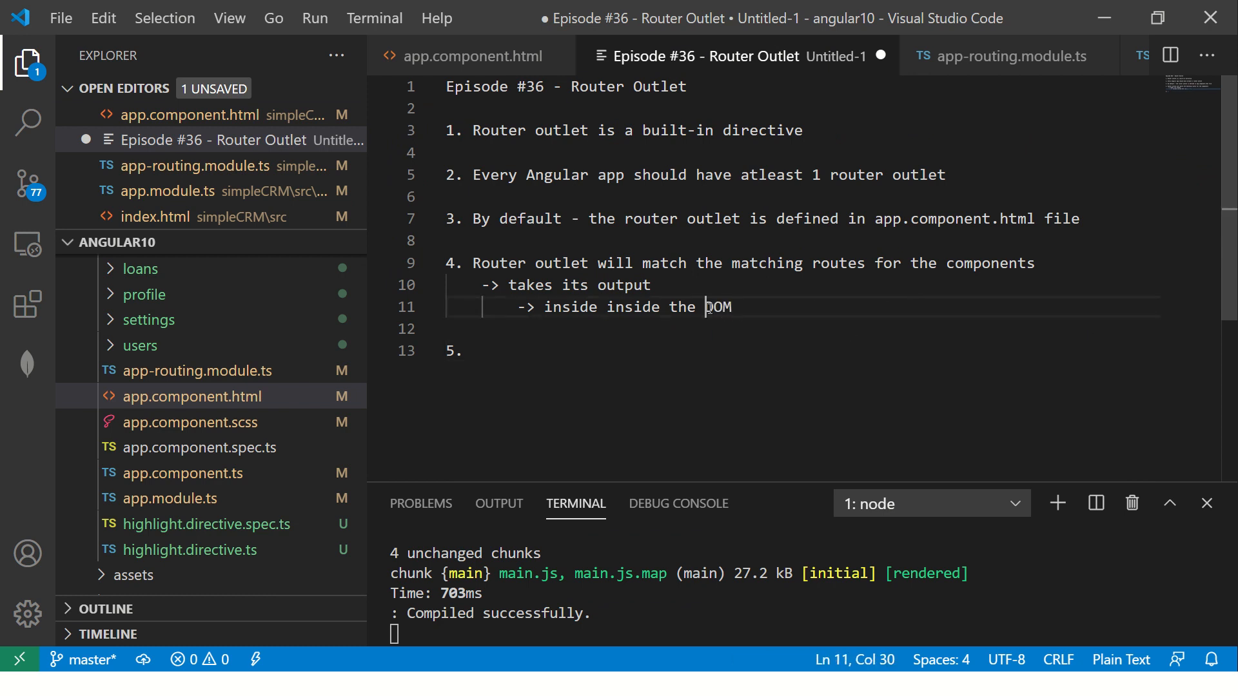
pyautogui.write('page')
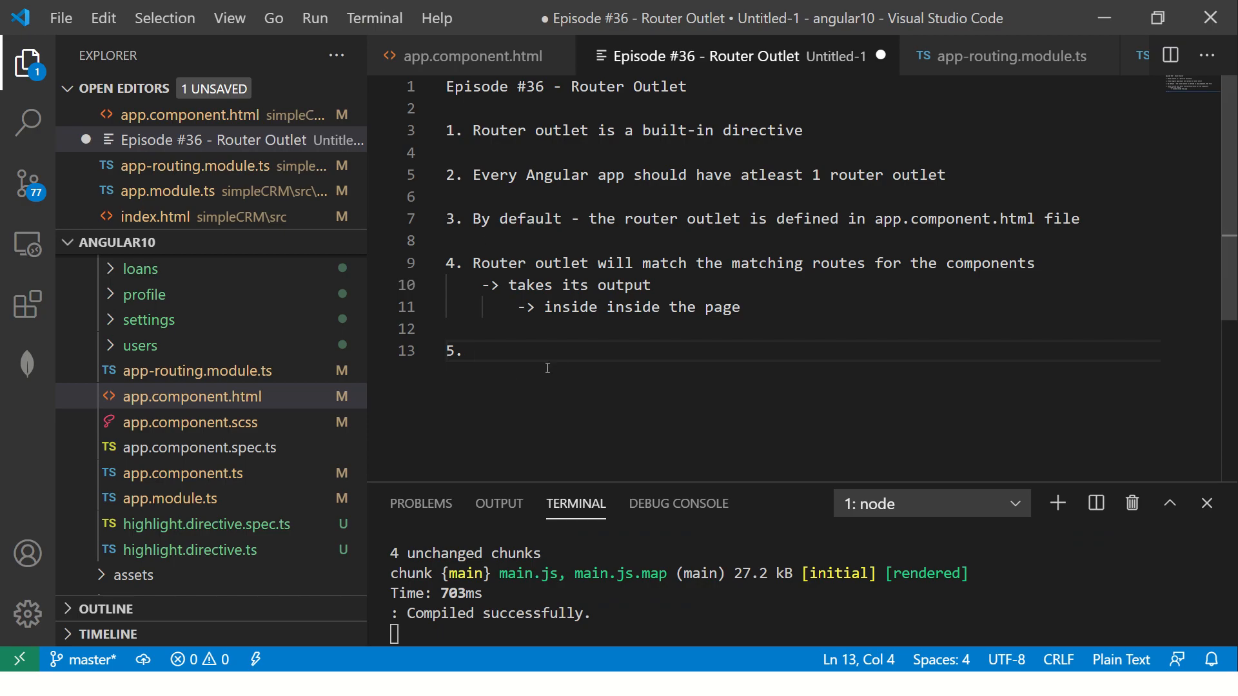
pyautogui.click(473, 55)
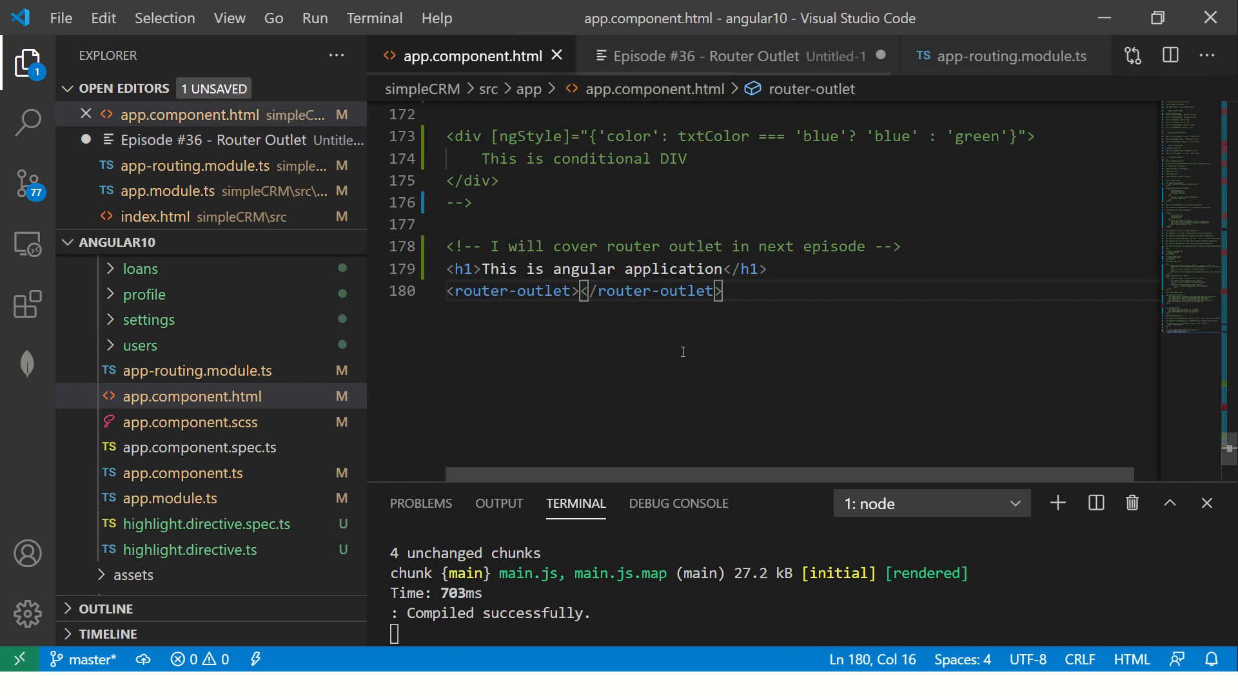
pyautogui.click(1002, 56)
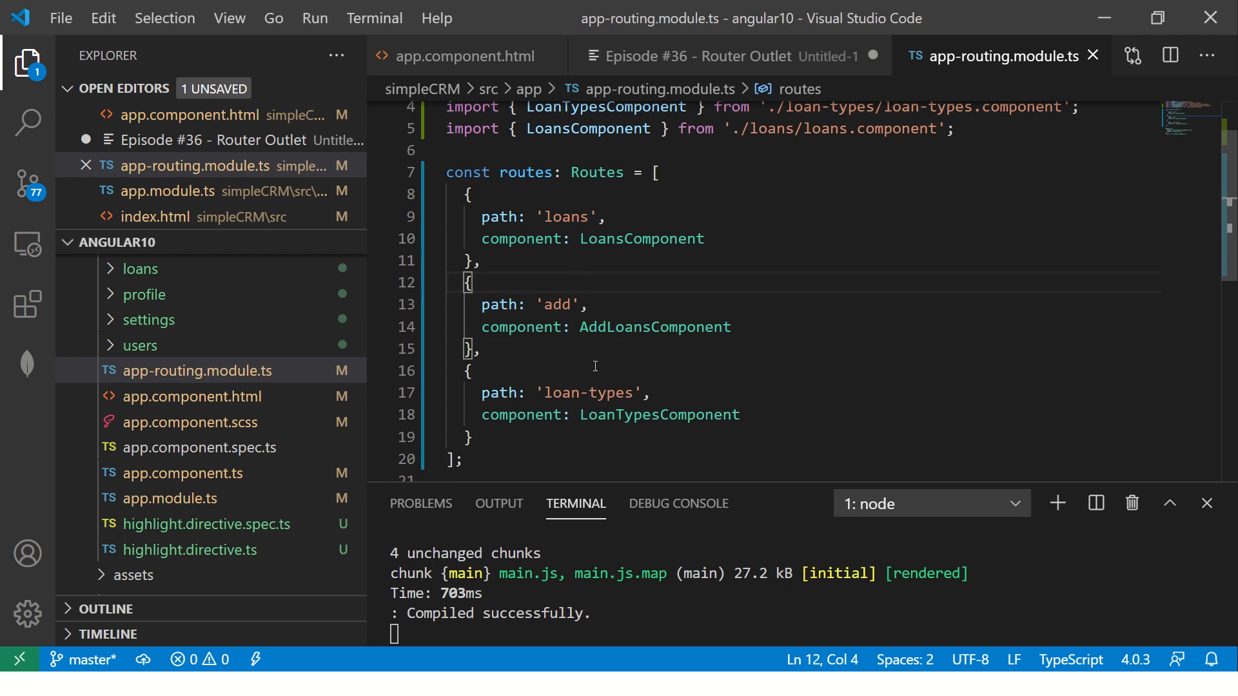
# Select note line 2 about every app needing an outlet, then switch to the running localhost:4200 app.
pyautogui.click(703, 56)
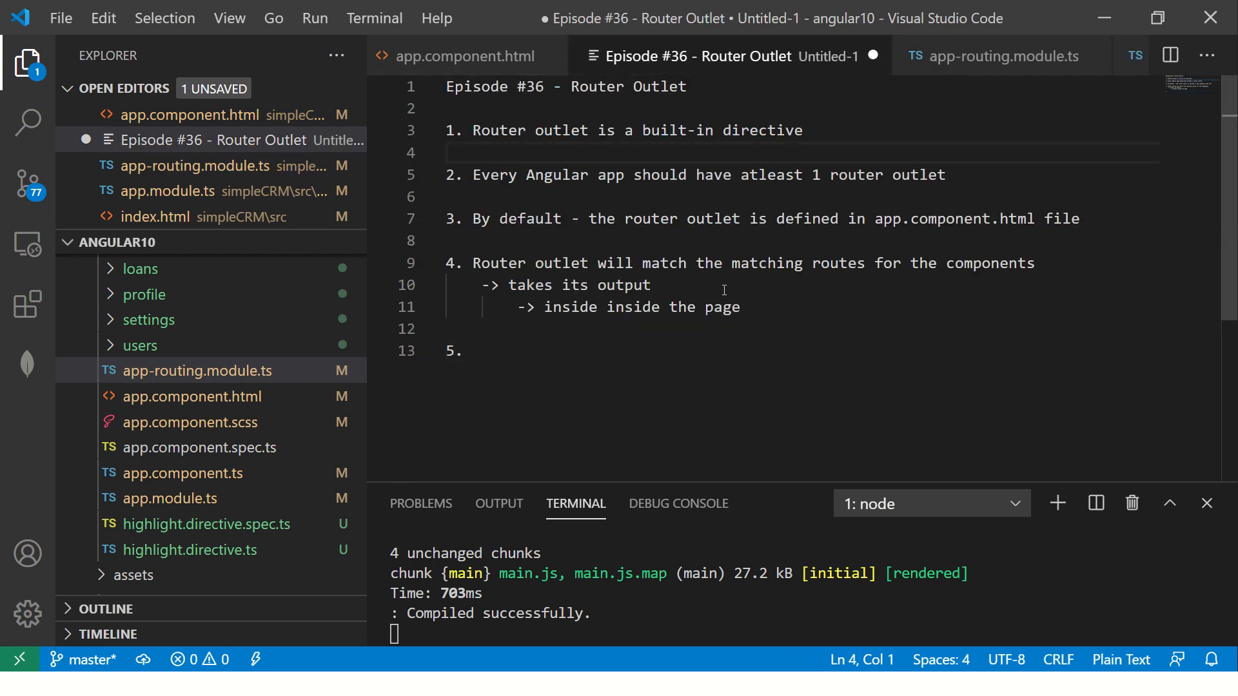
pyautogui.tripleClick(695, 175)
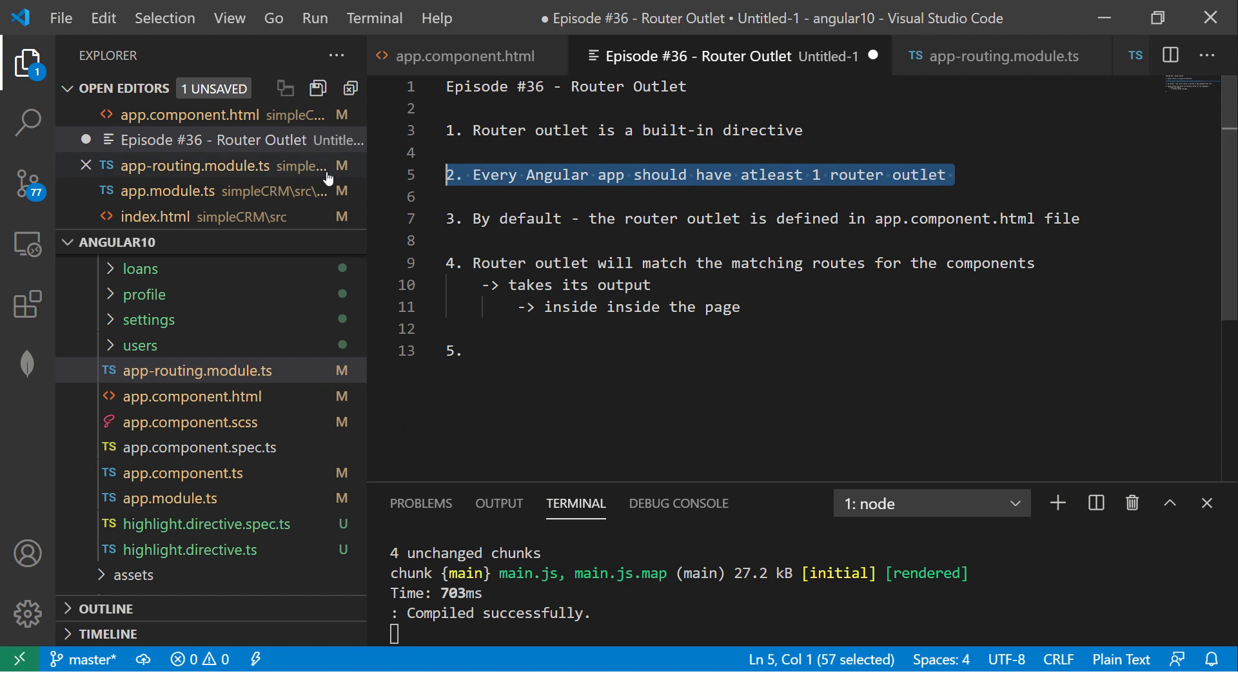
pyautogui.click(468, 56)
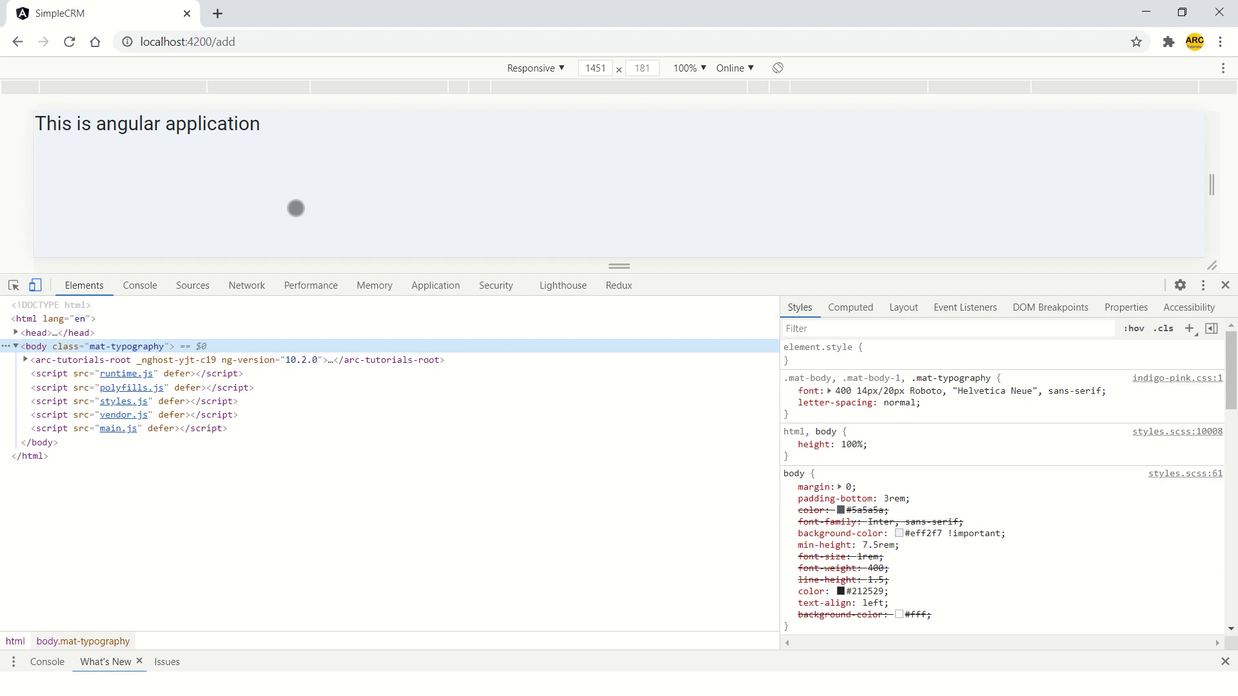
# Return to the app.component.html template showing the h1 heading and router-outlet.
pyautogui.click(23, 359)
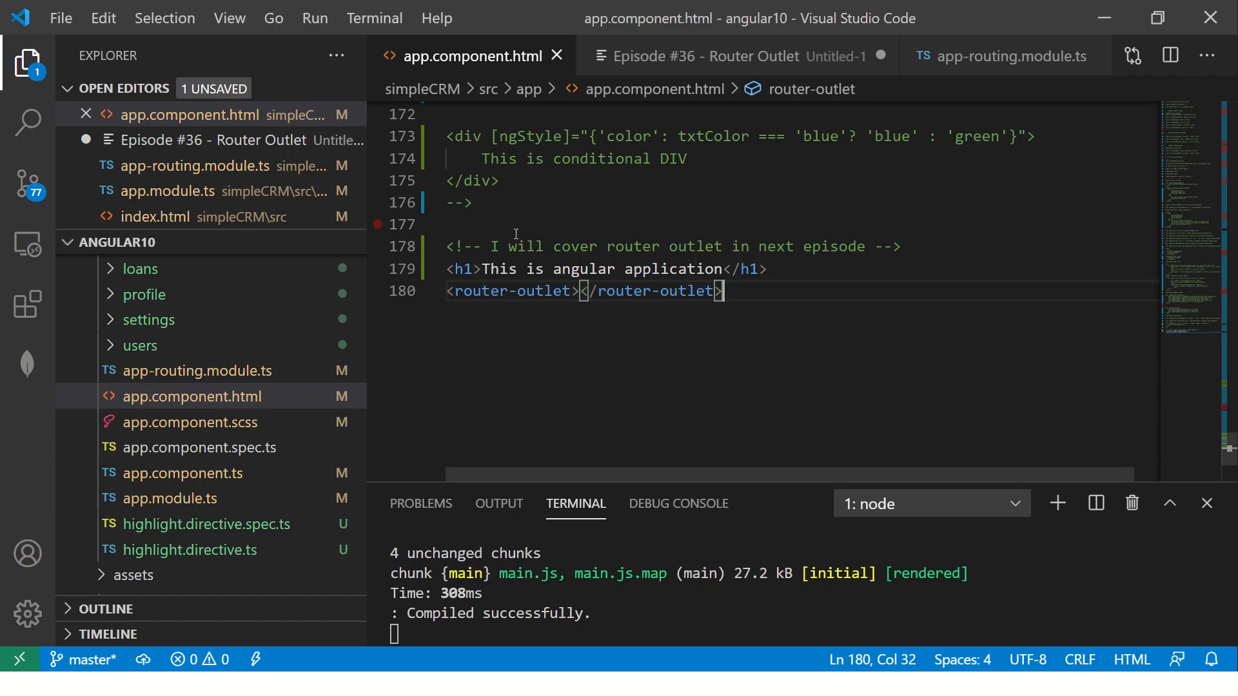
# Write point 5 in the notes about multiple router outlets in an application.
pyautogui.click(701, 56)
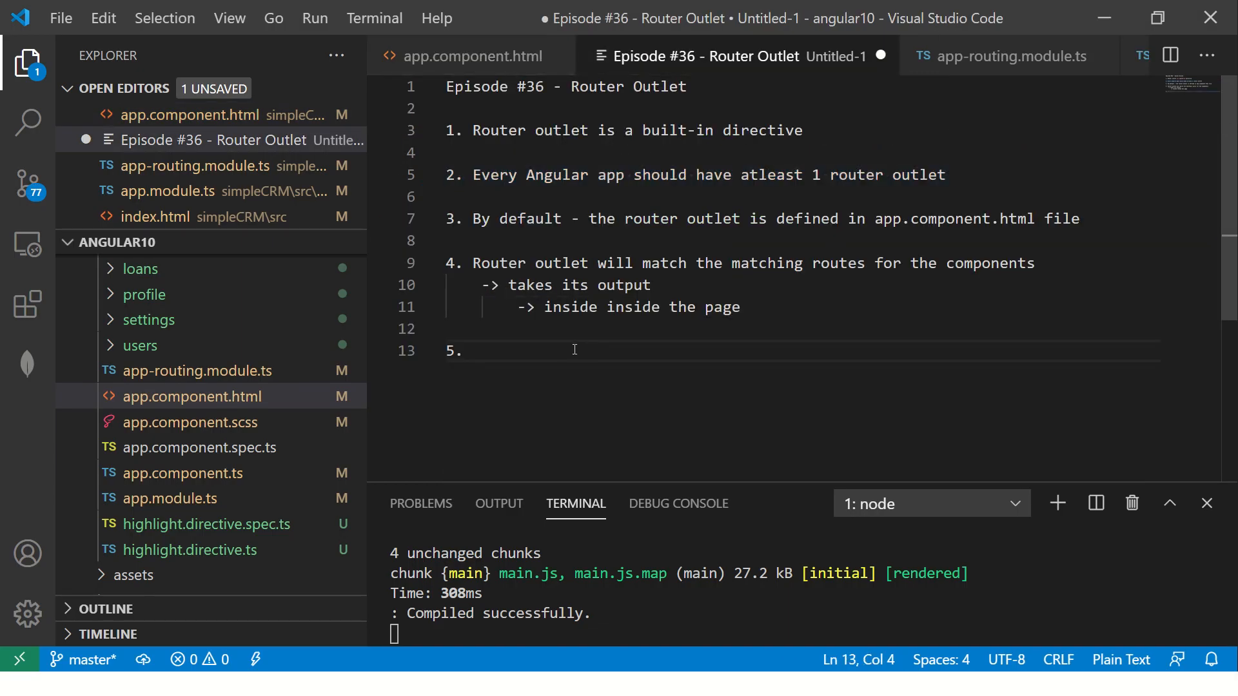
pyautogui.write('Muk')
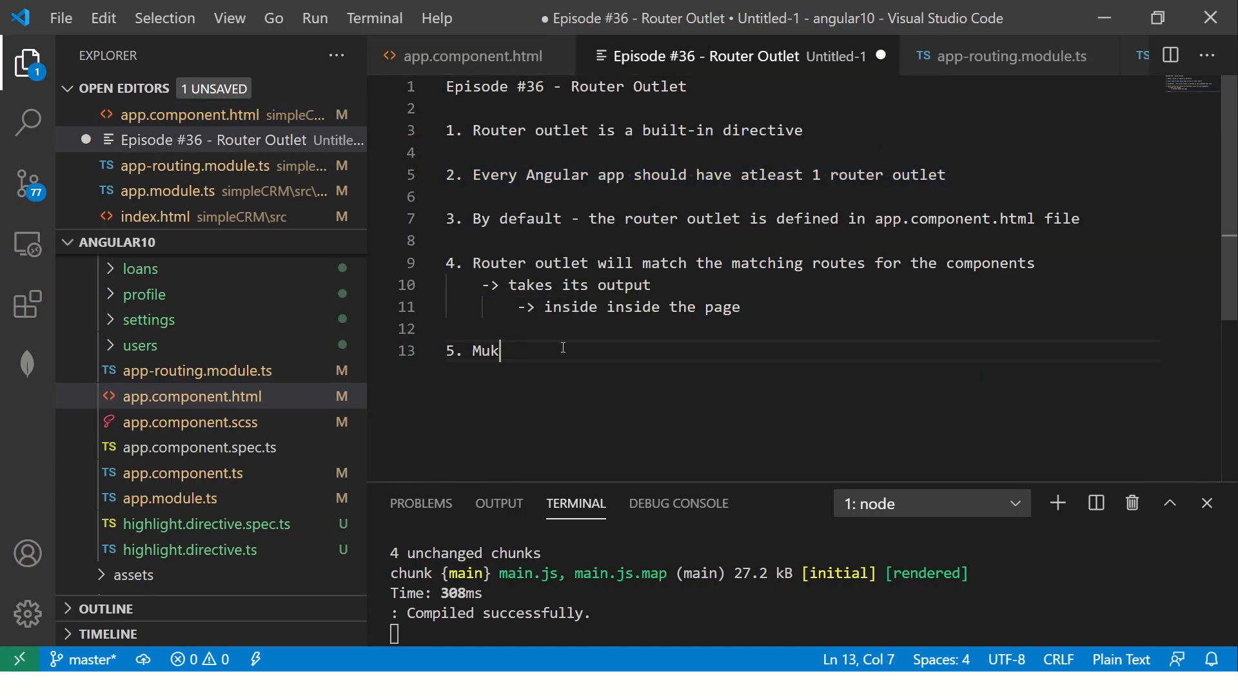
pyautogui.write('ltiple router outl')
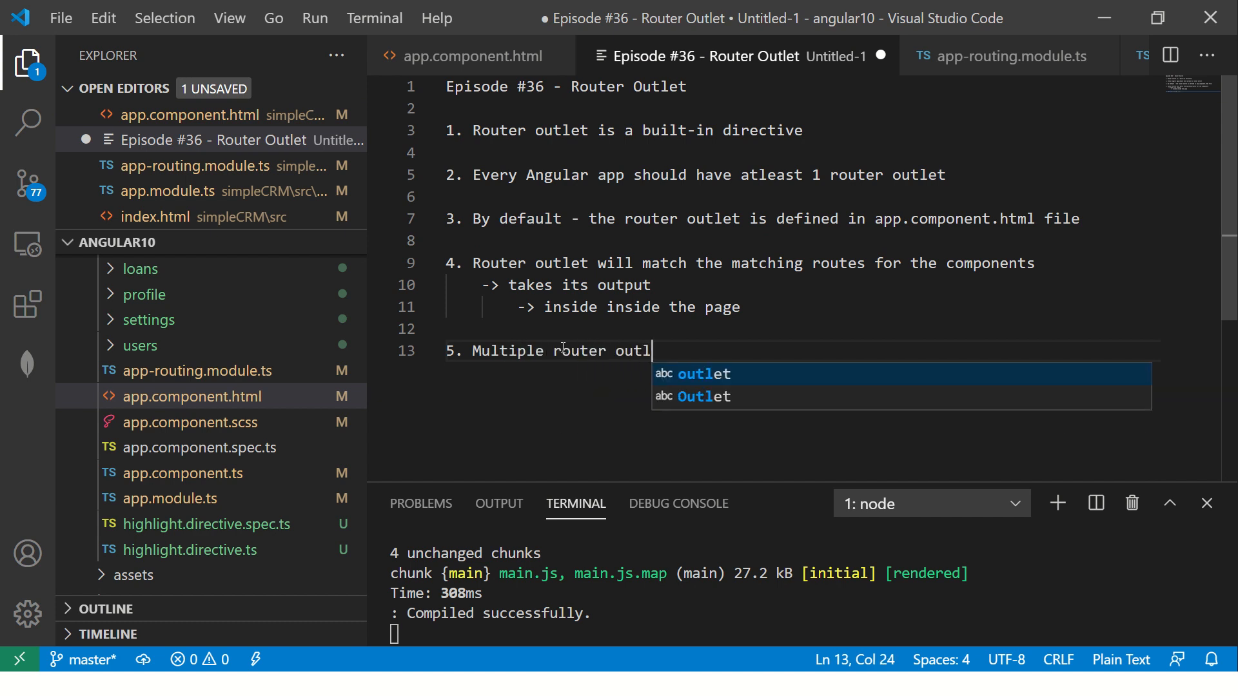
pyautogui.write('ets in')
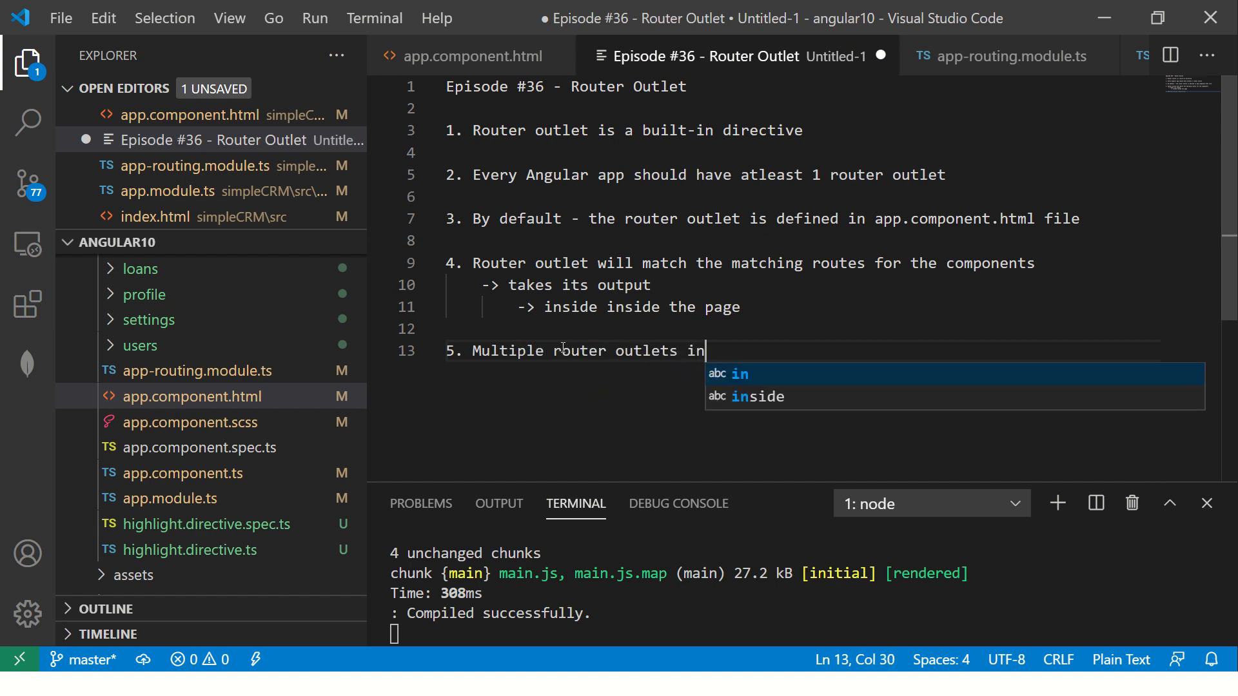
pyautogui.write('application')
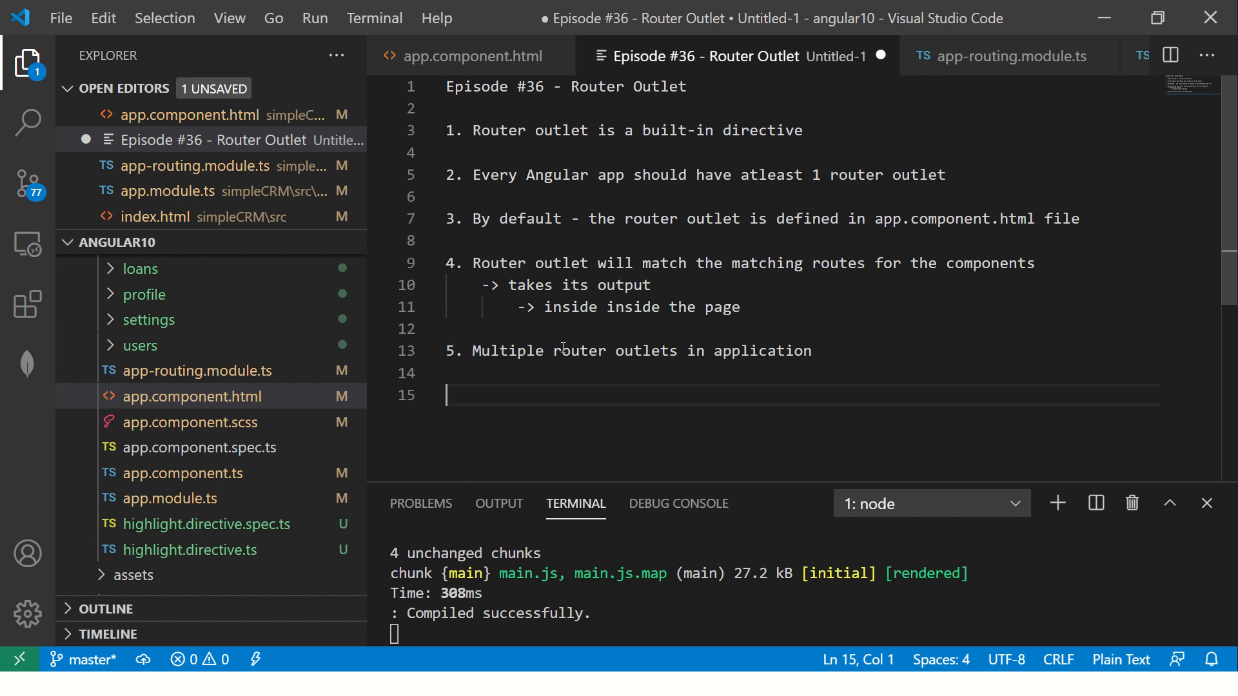
# Put quotation marks around "atleast" in point 2.
pyautogui.doubleClick(772, 175)
pyautogui.write(':')
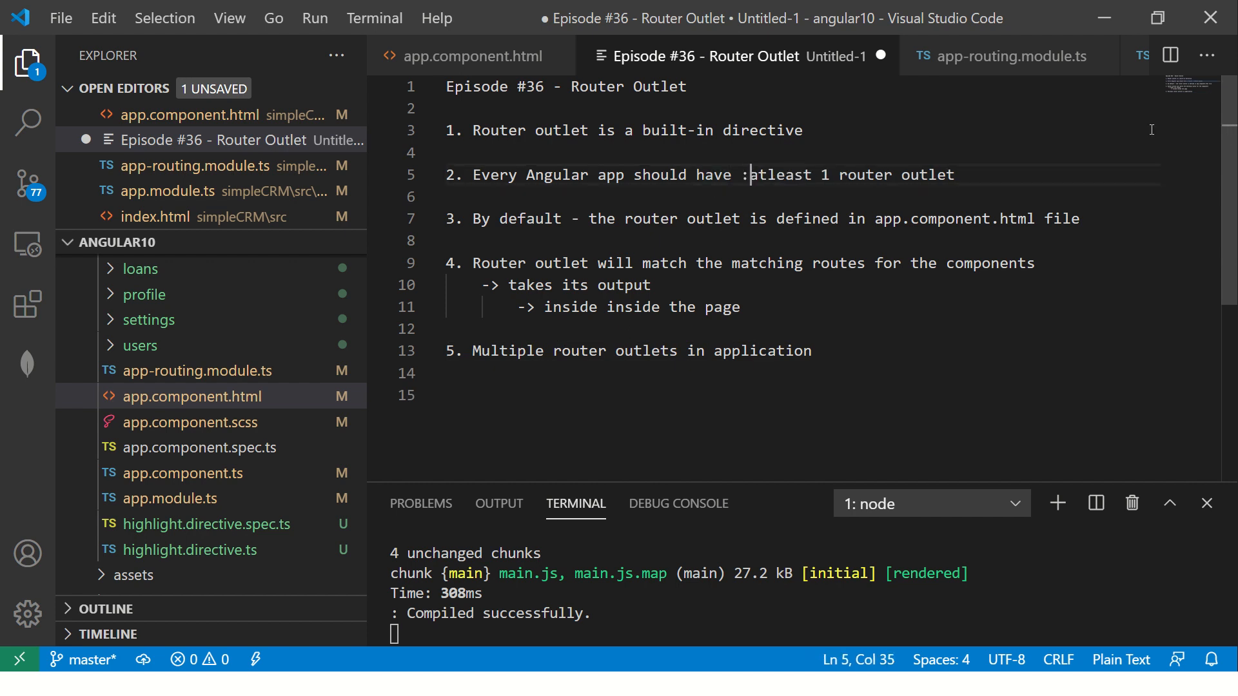
pyautogui.write('"')
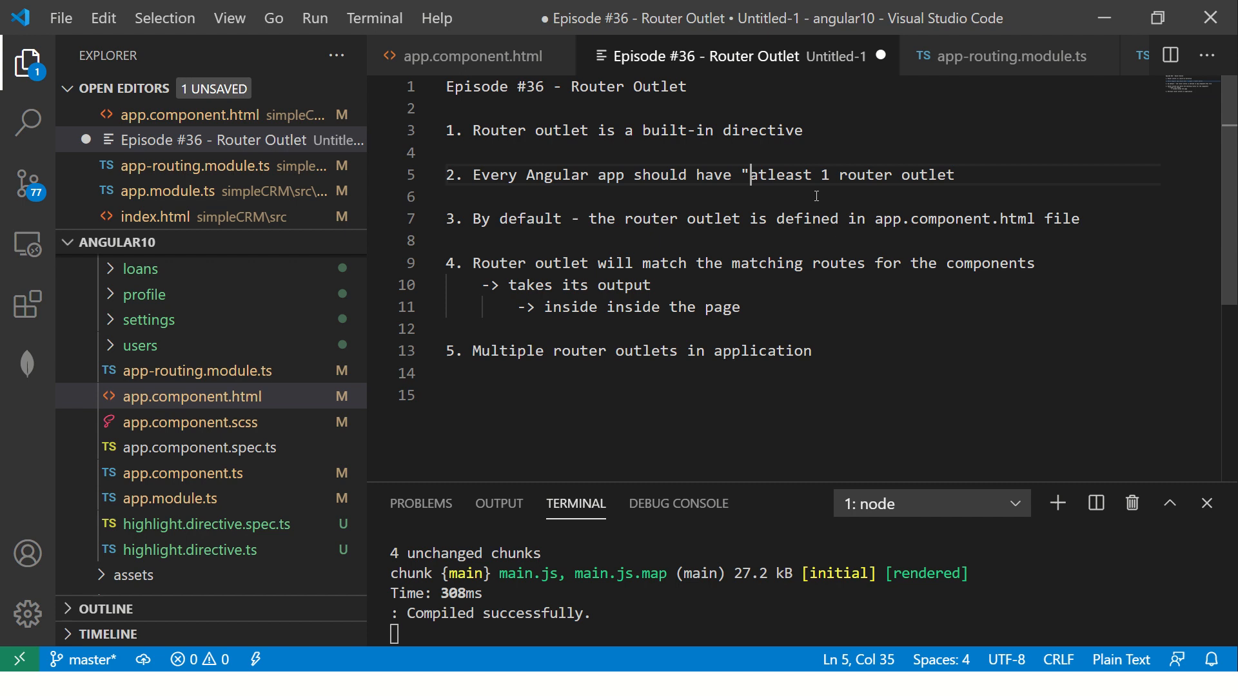
pyautogui.write('"')
pyautogui.click(793, 373)
pyautogui.write('-> We can')
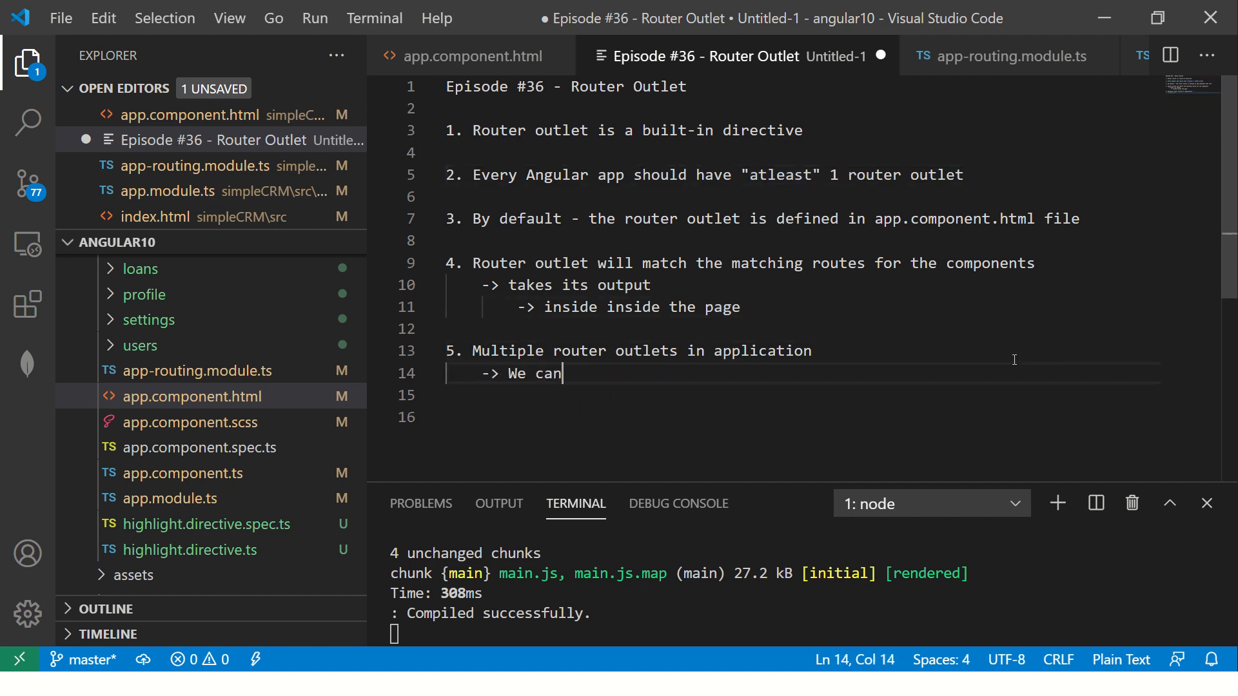
# Add the sub-note 'have more than one router outlet' and discard the unfinished point 6.
pyautogui.write('have more than 1 o')
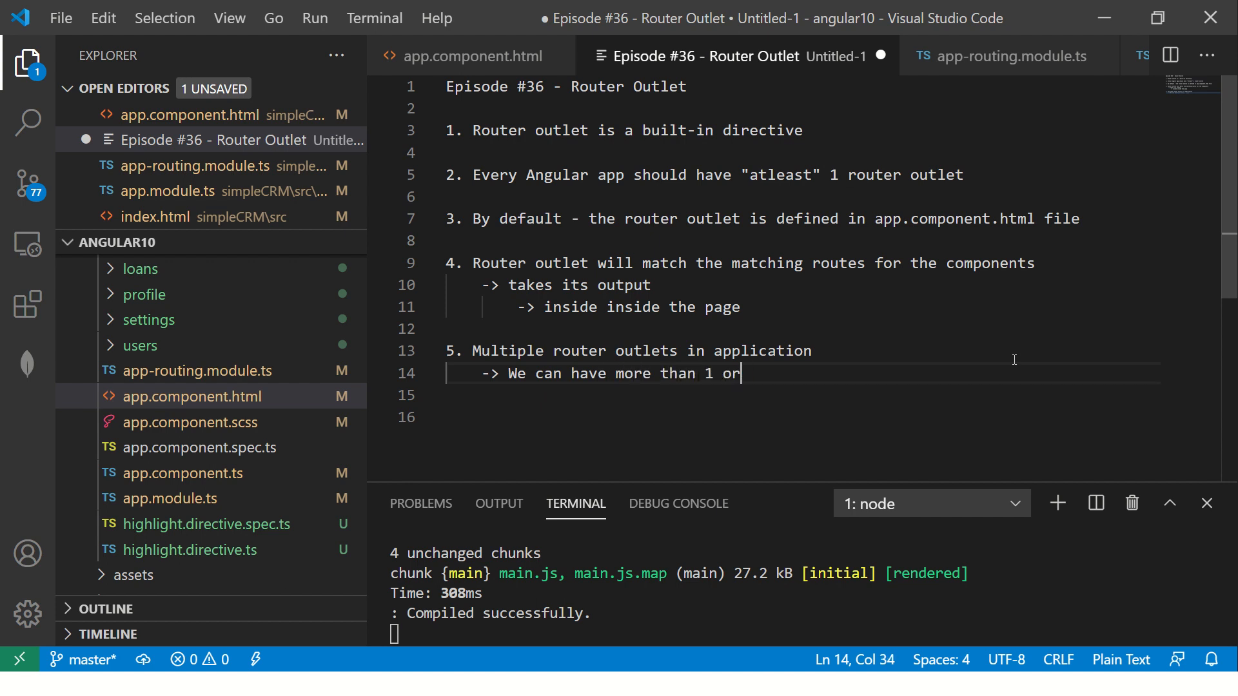
pyautogui.write('router outlet')
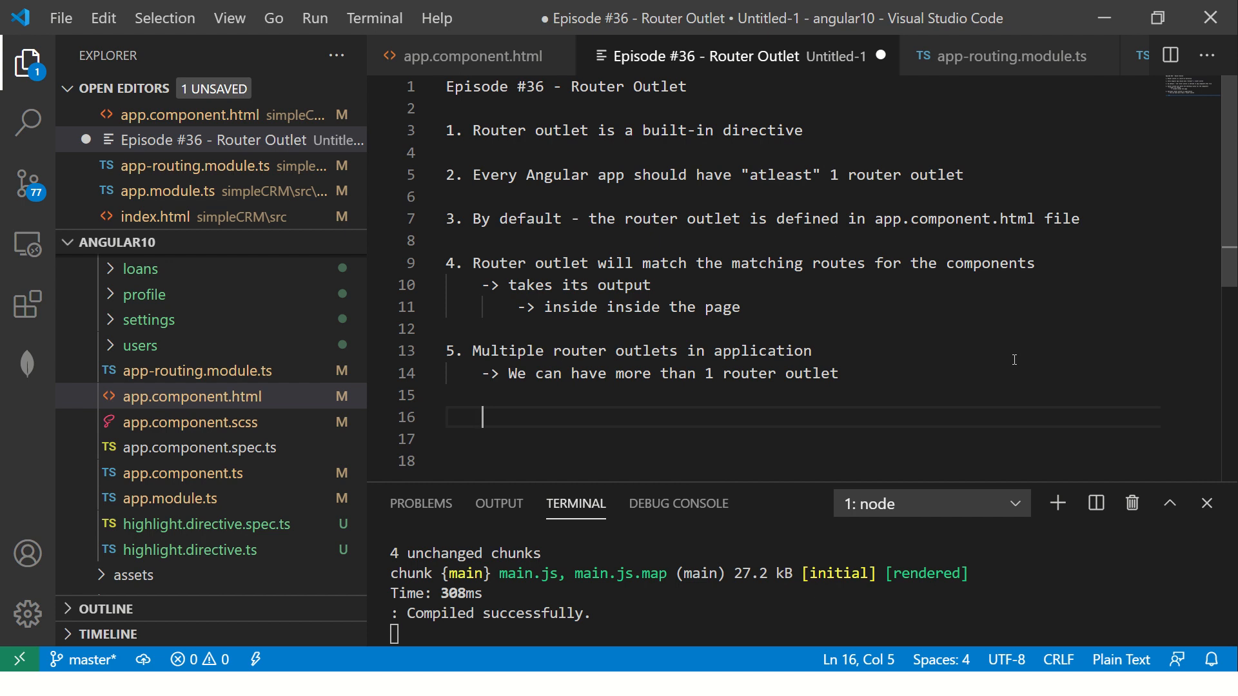
pyautogui.write('6.')
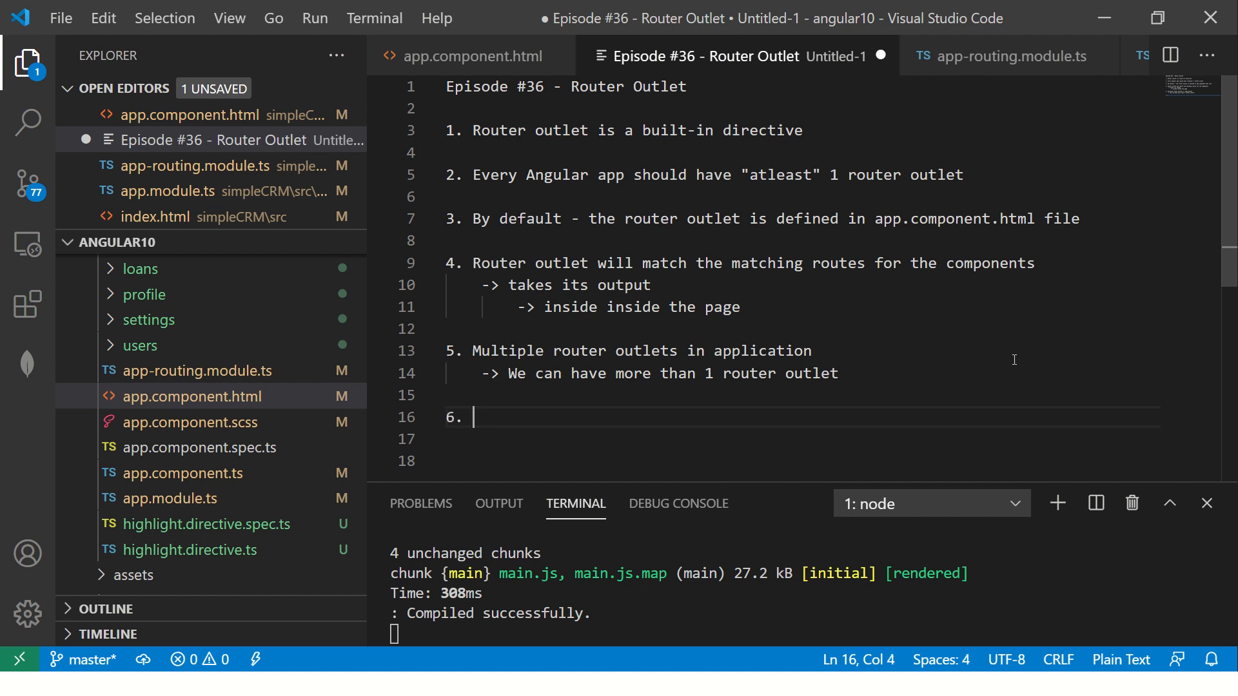
pyautogui.write('Angul')
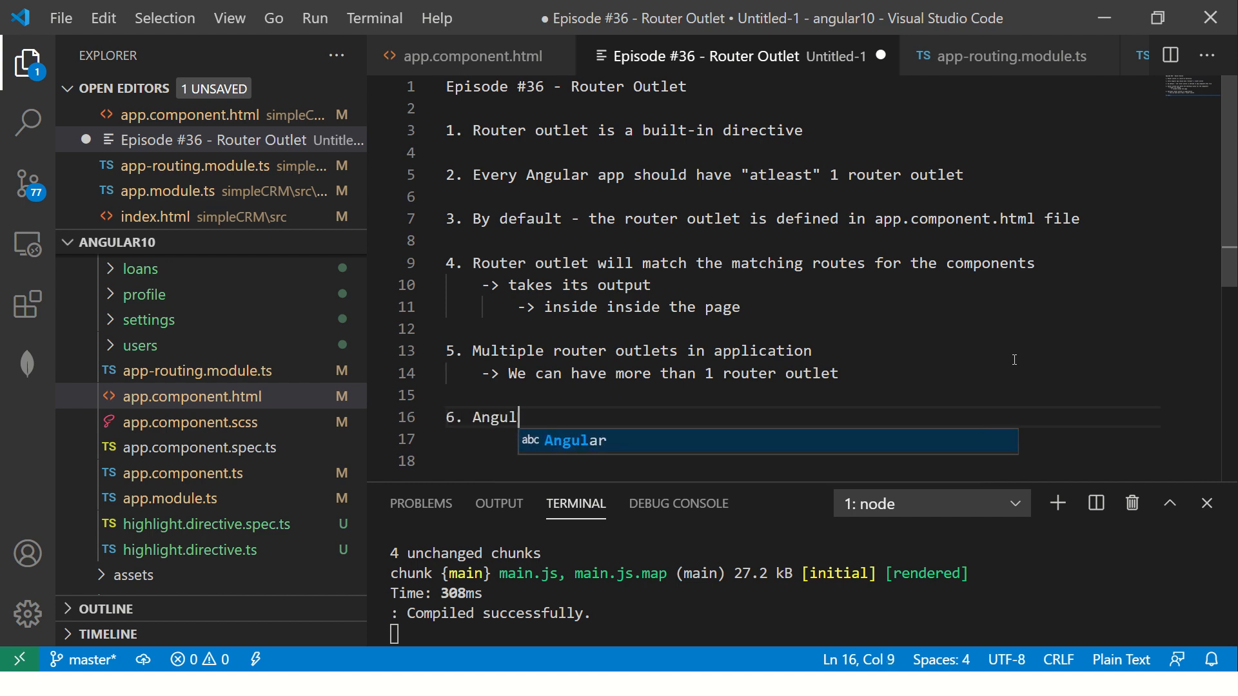
pyautogui.press('Backspace')
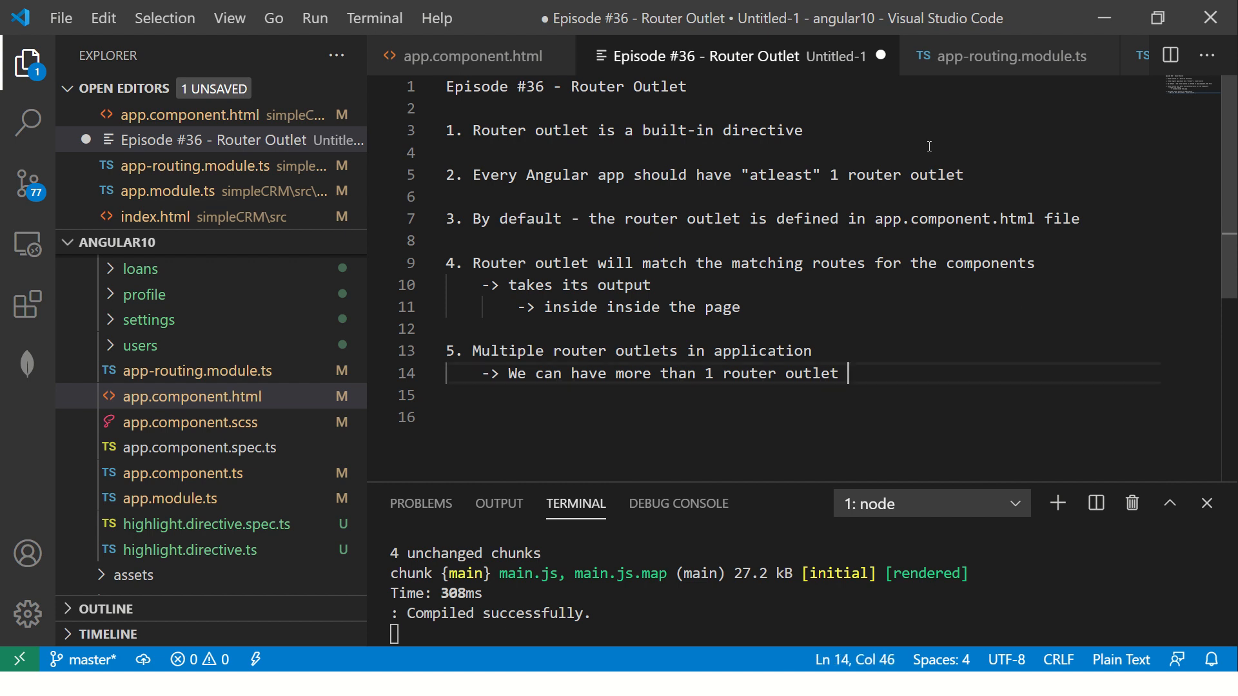
pyautogui.click(471, 56)
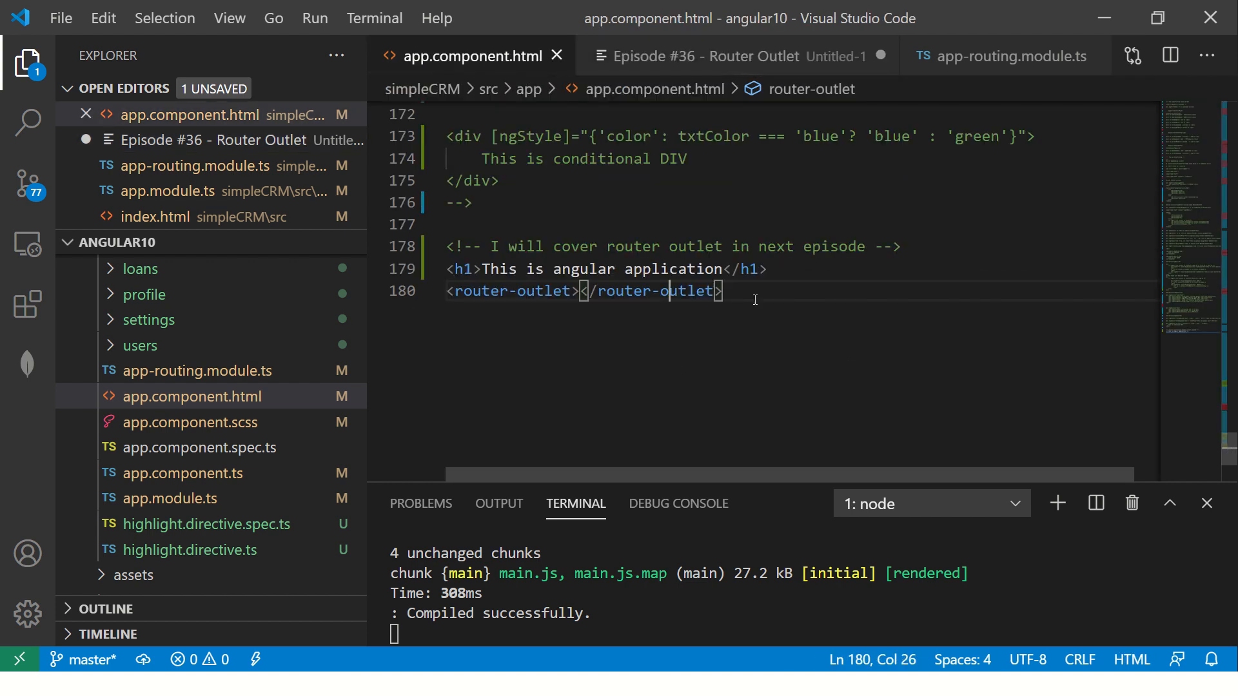
# Add '-> primary router outlet' beneath point 2, then return to app.component.html.
pyautogui.click(734, 56)
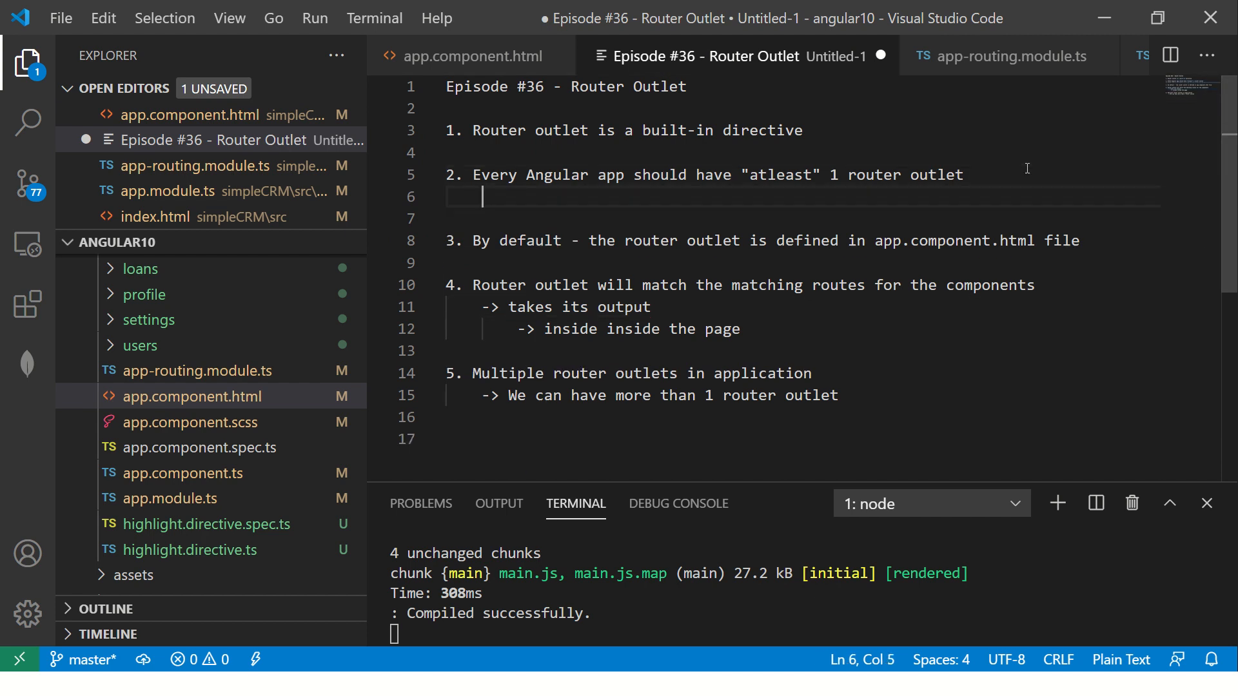
pyautogui.write('-> primary')
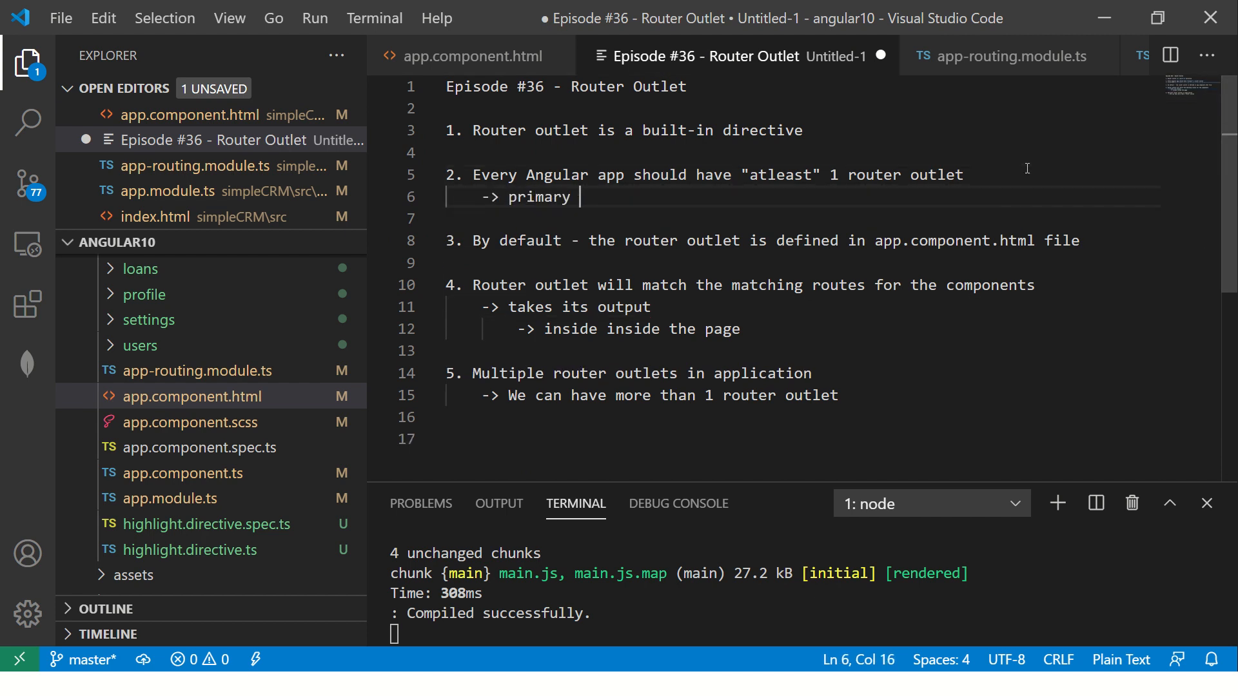
pyautogui.write('router outlet')
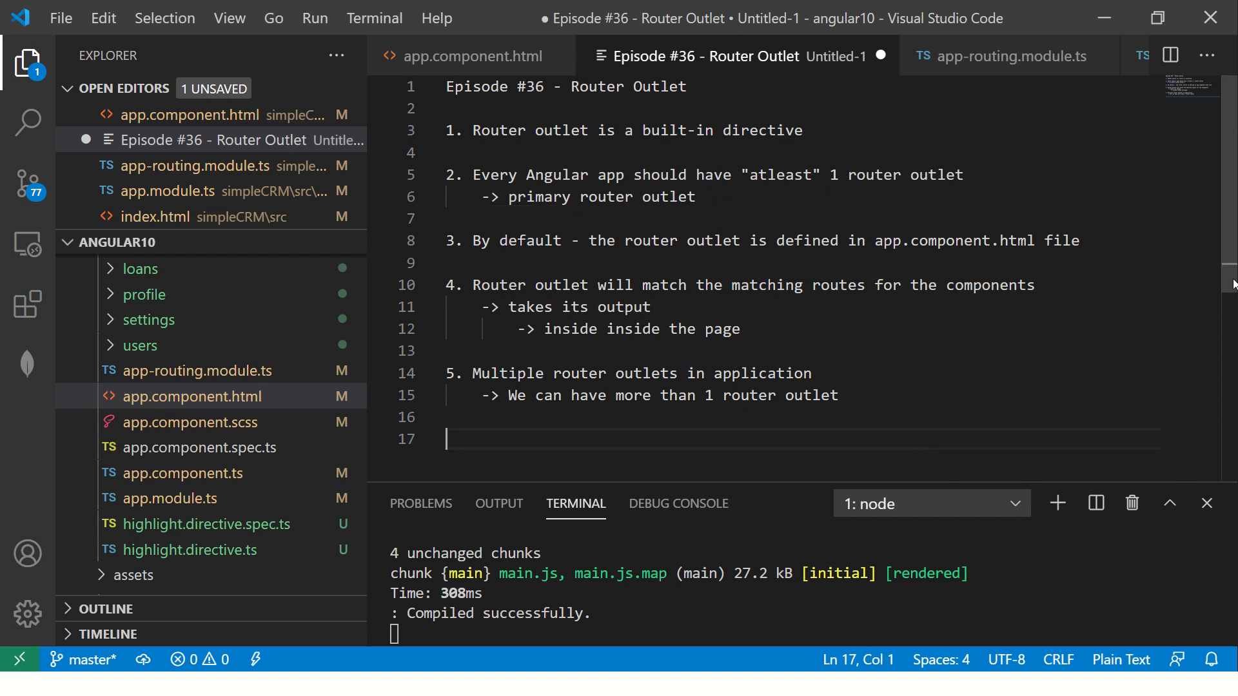
pyautogui.moveTo(1218, 230)
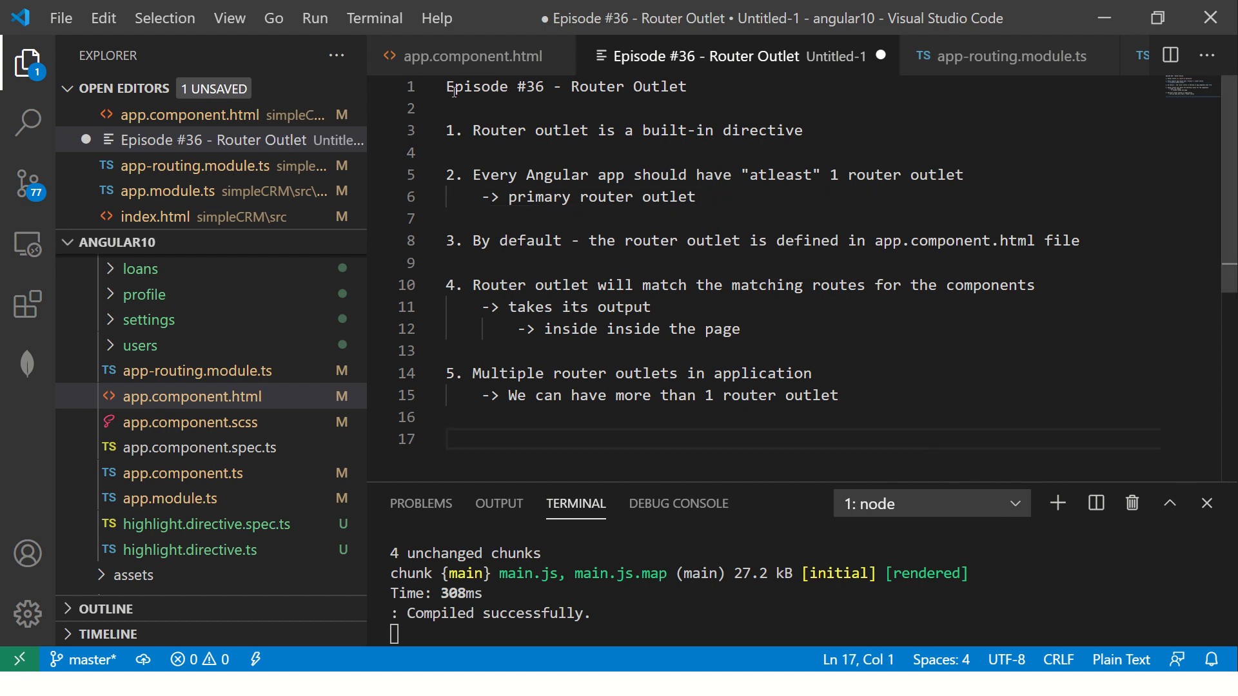
pyautogui.click(470, 56)
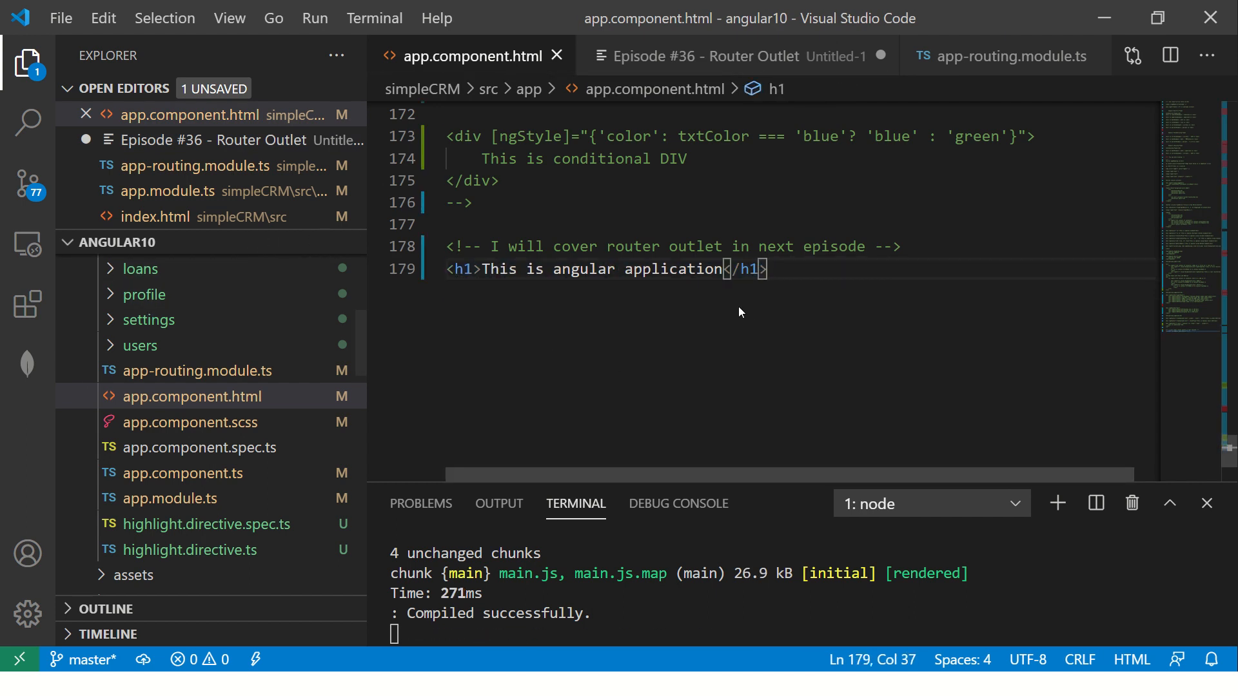
# Start a Common Mistakes section noting what happens if you don't add router-outlet.
pyautogui.click(703, 56)
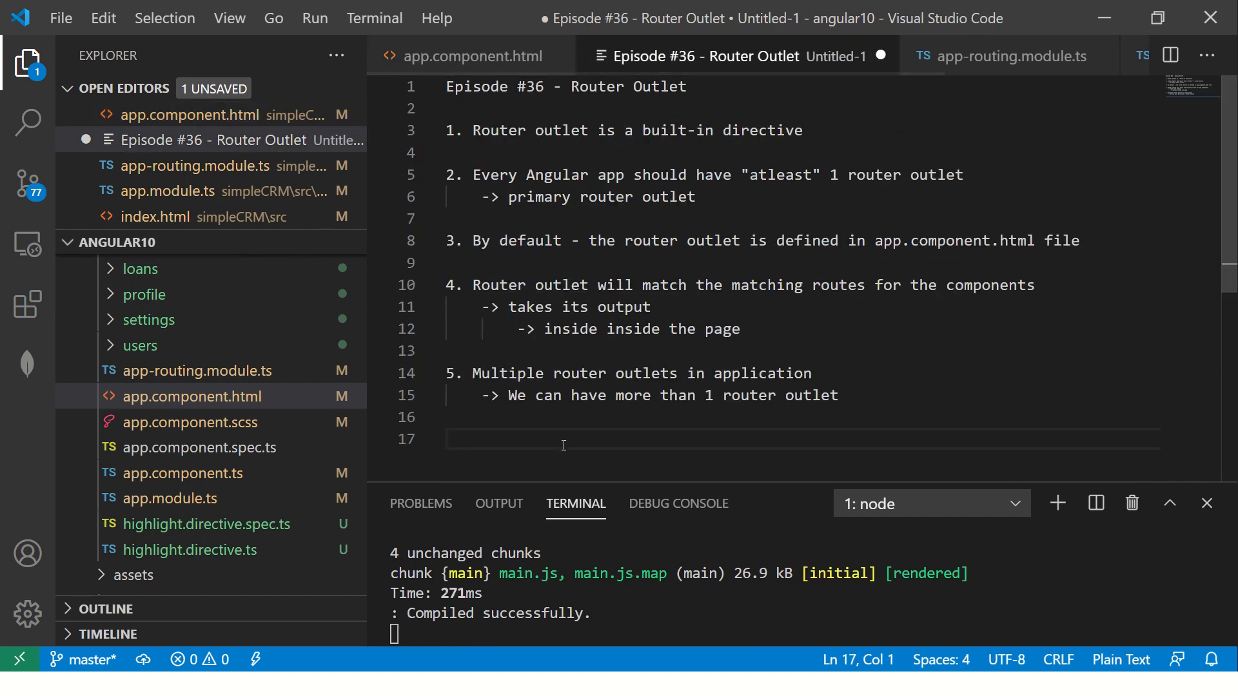
pyautogui.write('Com,m')
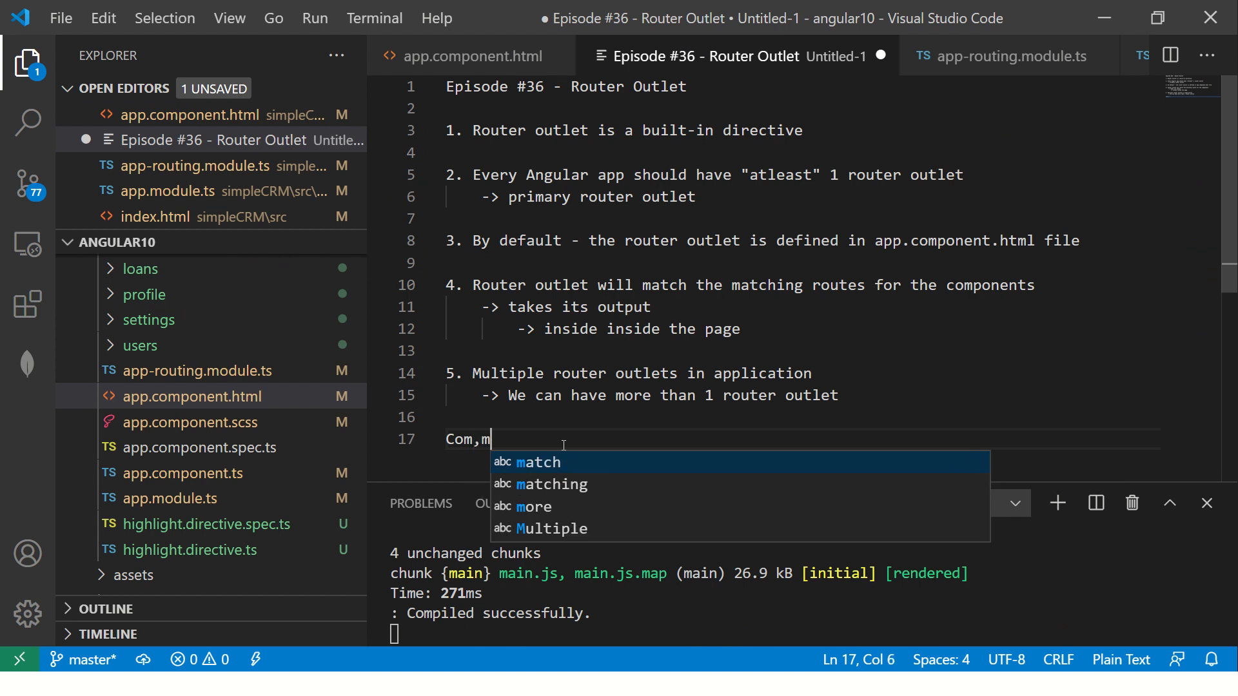
pyautogui.write('Common Mis')
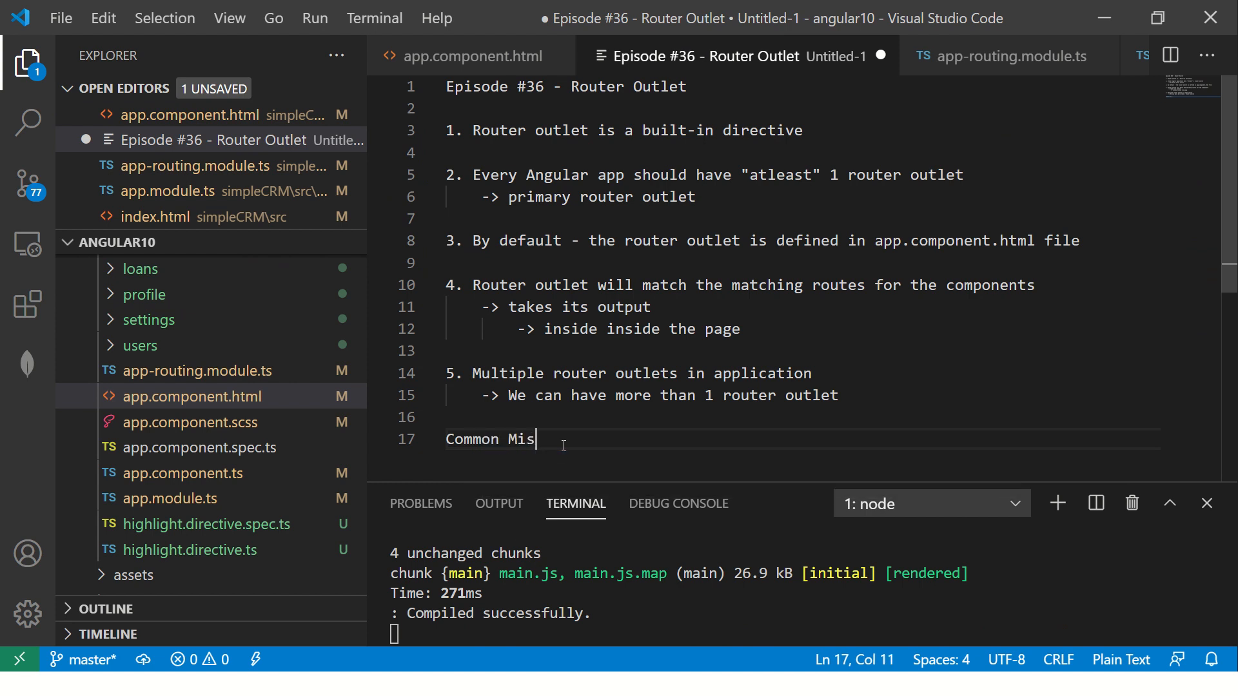
pyautogui.write('takes')
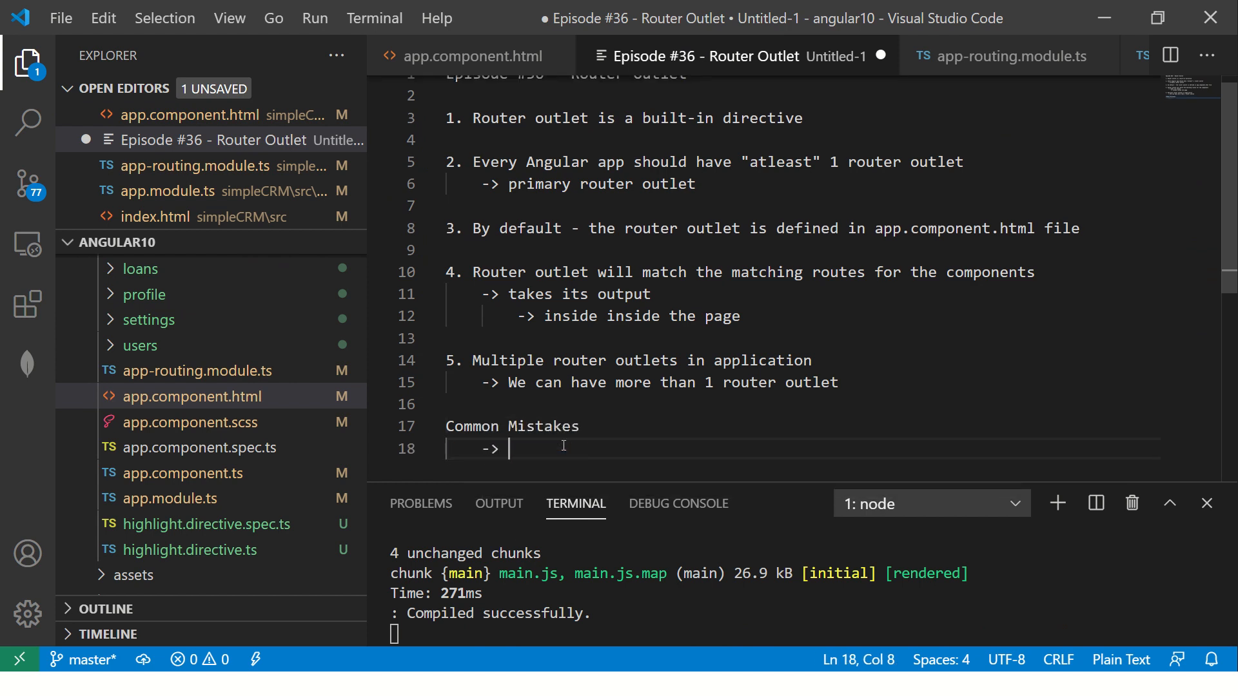
pyautogui.write("you don't")
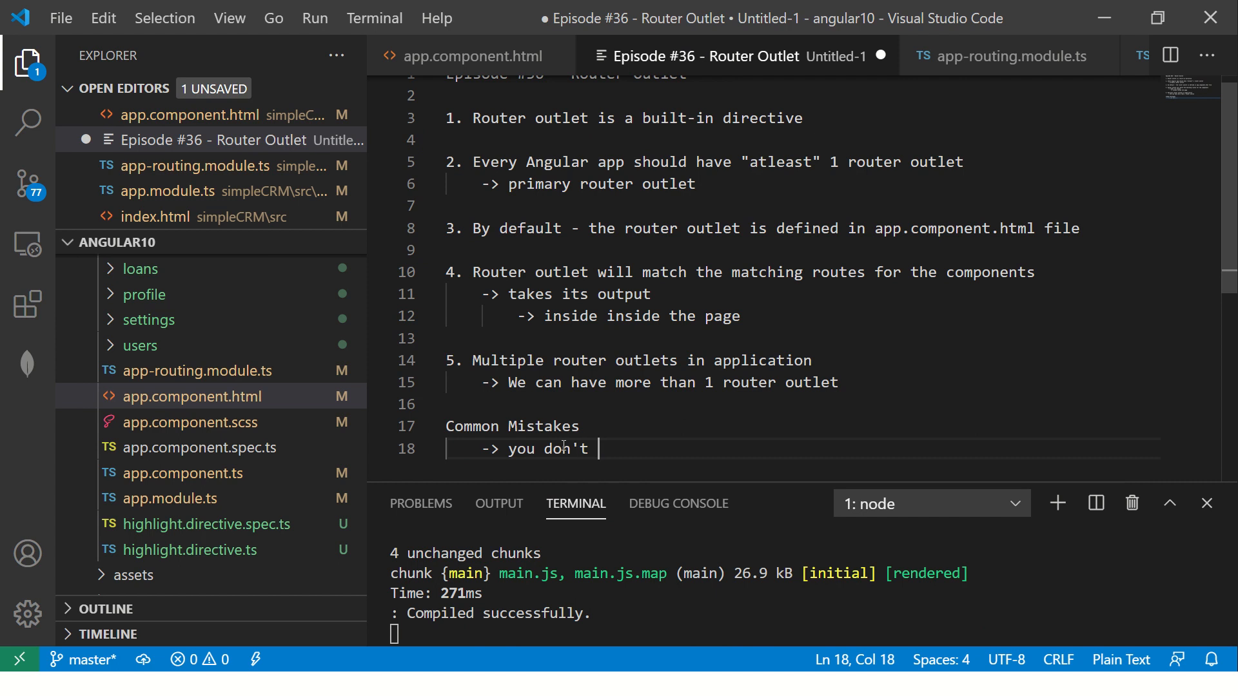
pyautogui.write('router-;u')
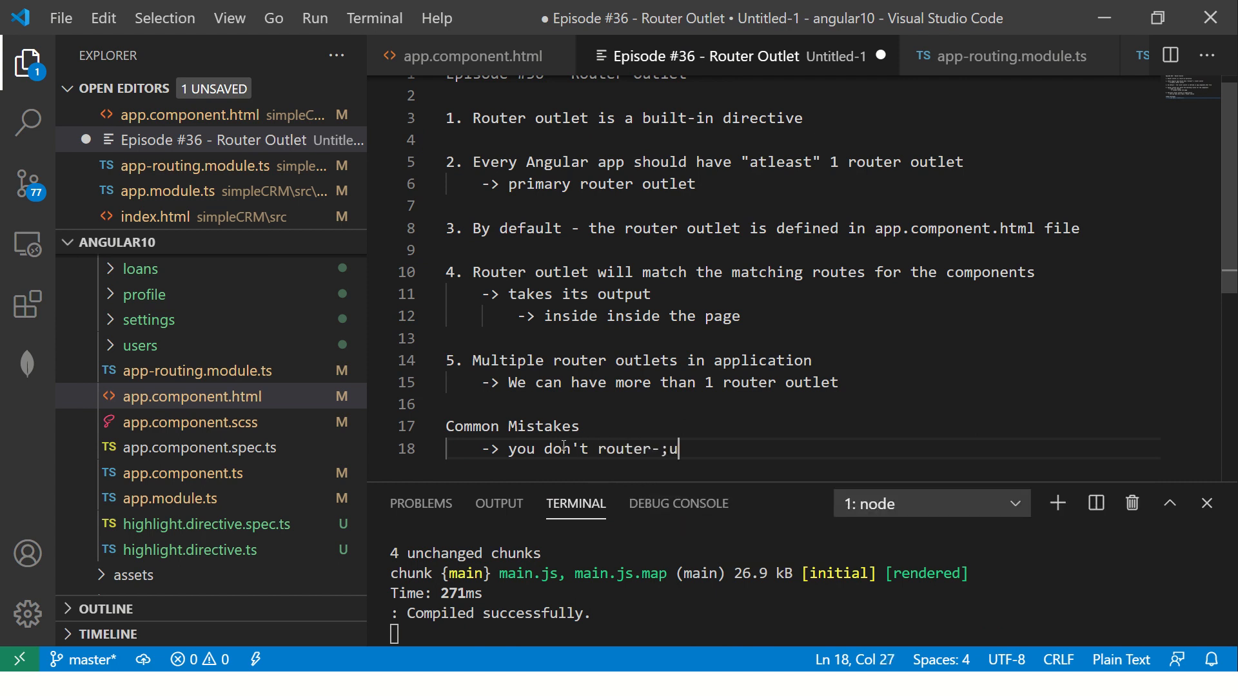
pyautogui.write('outlet')
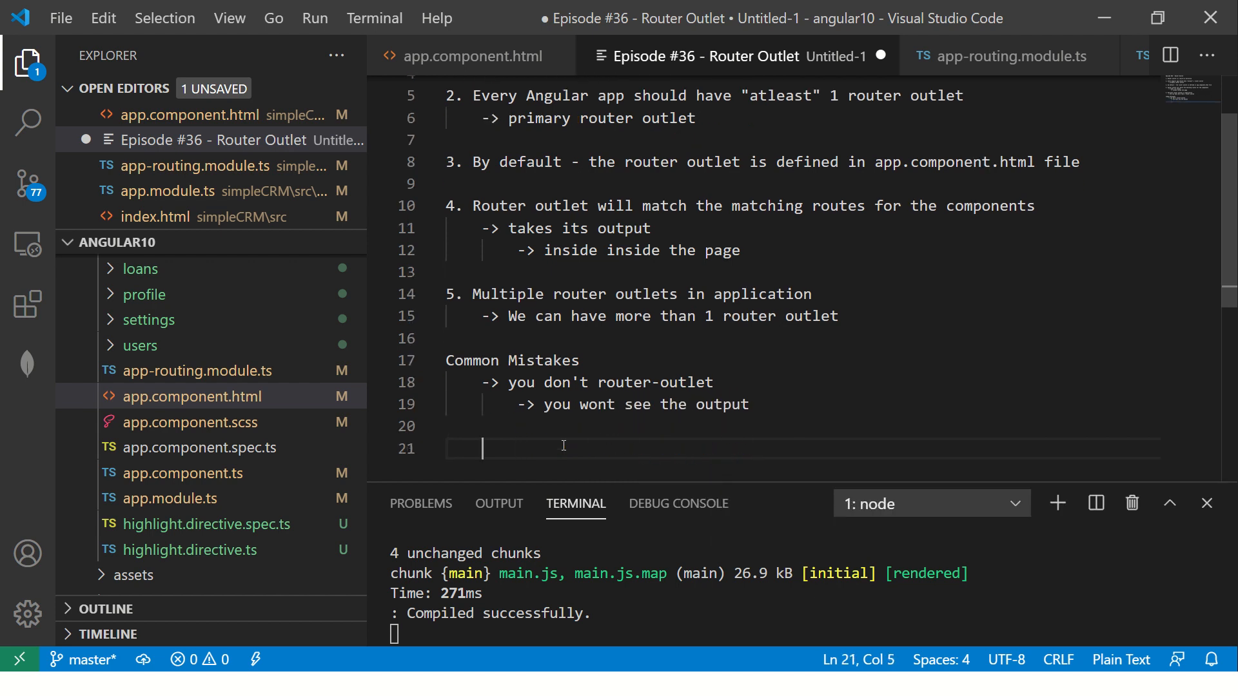
# Add an arrow point about putting some output inside router-outlet.
pyautogui.write('->')
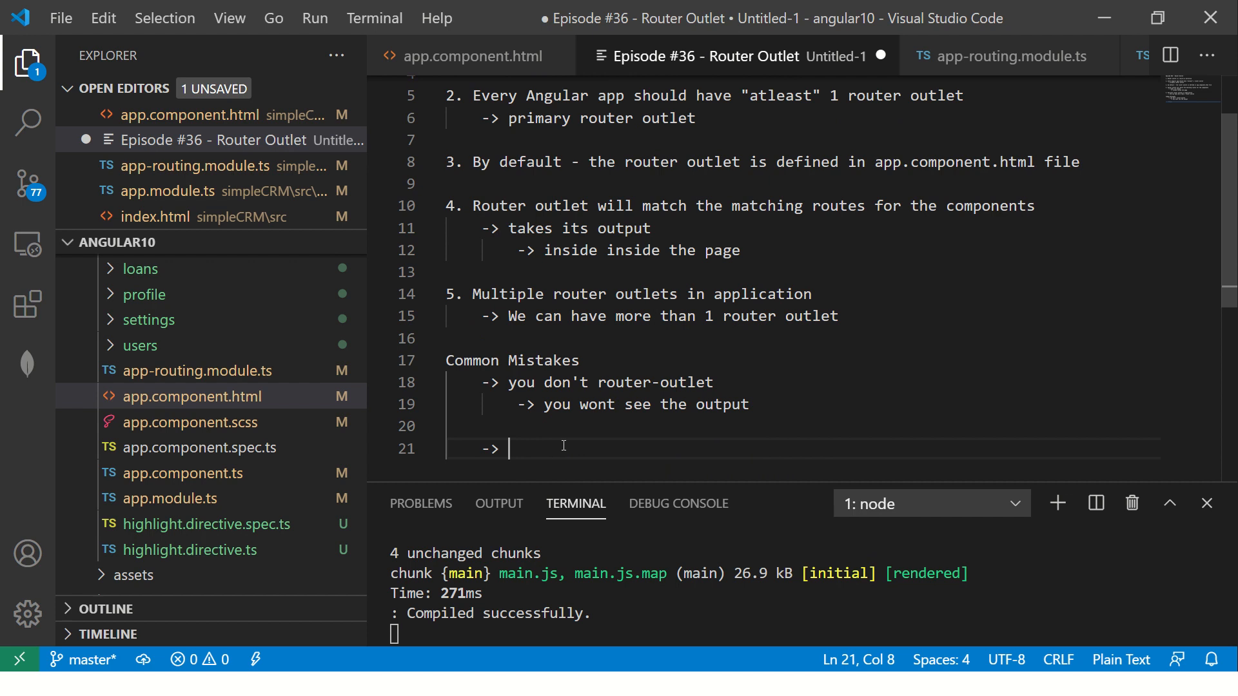
pyautogui.moveTo(553, 425)
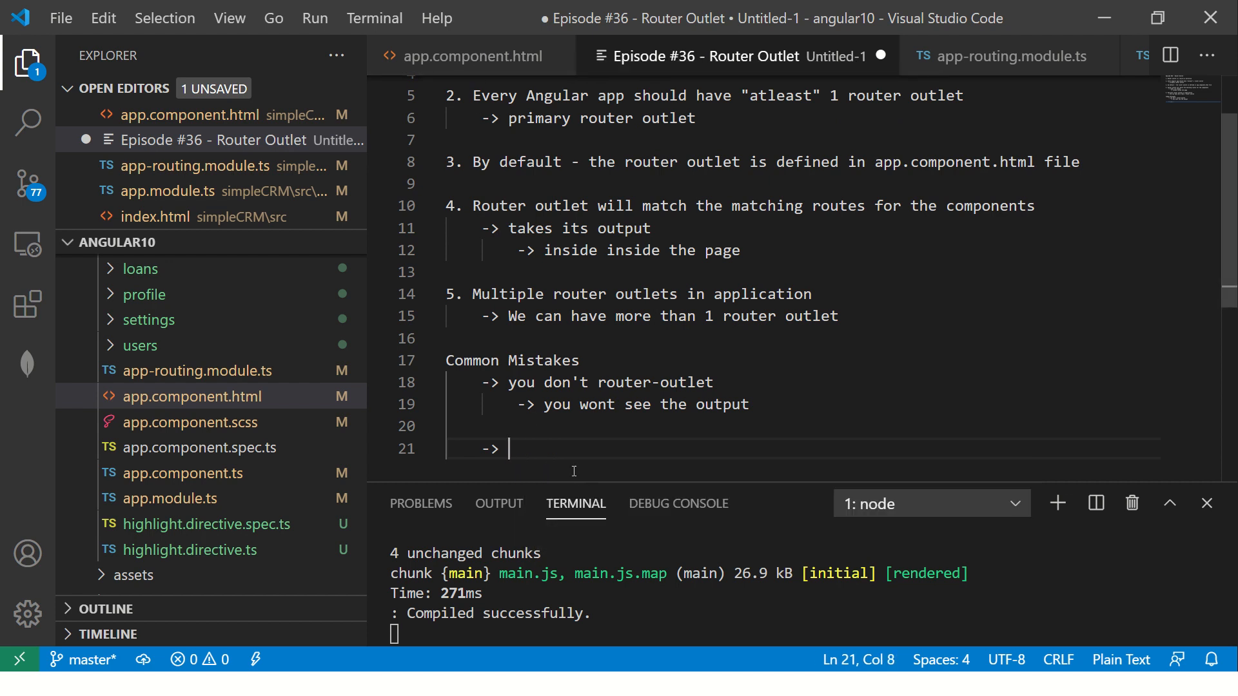
pyautogui.write('Put some outpu')
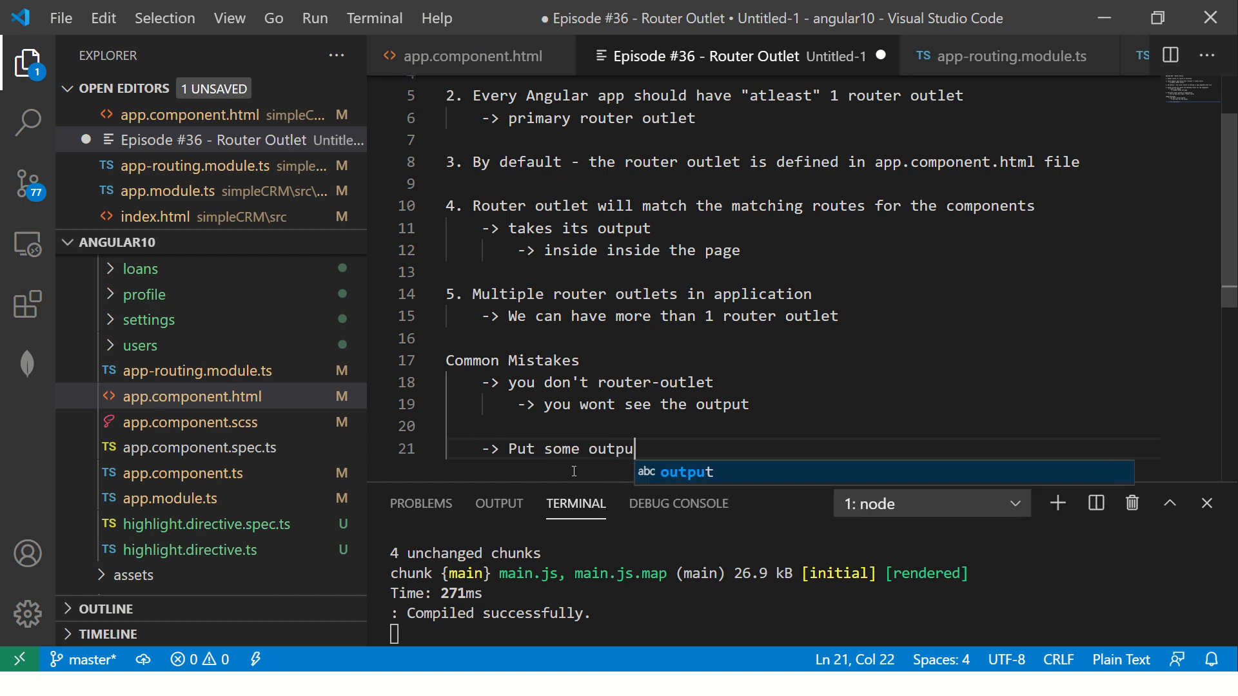
pyautogui.write('inside rout')
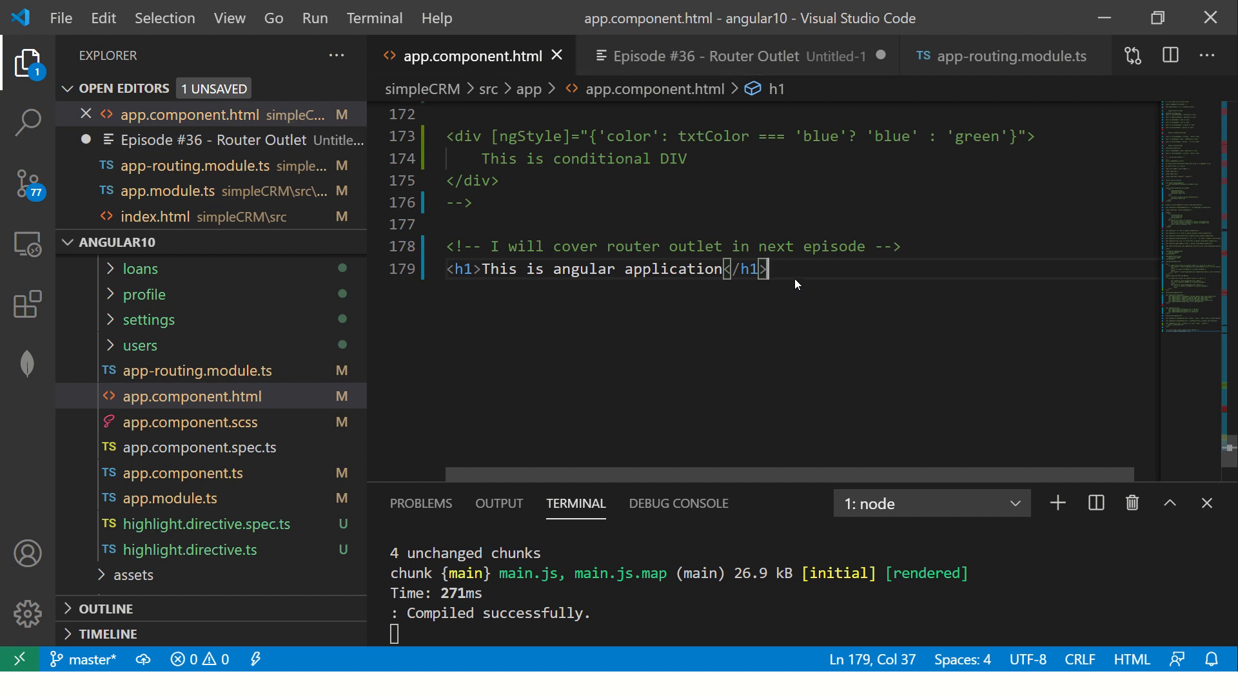
# Retype <router-outlet></router-outlet> in the template and inspect the router-outlet element in Chrome.
pyautogui.write('<router-outlet></router-outlet>')
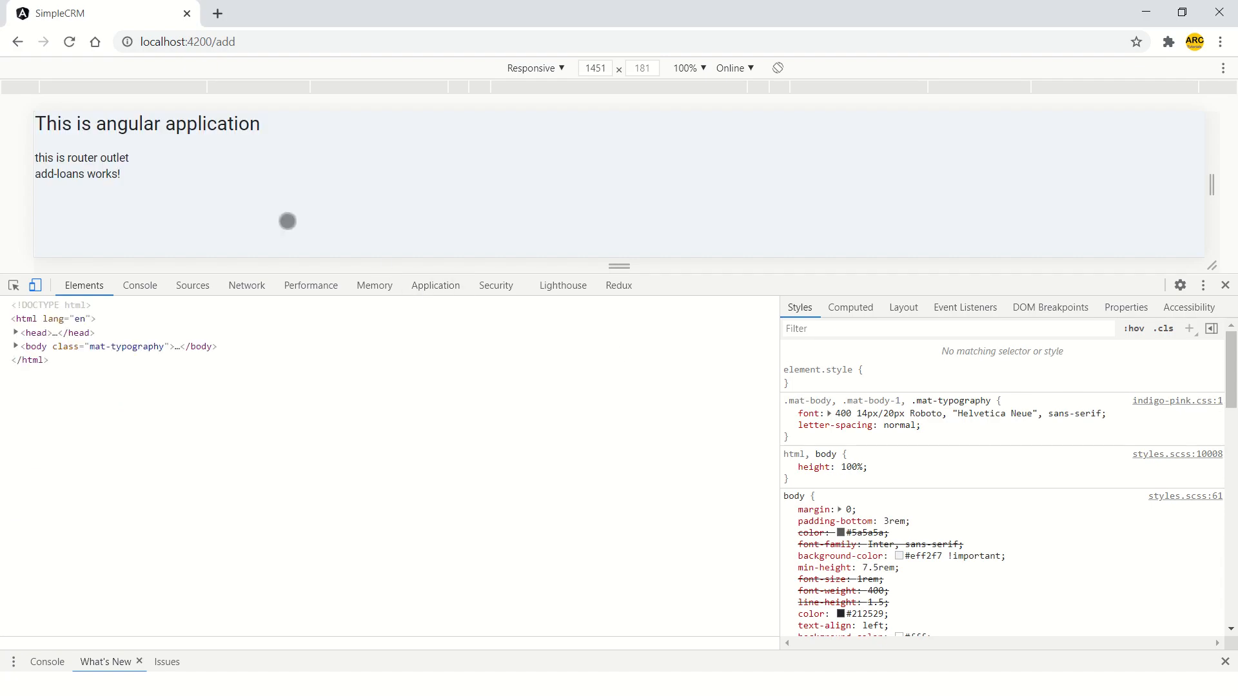
pyautogui.click(24, 347)
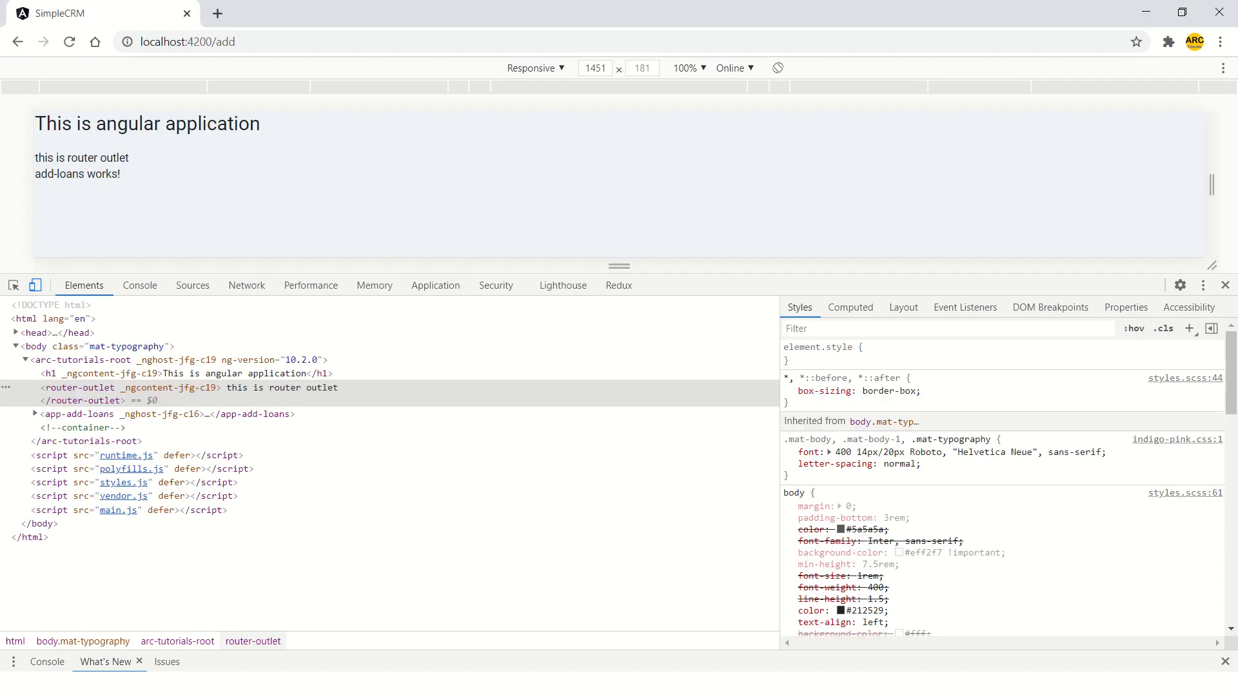
pyautogui.click(229, 42)
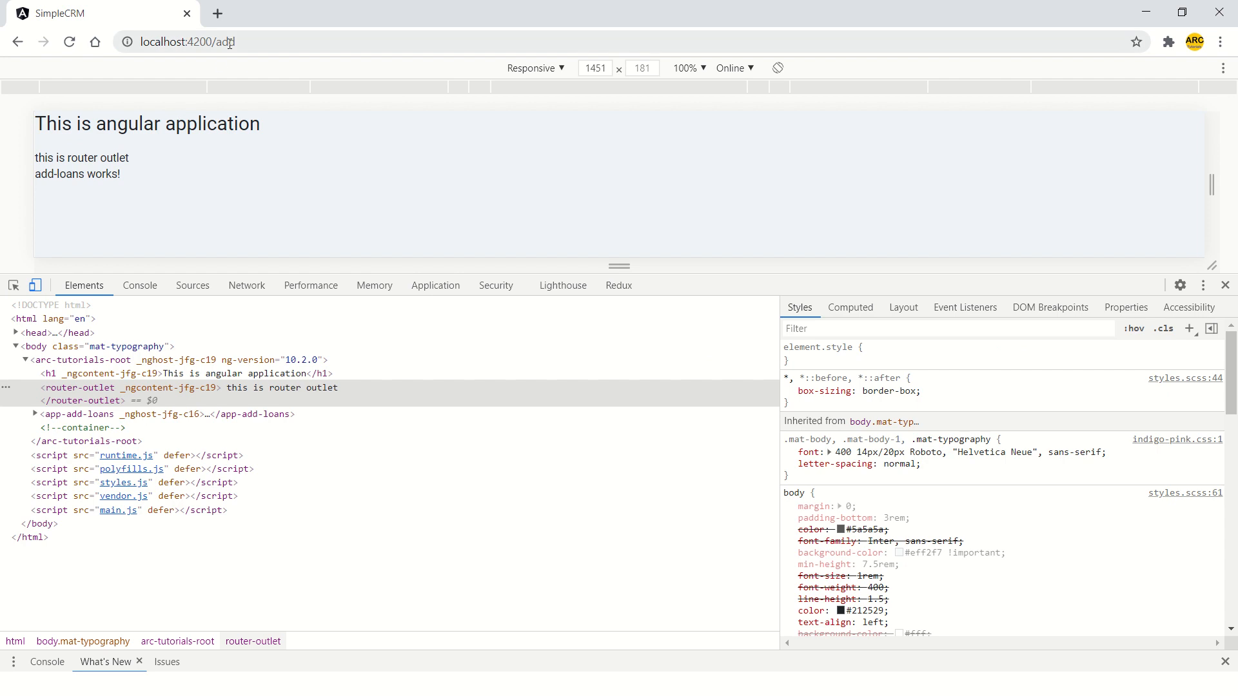
pyautogui.write('loans')
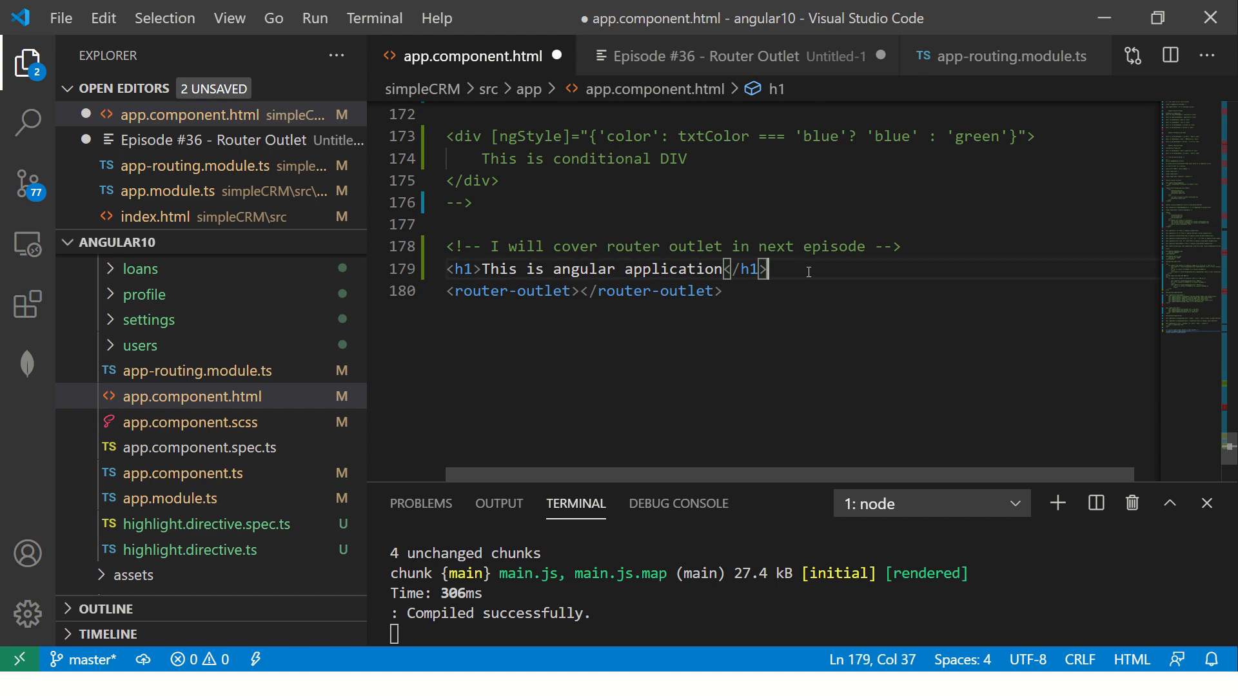
# Add a div reading 'this is router outlet' between the h1 and router-outlet.
pyautogui.write('<div>')
pyautogui.write('this is router outlet')
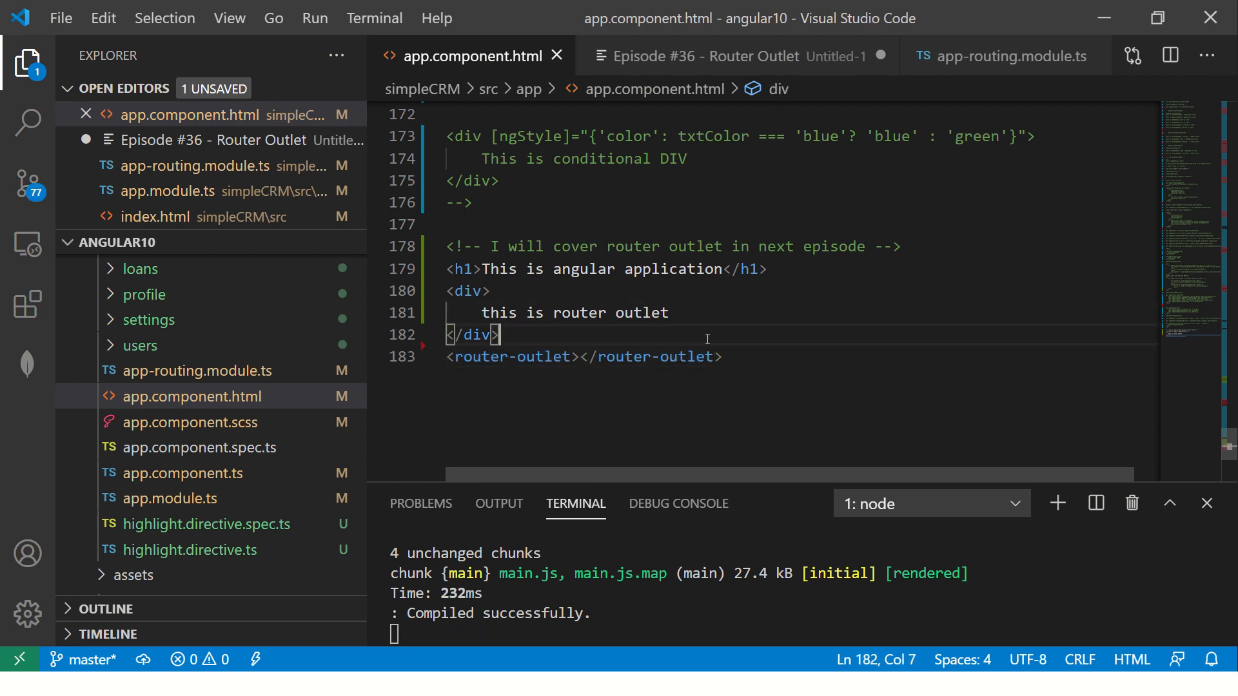
pyautogui.moveTo(772, 6)
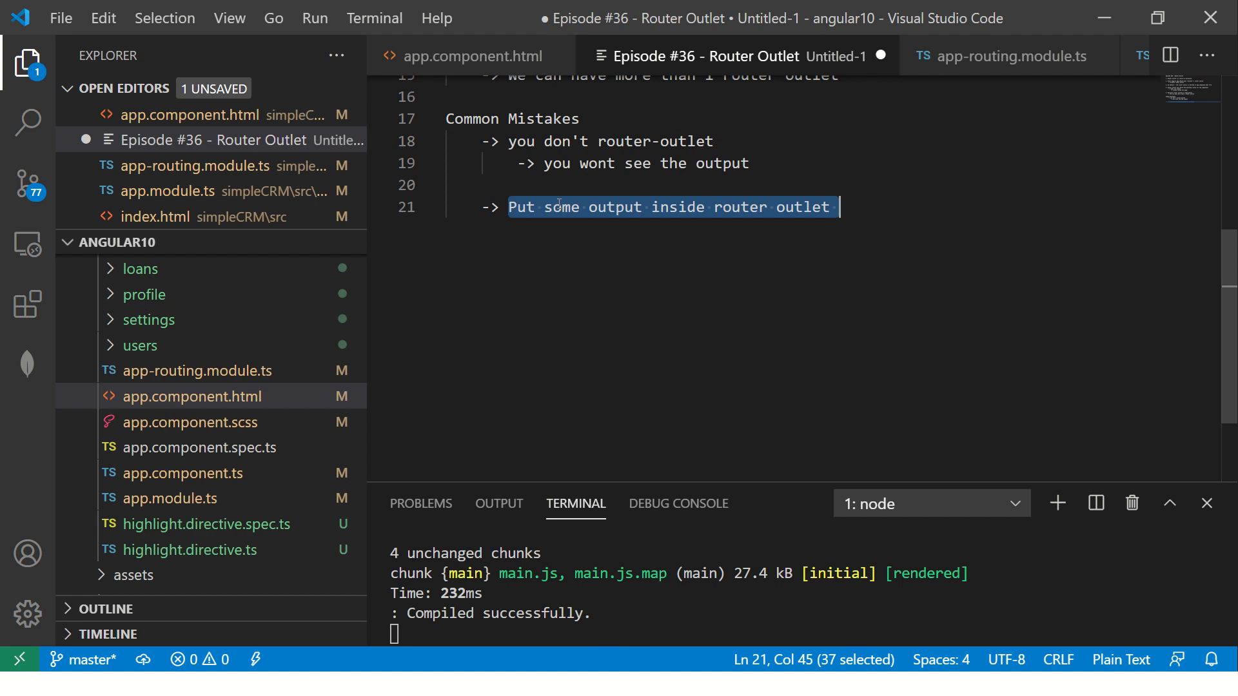
# Rewrite the last note as 'Best practice is to leave router-outlet empty' and begin a new arrow point.
pyautogui.write('Avoid puttin')
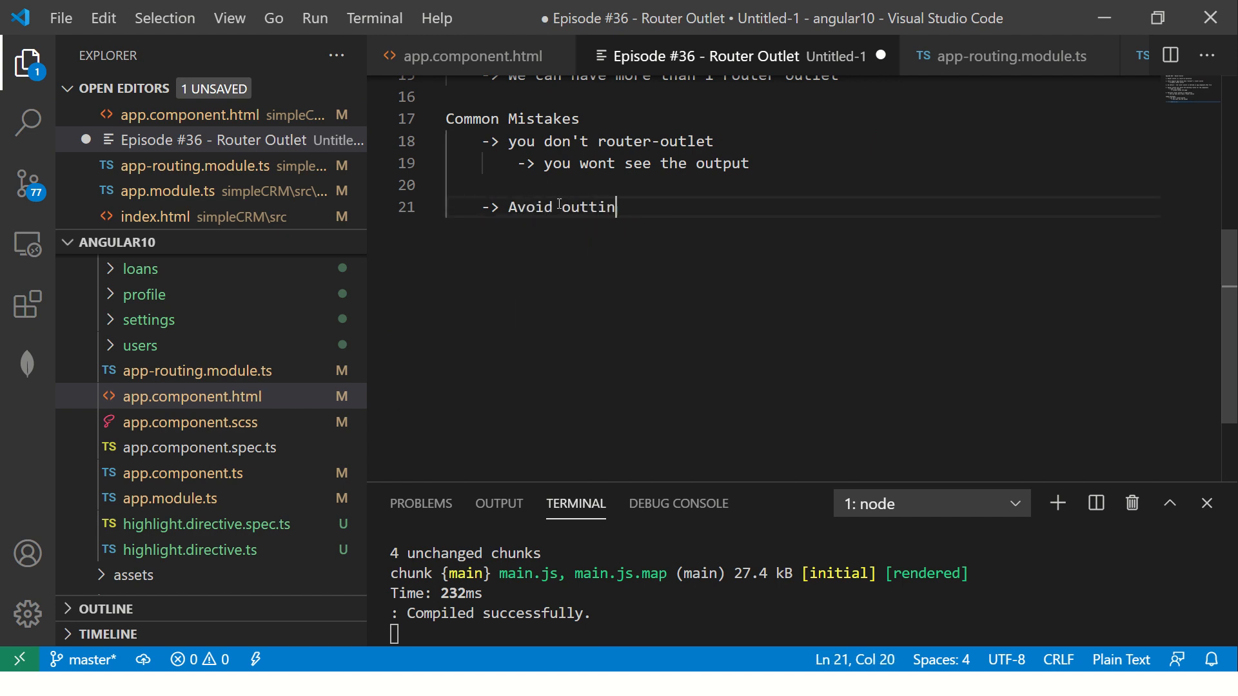
pyautogui.press('Backspace')
pyautogui.write('-> Best pra')
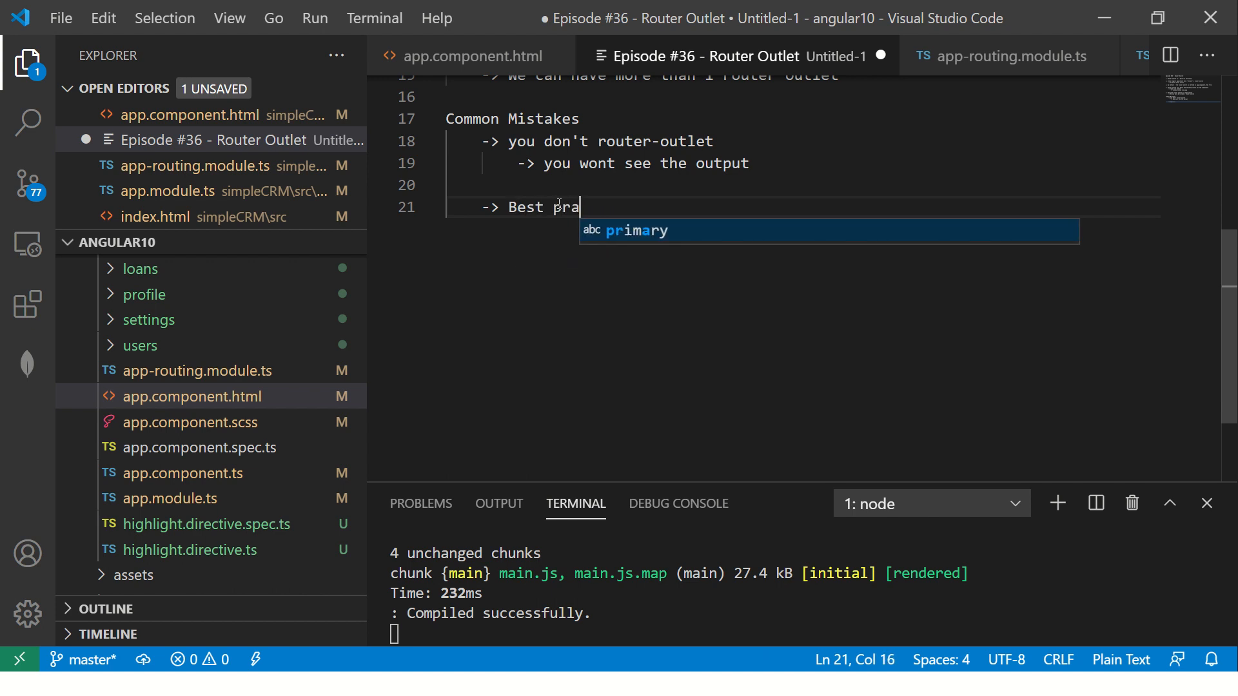
pyautogui.write('ctice i')
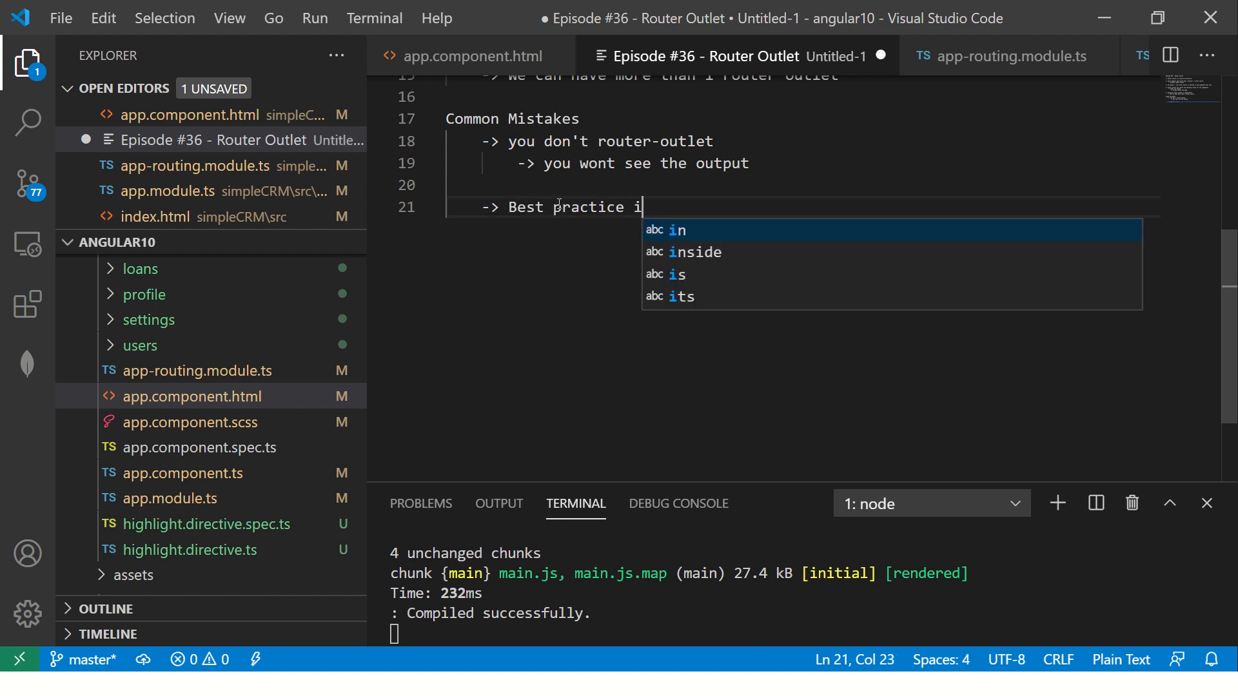
pyautogui.write('s to leave rout')
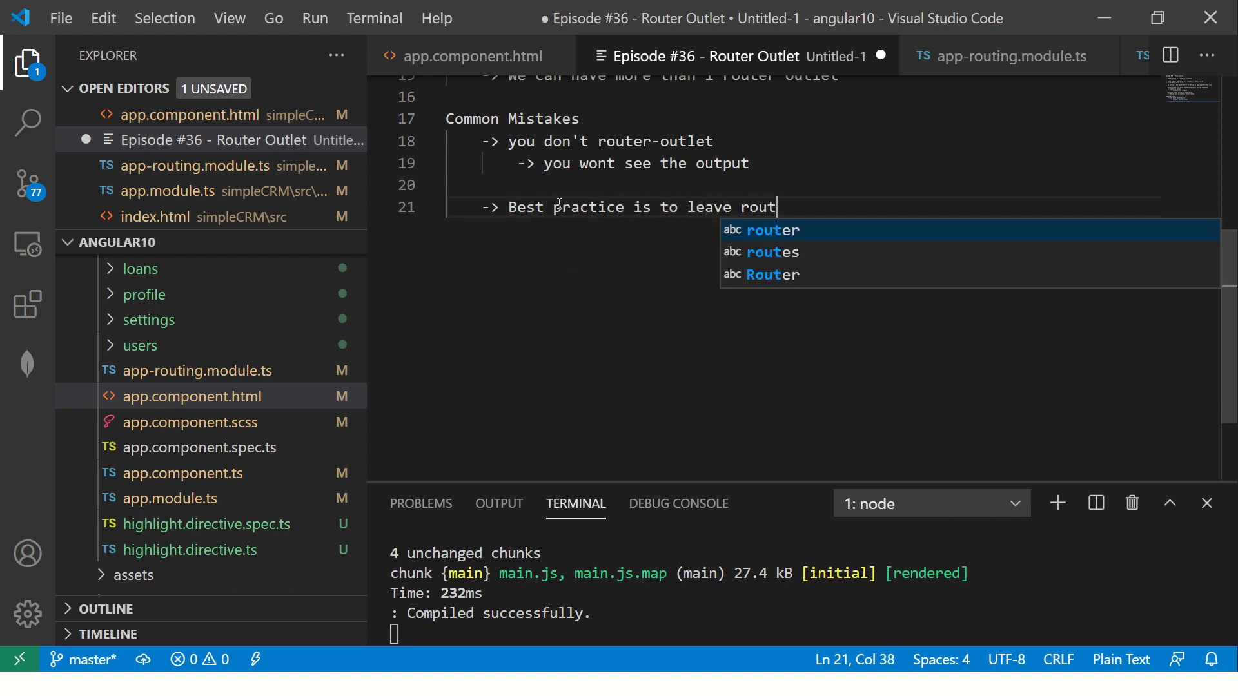
pyautogui.write('er-outlet')
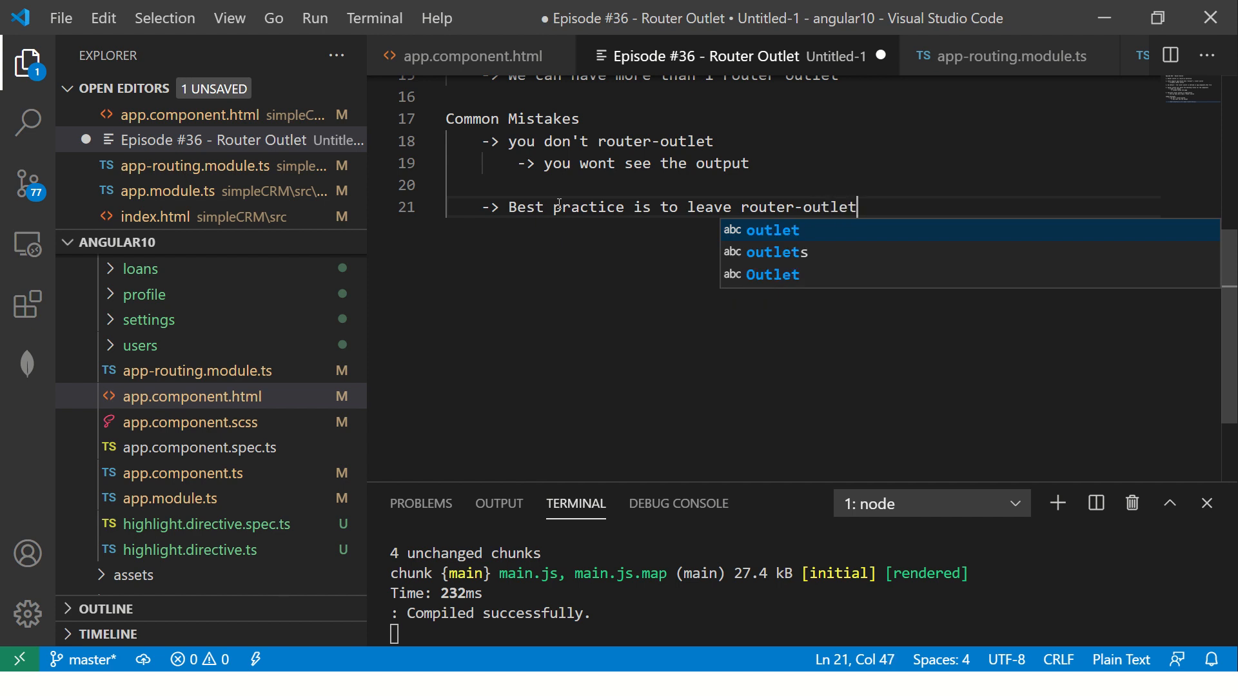
pyautogui.write('empty')
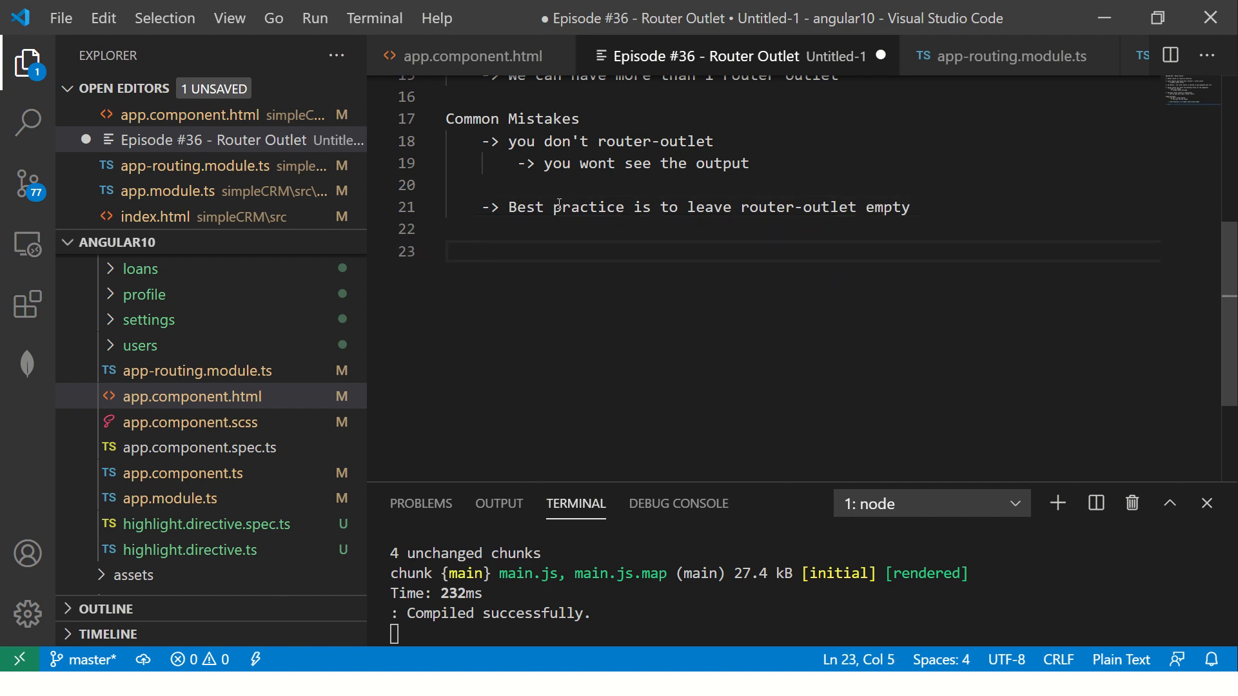
pyautogui.write('->')
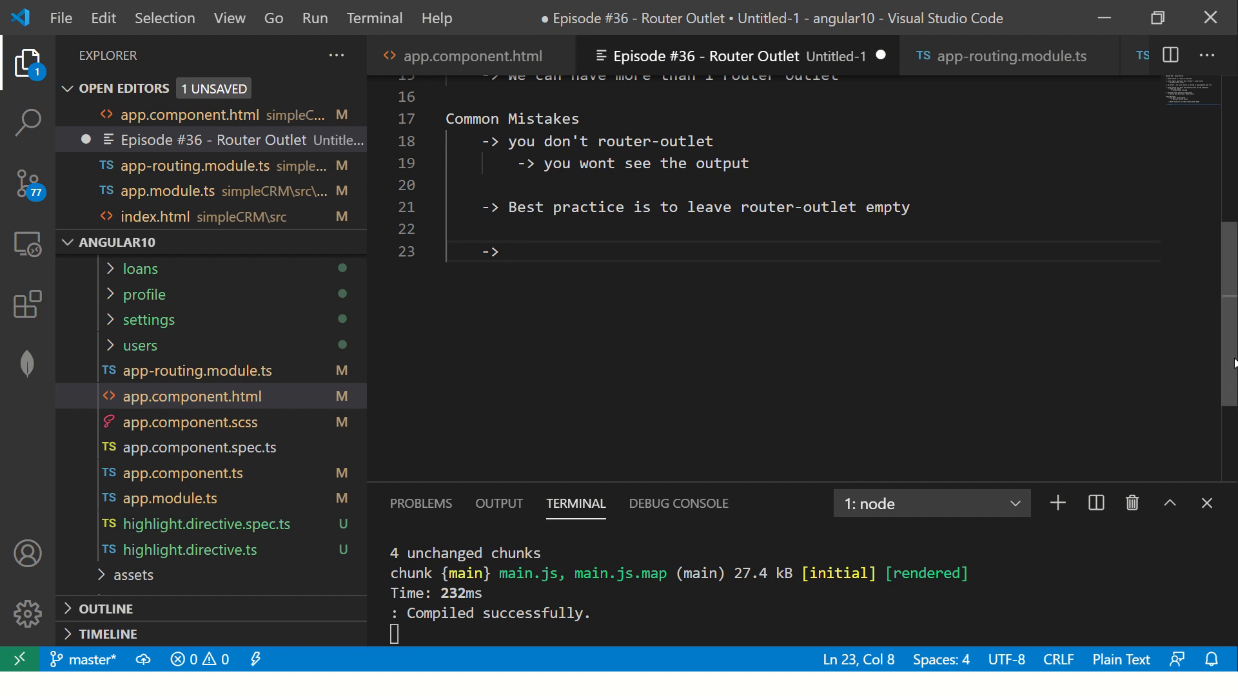
pyautogui.click(470, 56)
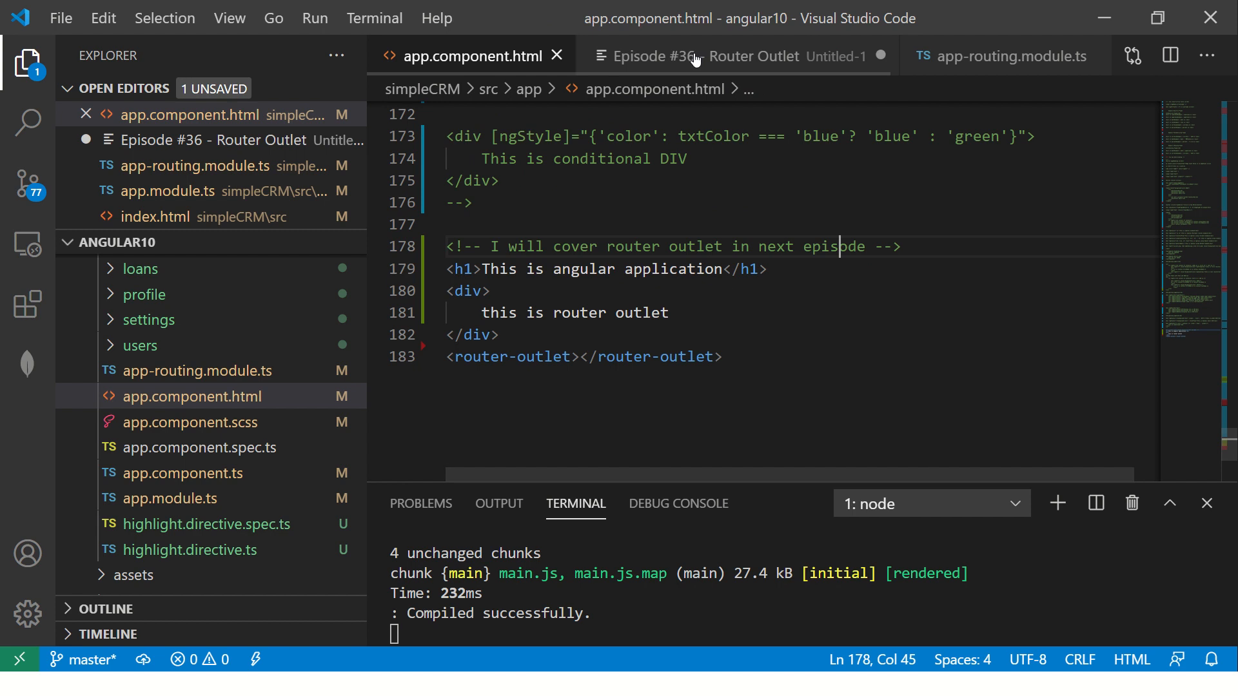
pyautogui.press('Alt+Tab')
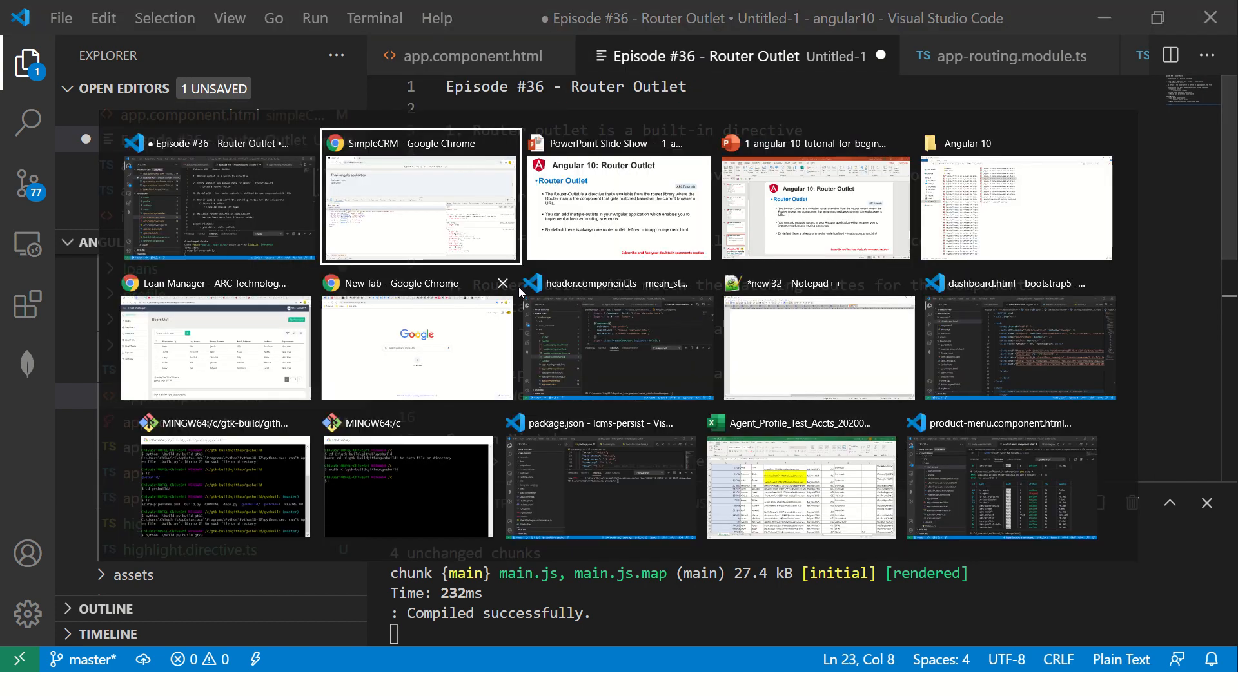